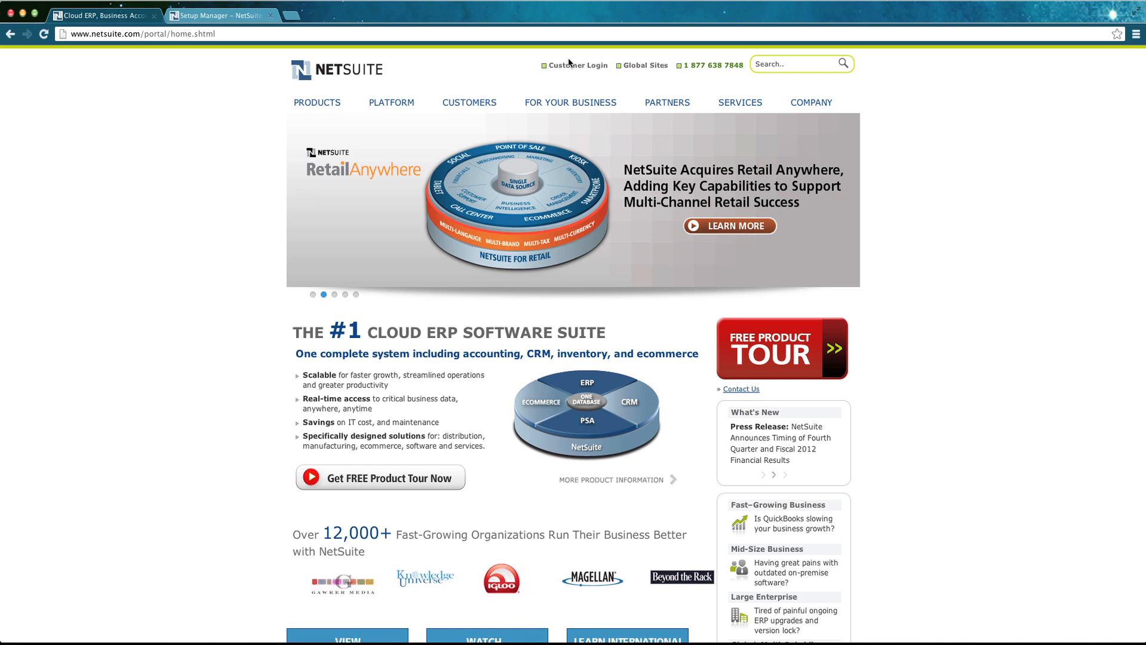
pyautogui.moveTo(577, 64)
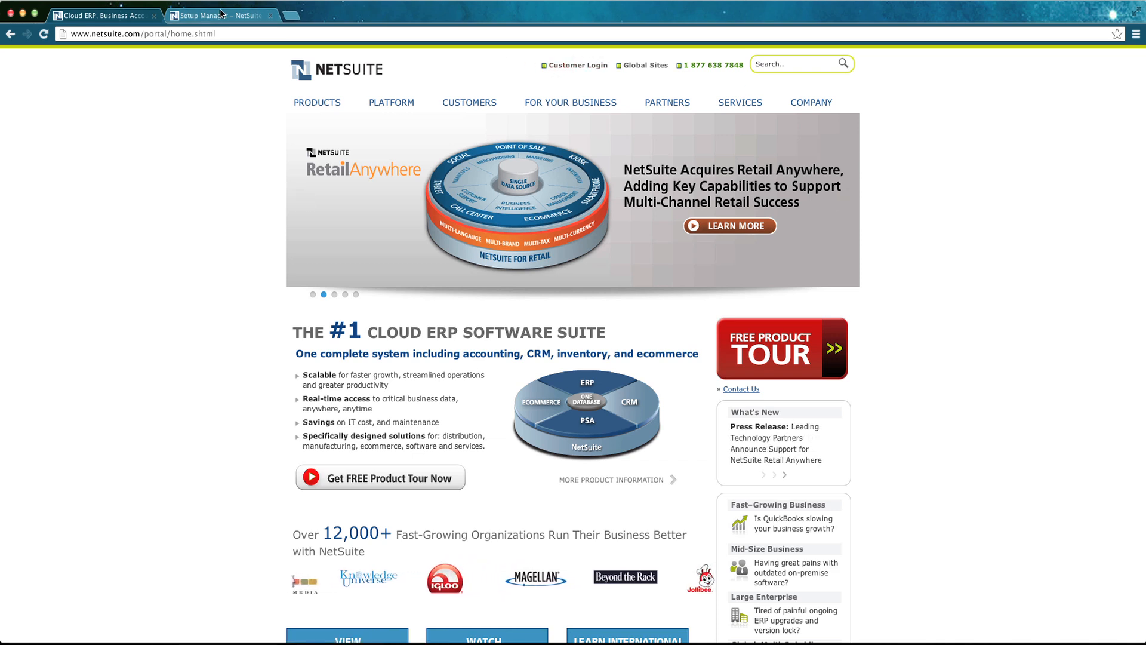
# Step: Switch from the public NetSuite site to the signed-in Setup Manager page
pyautogui.click(219, 14)
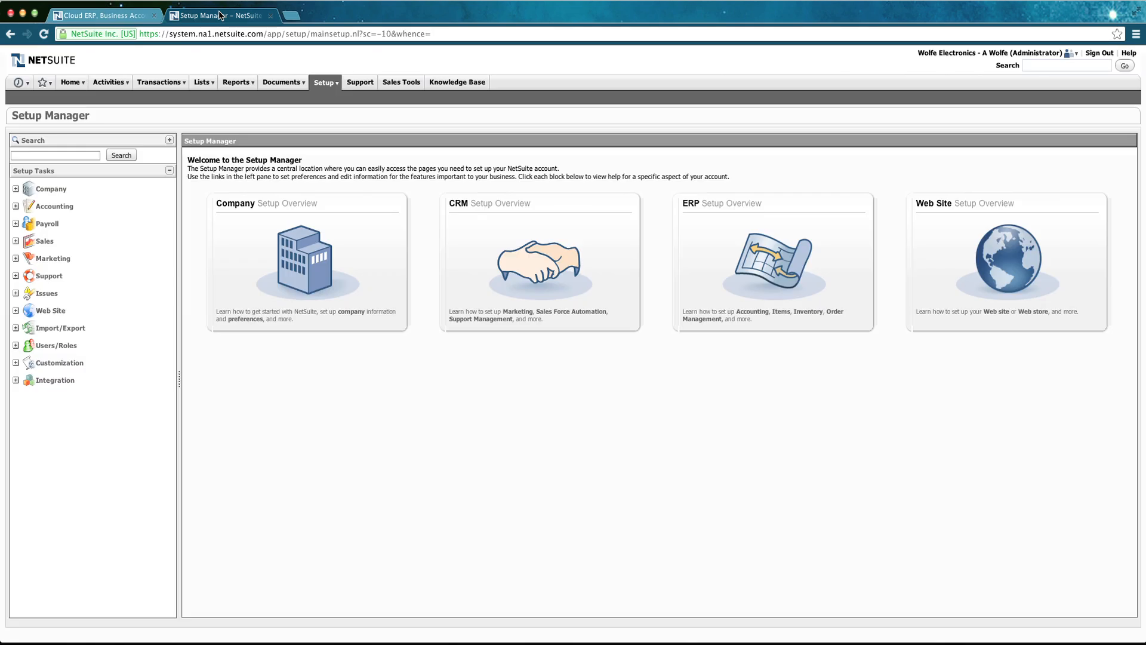
# Step: Go to Enable Features and show the SuiteCloud settings where Web Services is enabled
pyautogui.click(325, 81)
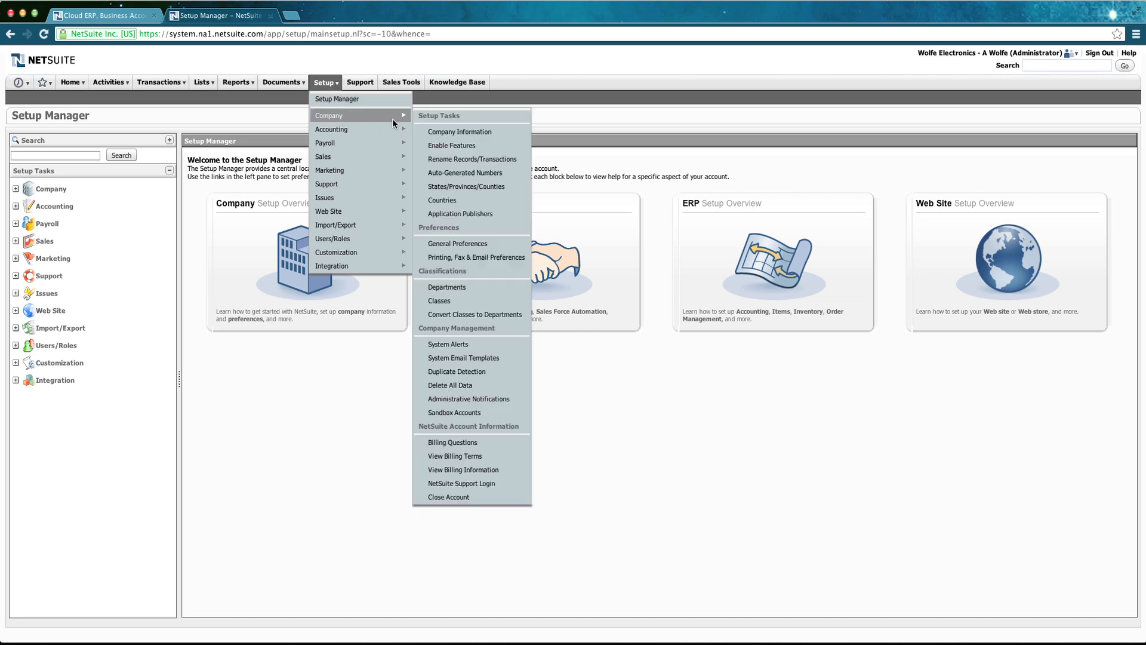
pyautogui.moveTo(451, 145)
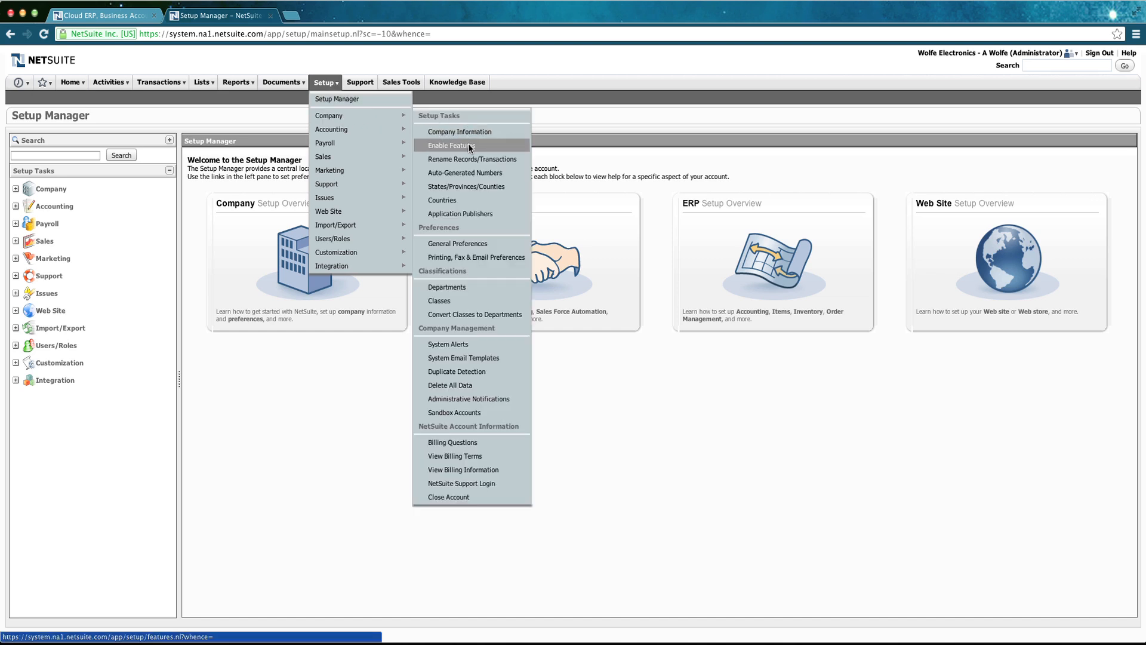
pyautogui.click(450, 145)
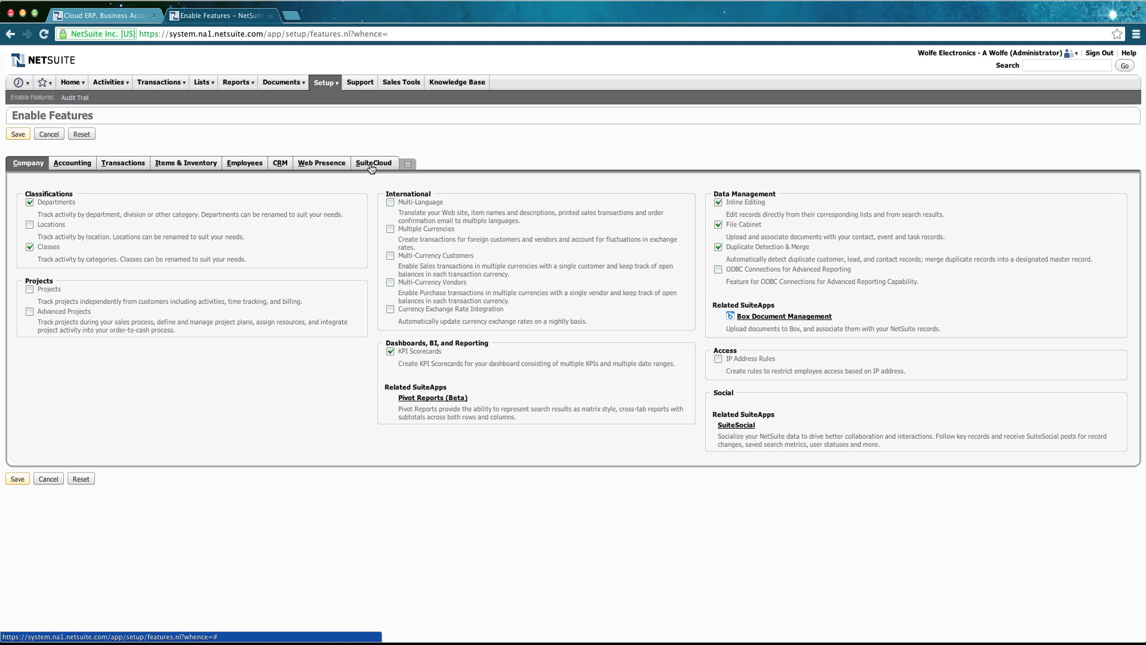
pyautogui.click(373, 162)
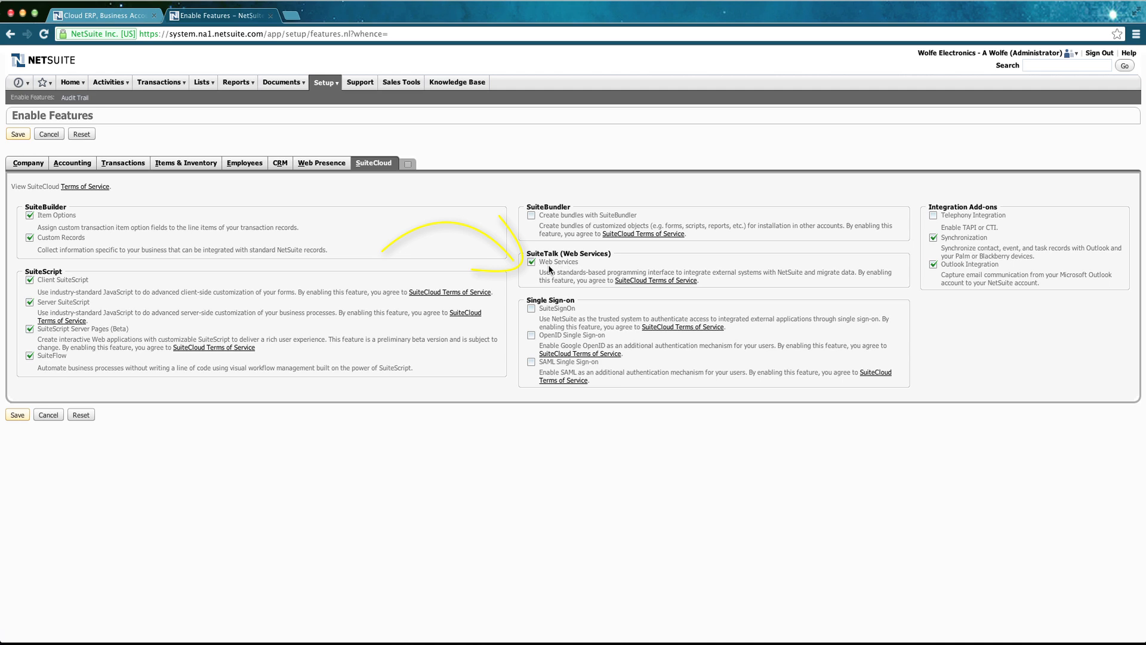
pyautogui.moveTo(534, 265)
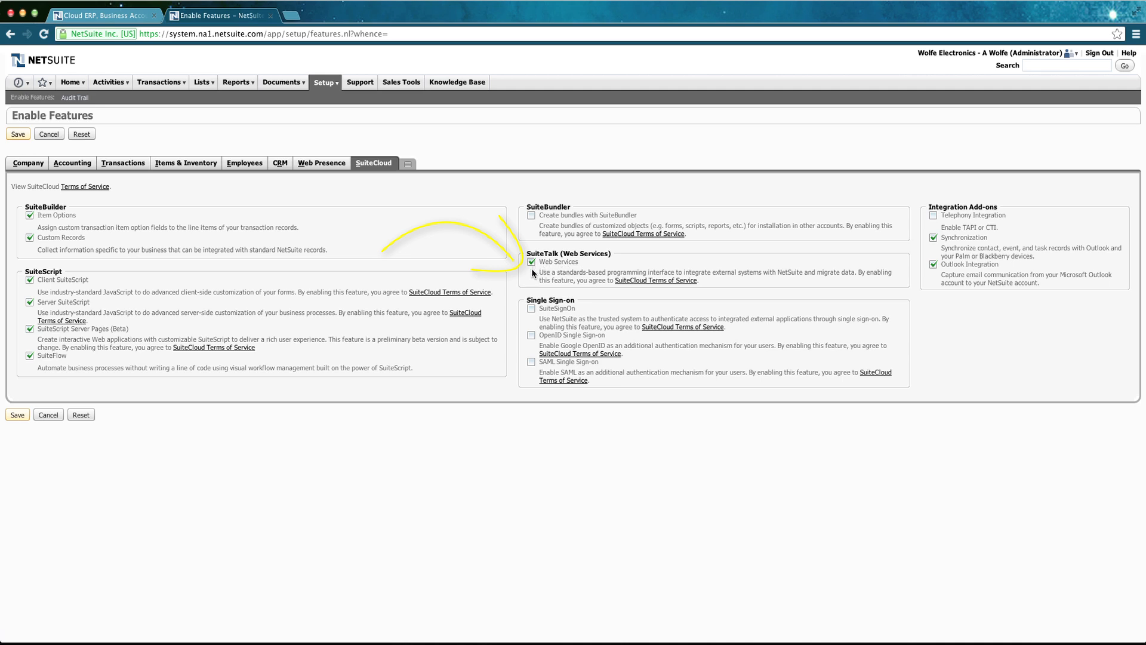
pyautogui.moveTo(502, 192)
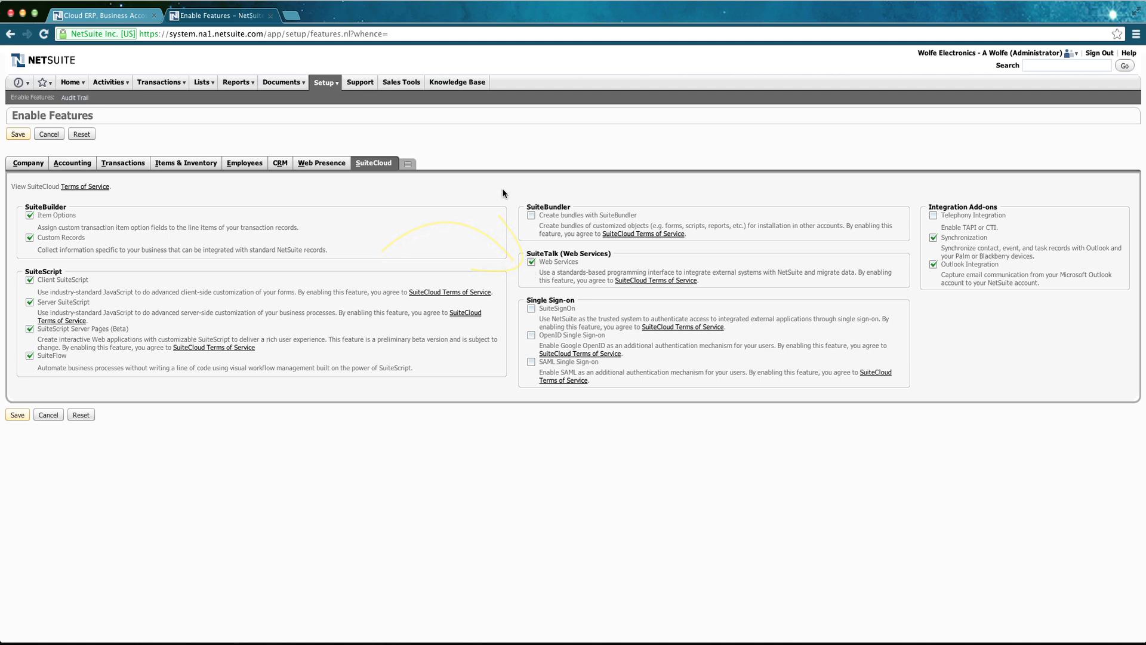
# Step: In Web Services Preferences, add the existing user again with the Employee Center role
pyautogui.click(325, 82)
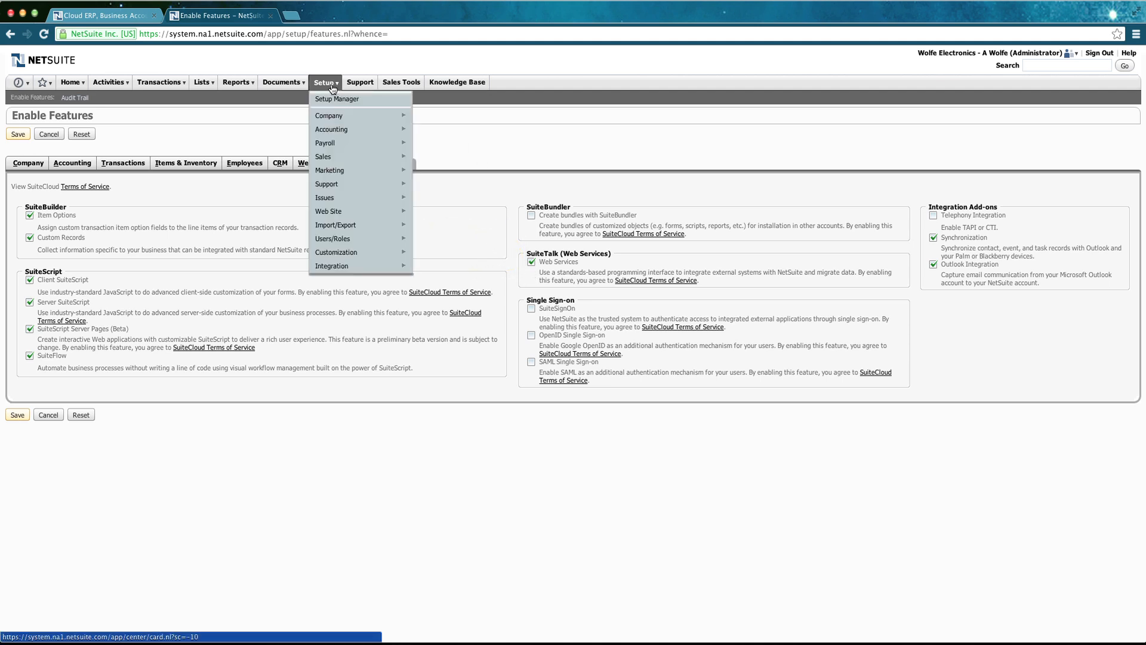
pyautogui.moveTo(331, 266)
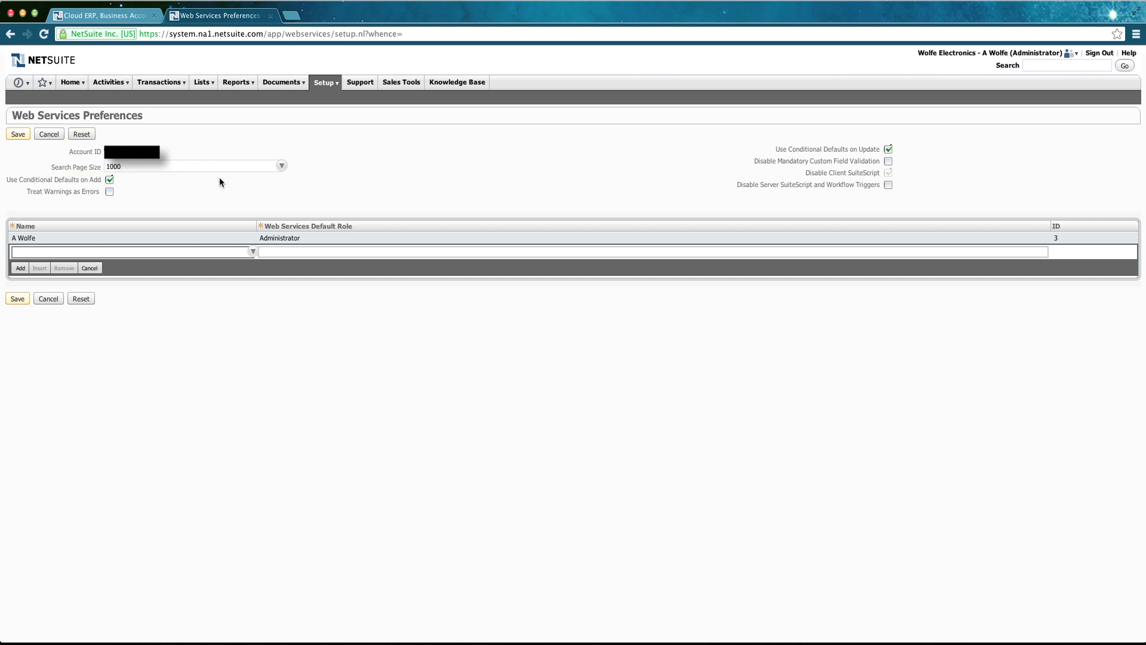
pyautogui.moveTo(234, 242)
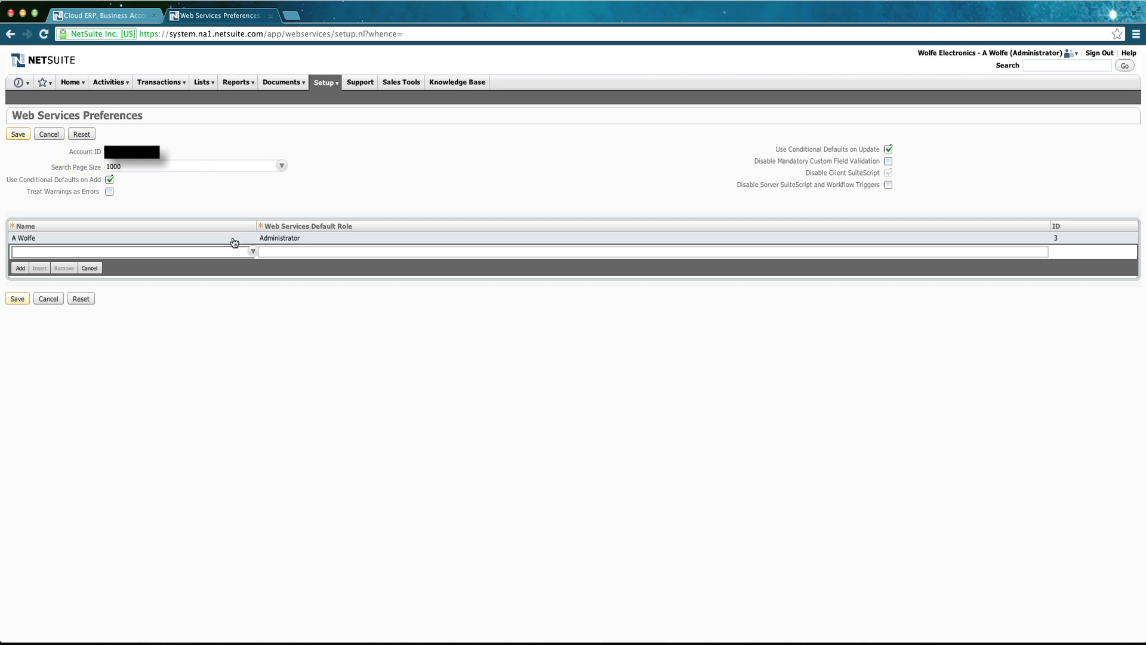
pyautogui.moveTo(284, 243)
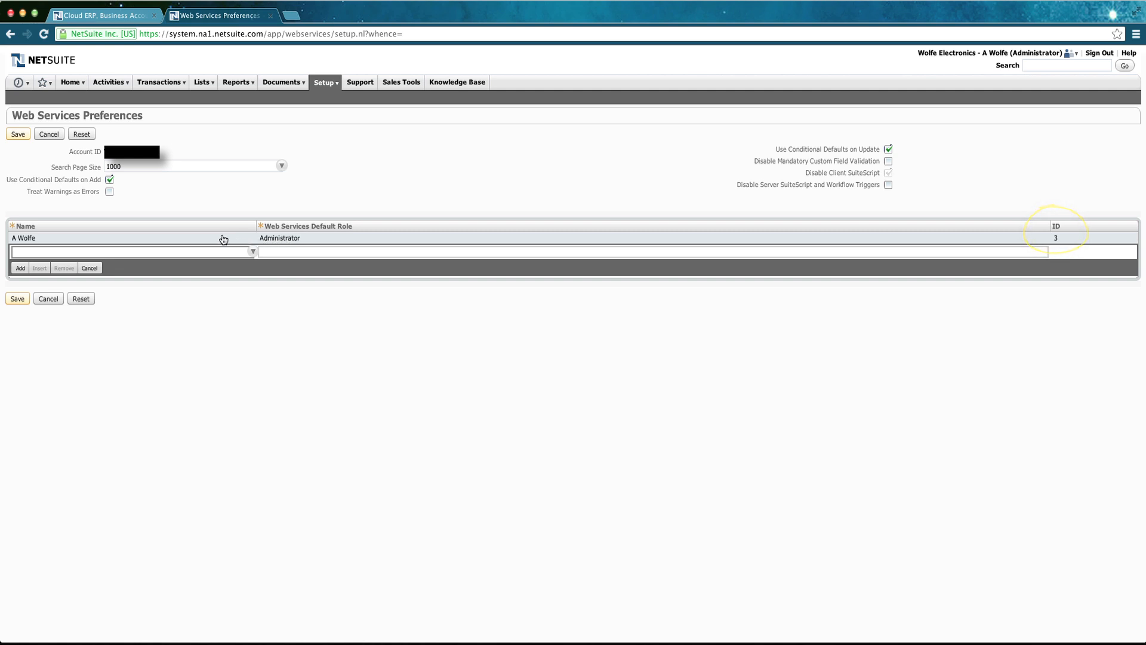
pyautogui.click(252, 252)
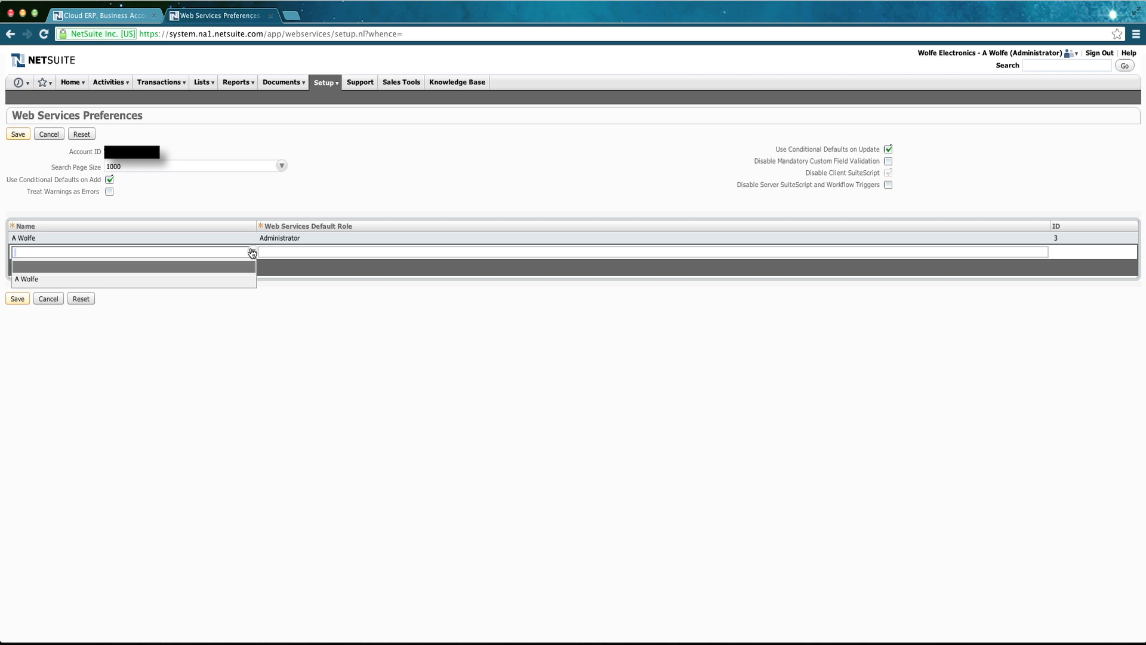
pyautogui.moveTo(237, 271)
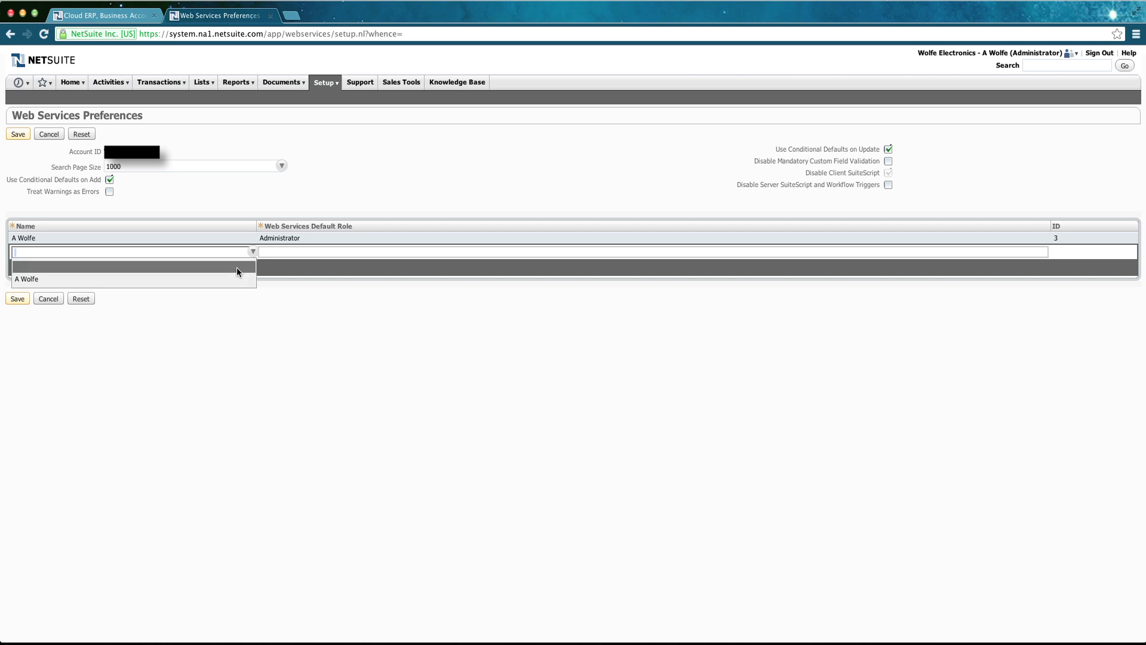
pyautogui.click(26, 279)
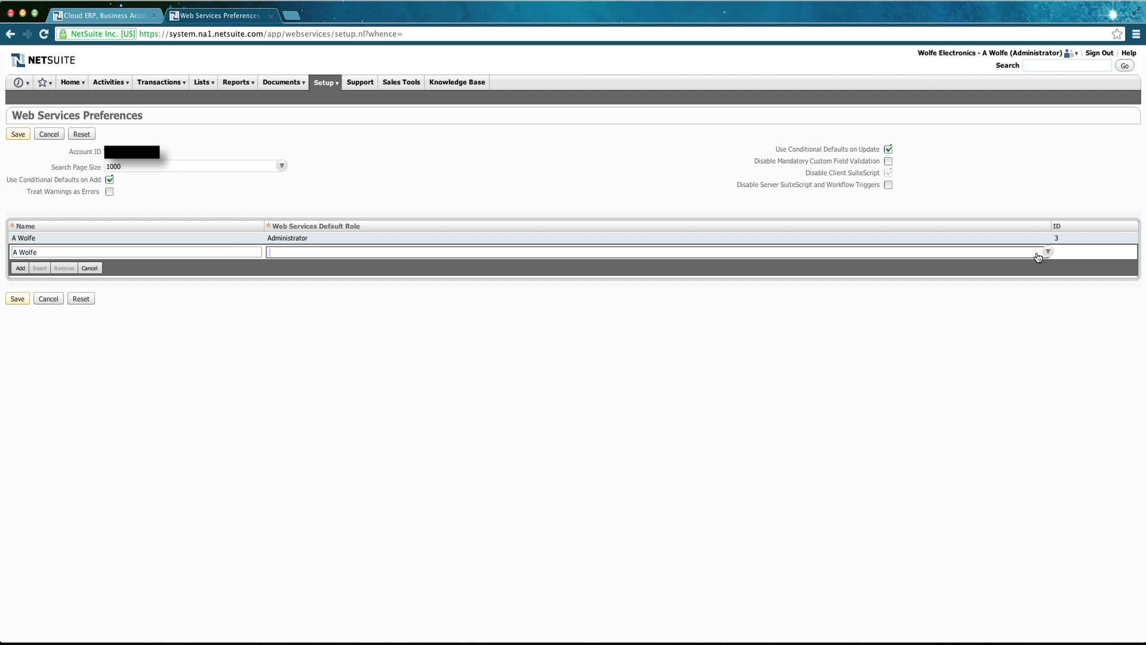
pyautogui.click(1047, 252)
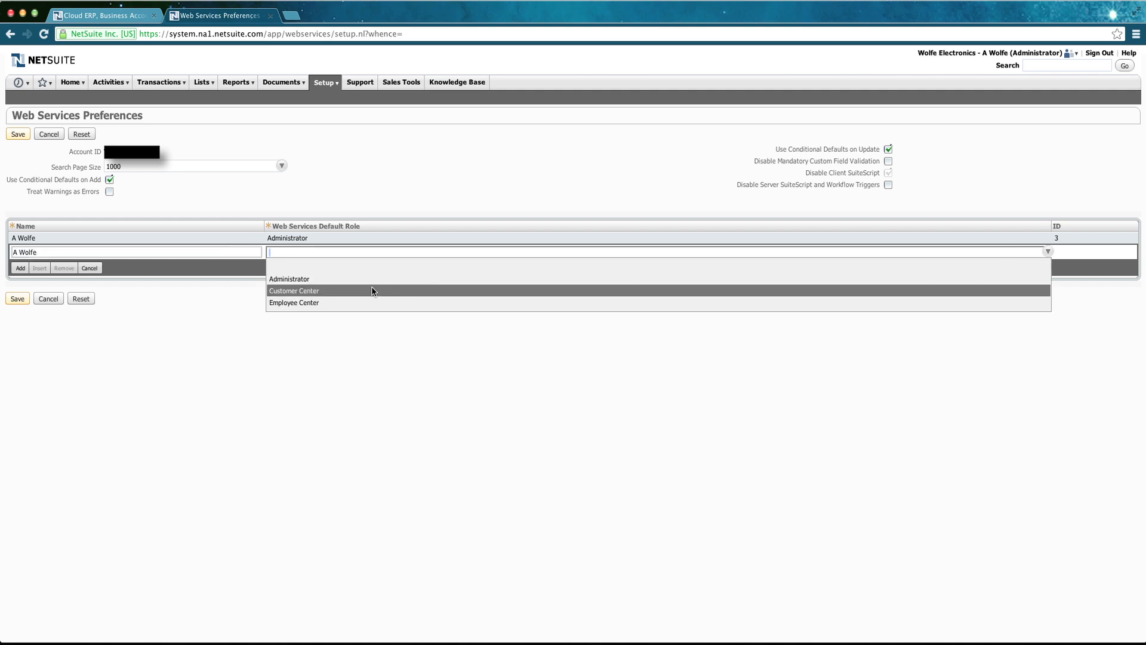
pyautogui.click(293, 302)
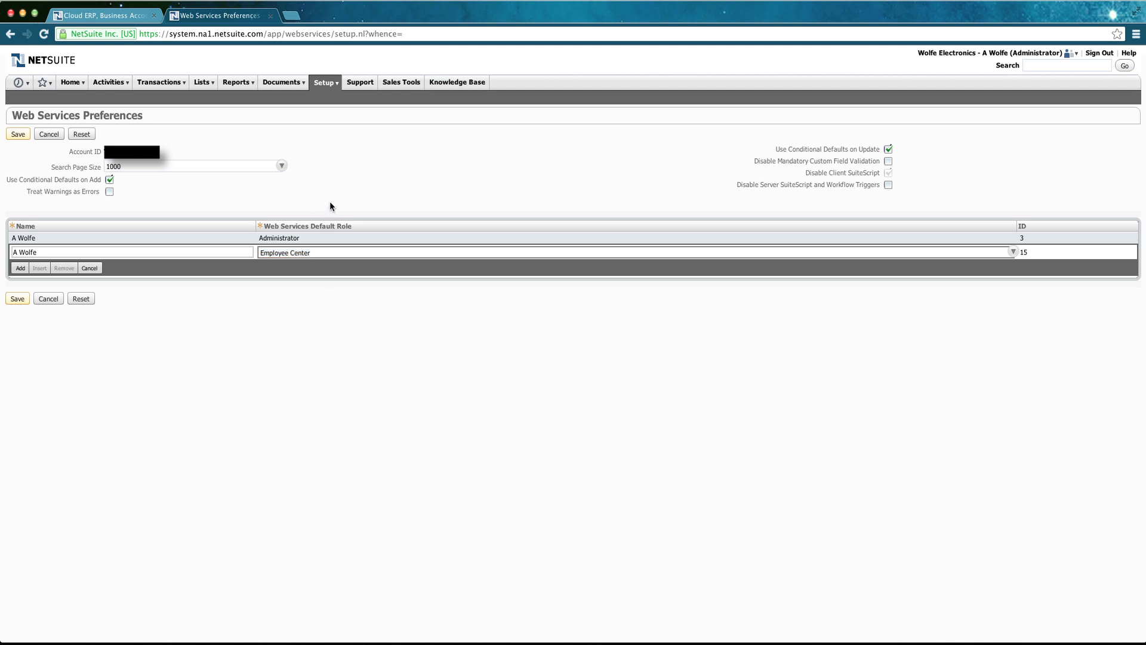
pyautogui.click(90, 267)
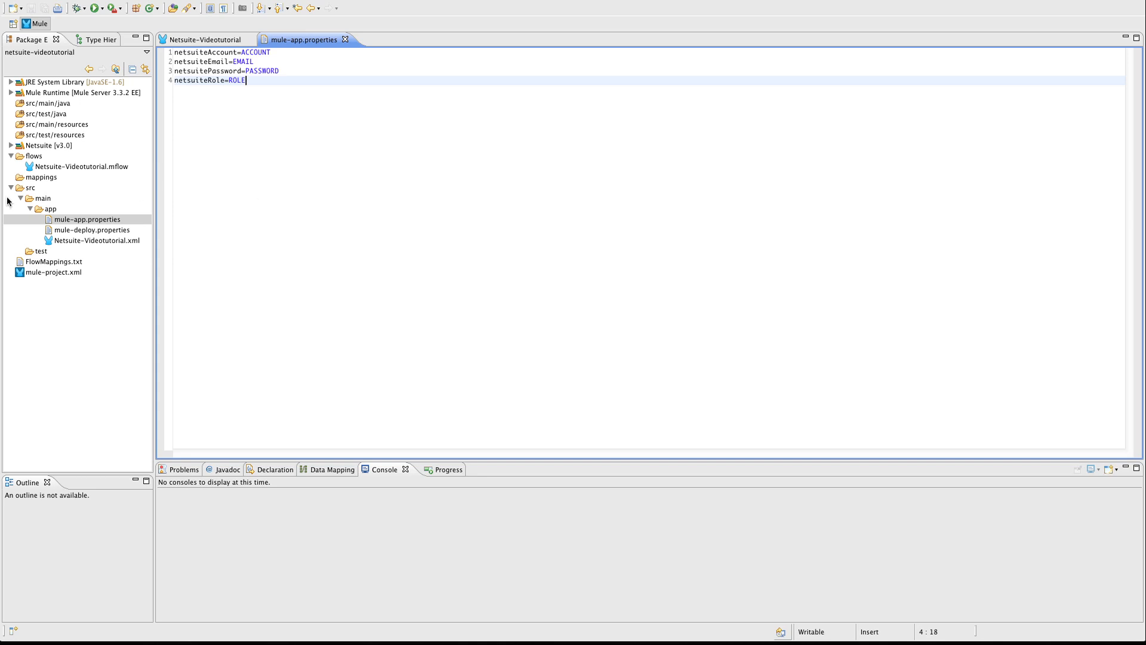
pyautogui.moveTo(34, 192)
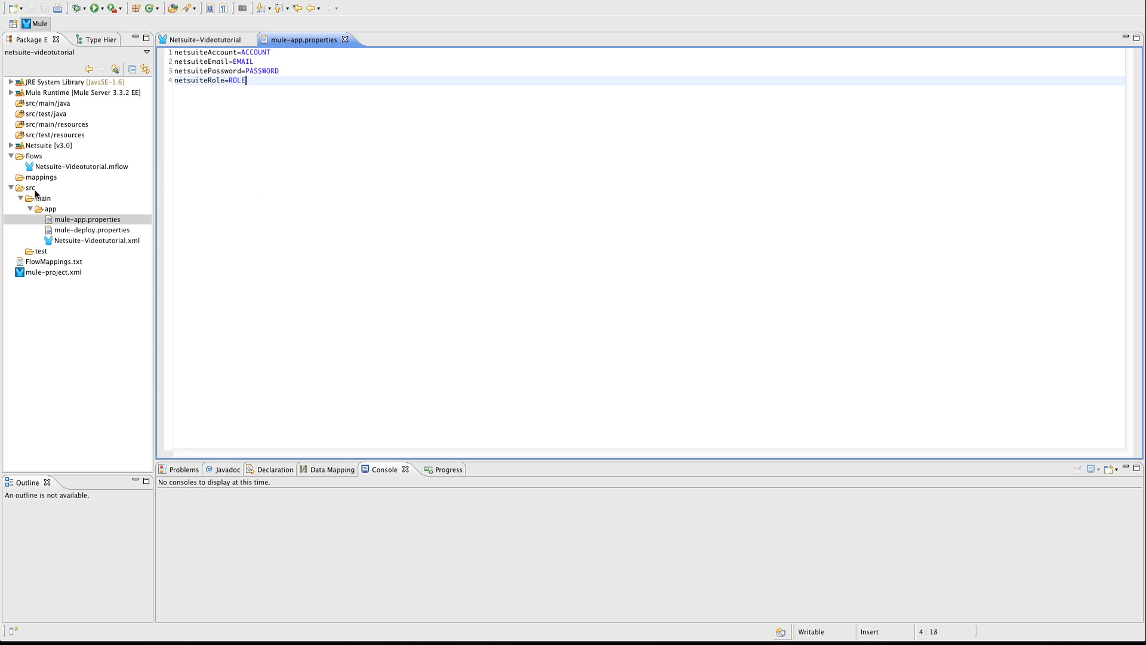
# Step: Show the mule-app.properties file in src/main/app with its NetSuite placeholder entries
pyautogui.click(44, 198)
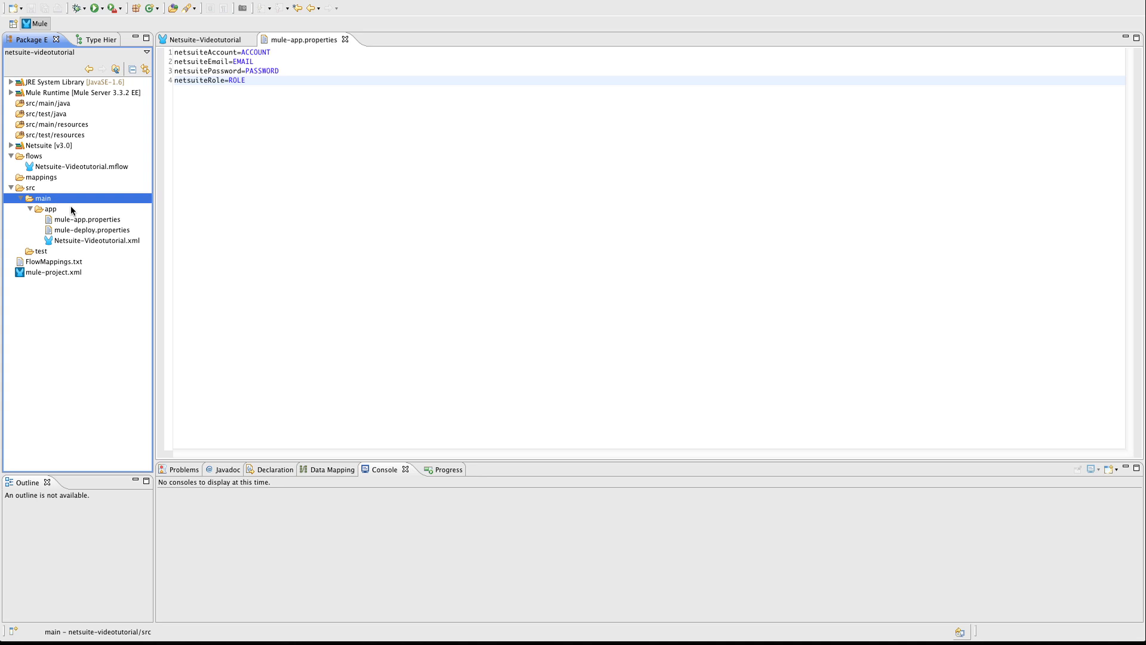
pyautogui.click(50, 208)
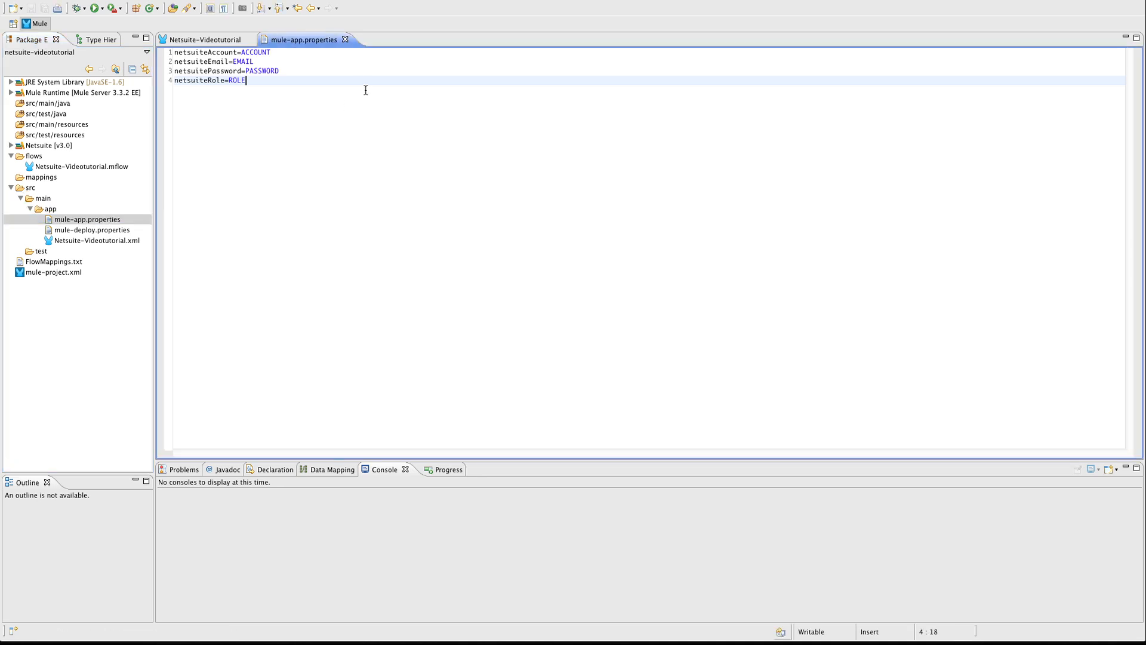
pyautogui.moveTo(300, 55)
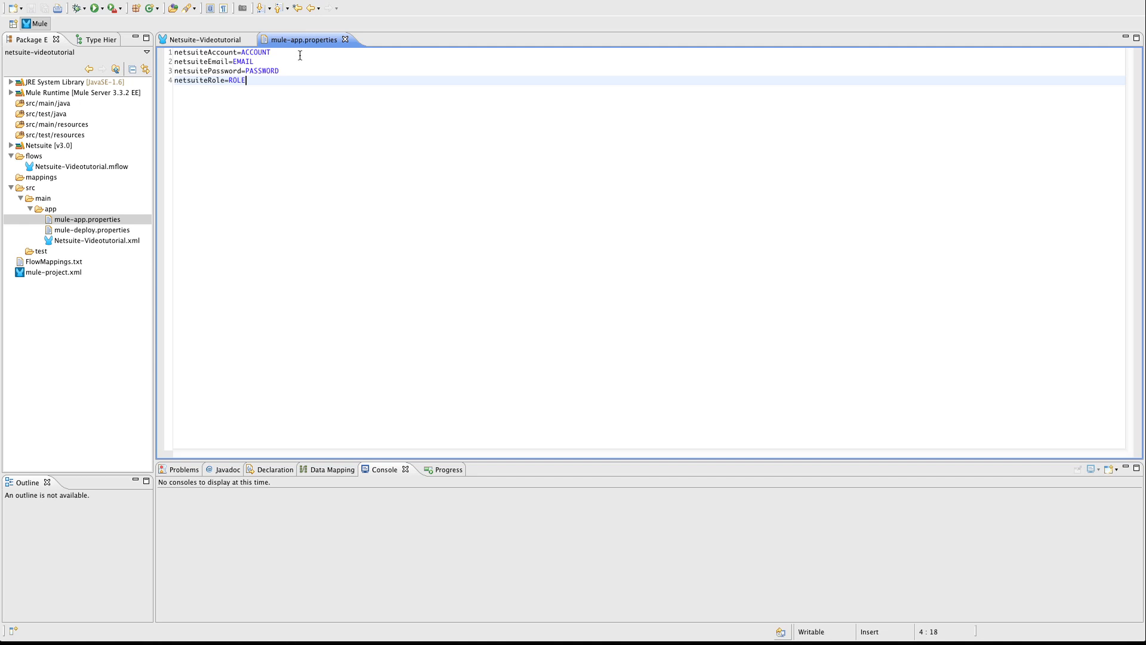
pyautogui.moveTo(255, 55)
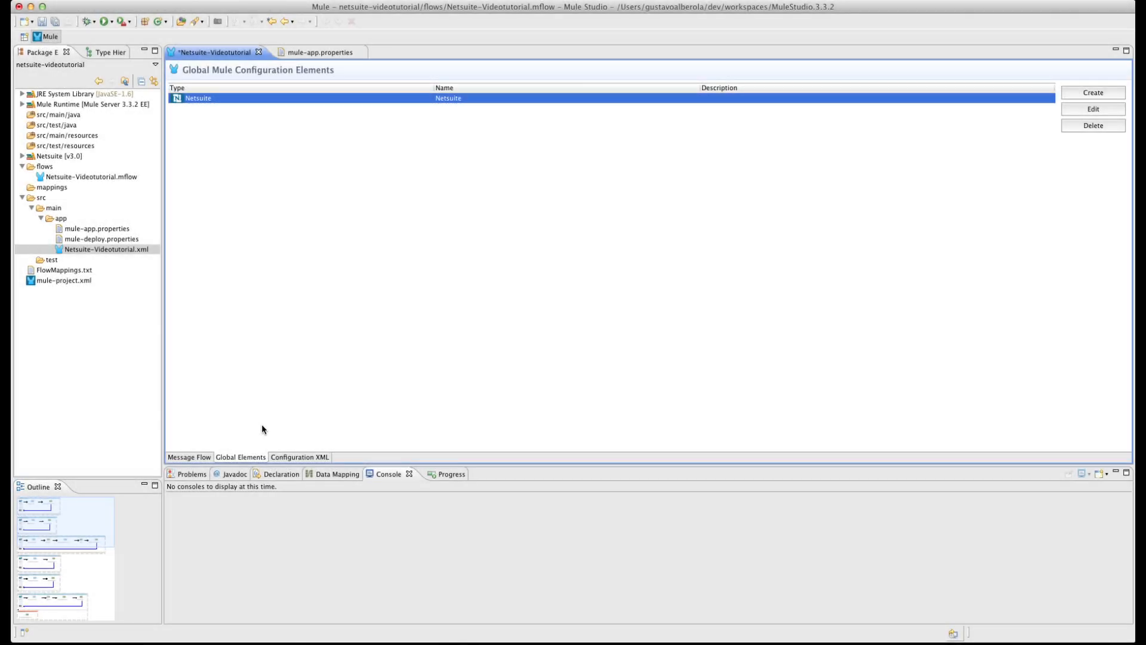
pyautogui.moveTo(1018, 109)
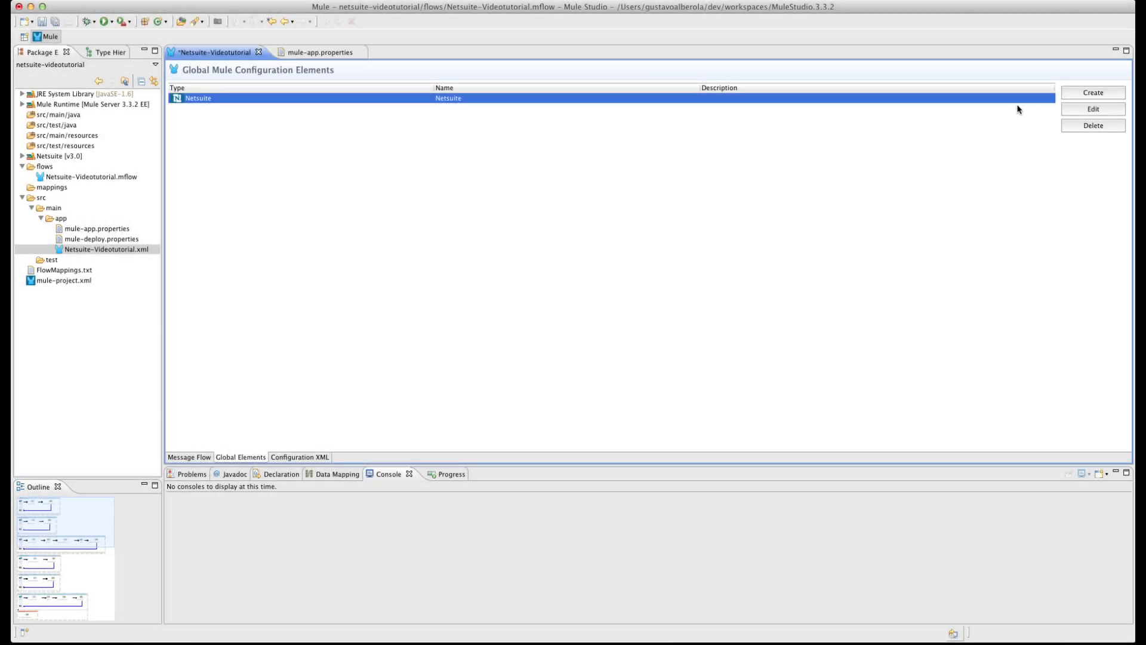
# Step: Create a Netsuite global element using the email, password, account and role property placeholders
pyautogui.click(1093, 92)
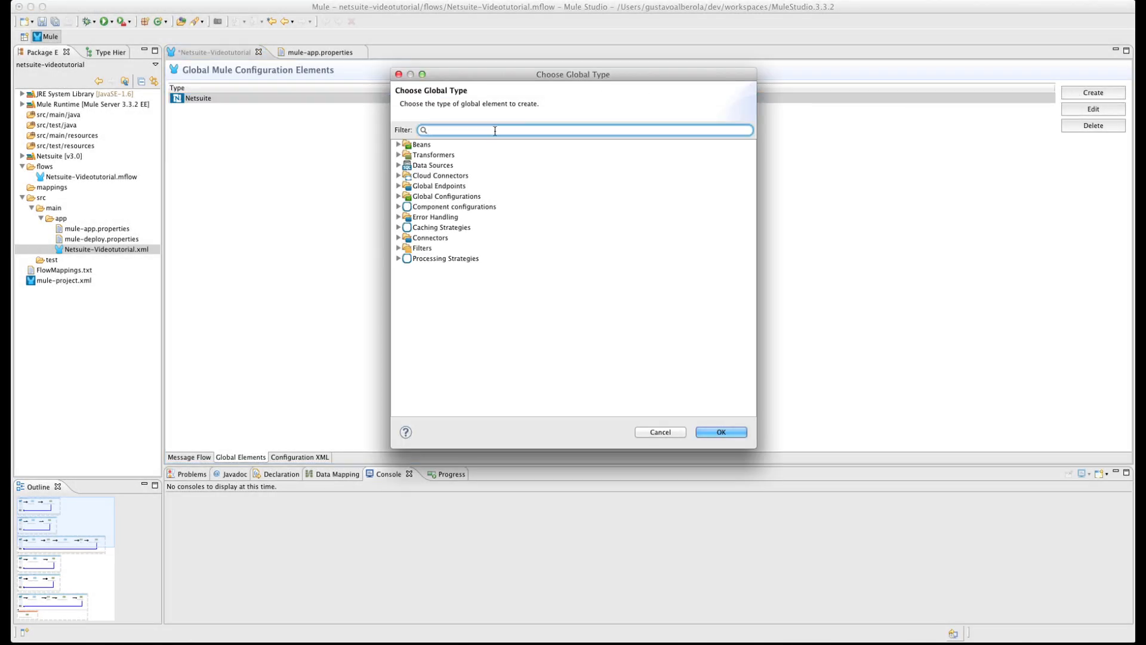
pyautogui.write('nets')
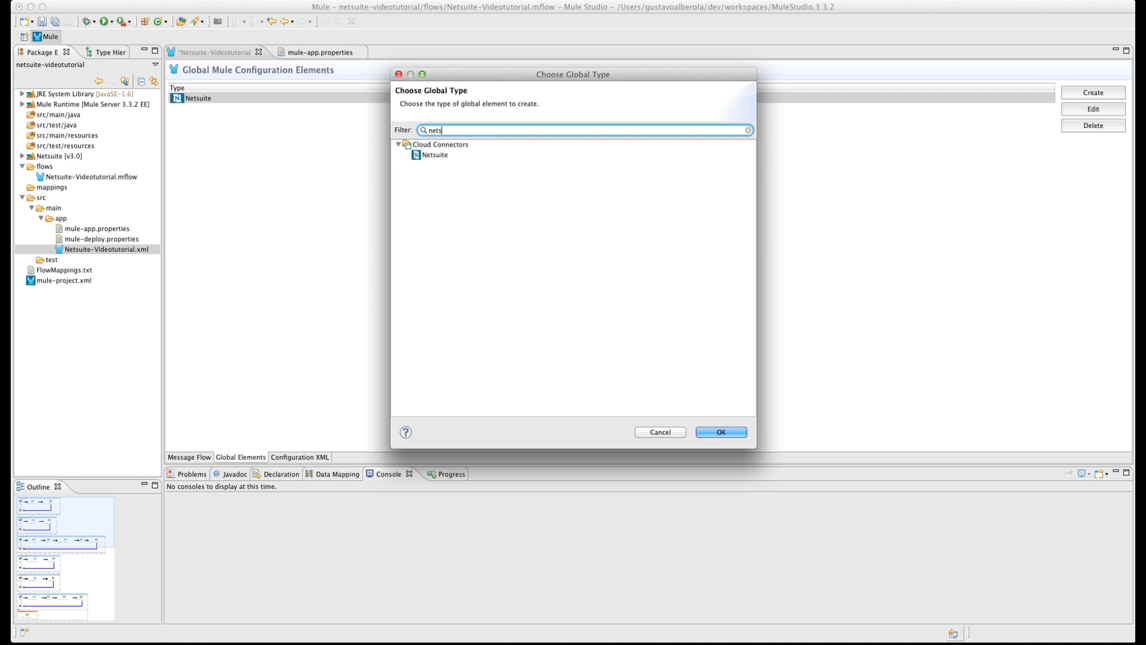
pyautogui.click(720, 431)
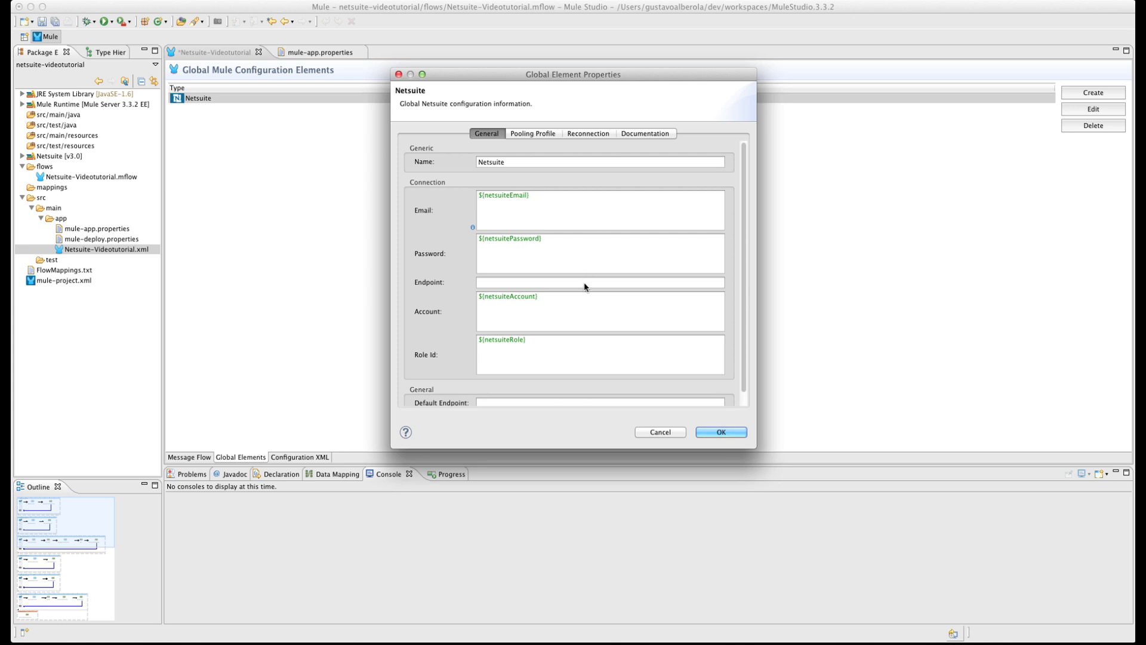
pyautogui.moveTo(446, 315)
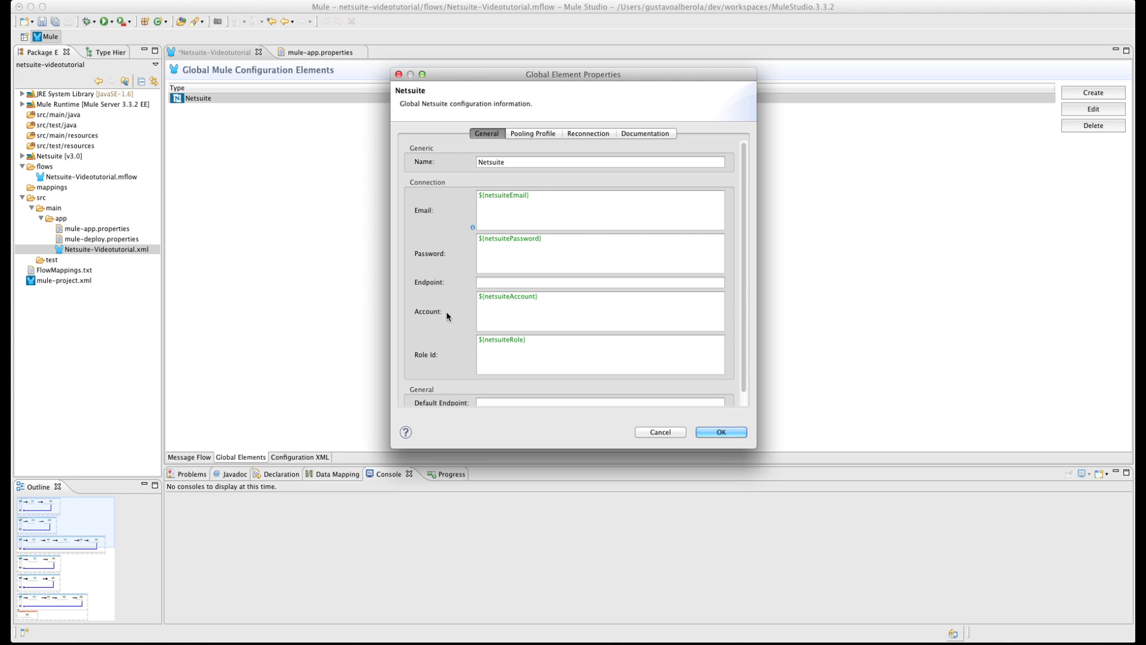
pyautogui.moveTo(698, 425)
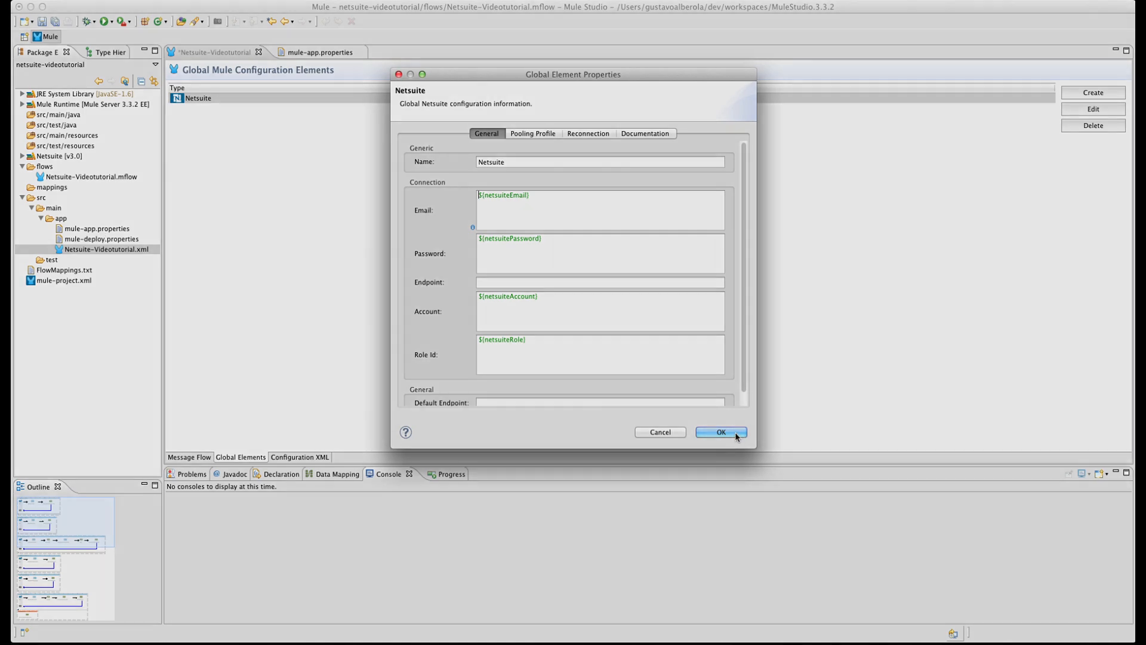
pyautogui.click(720, 432)
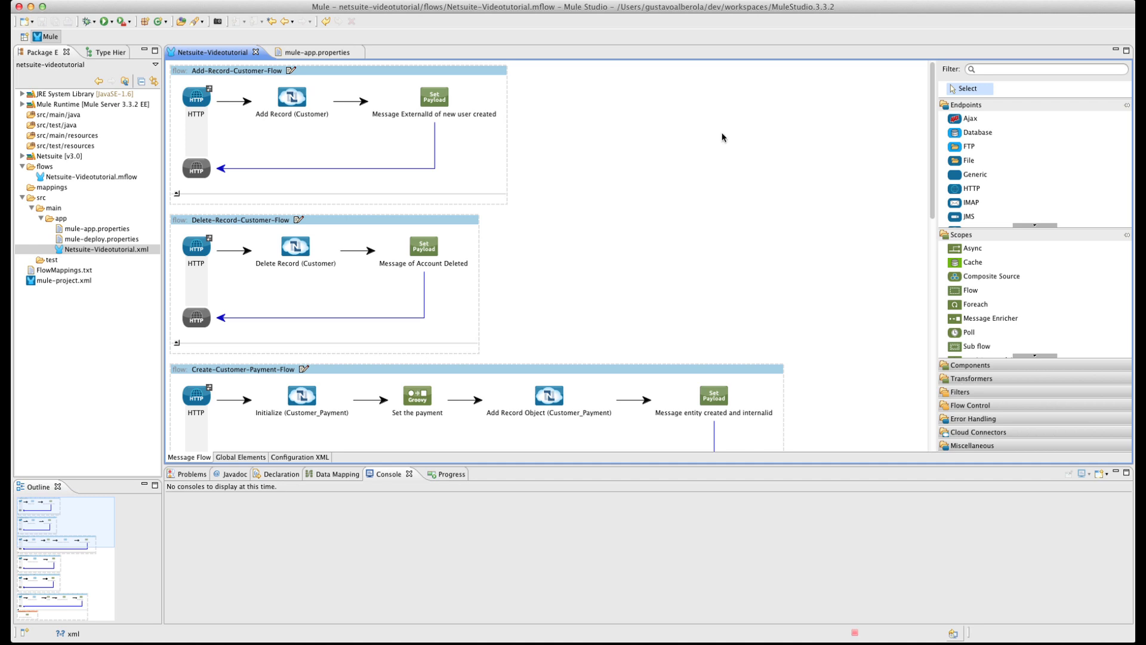
pyautogui.moveTo(806, 138)
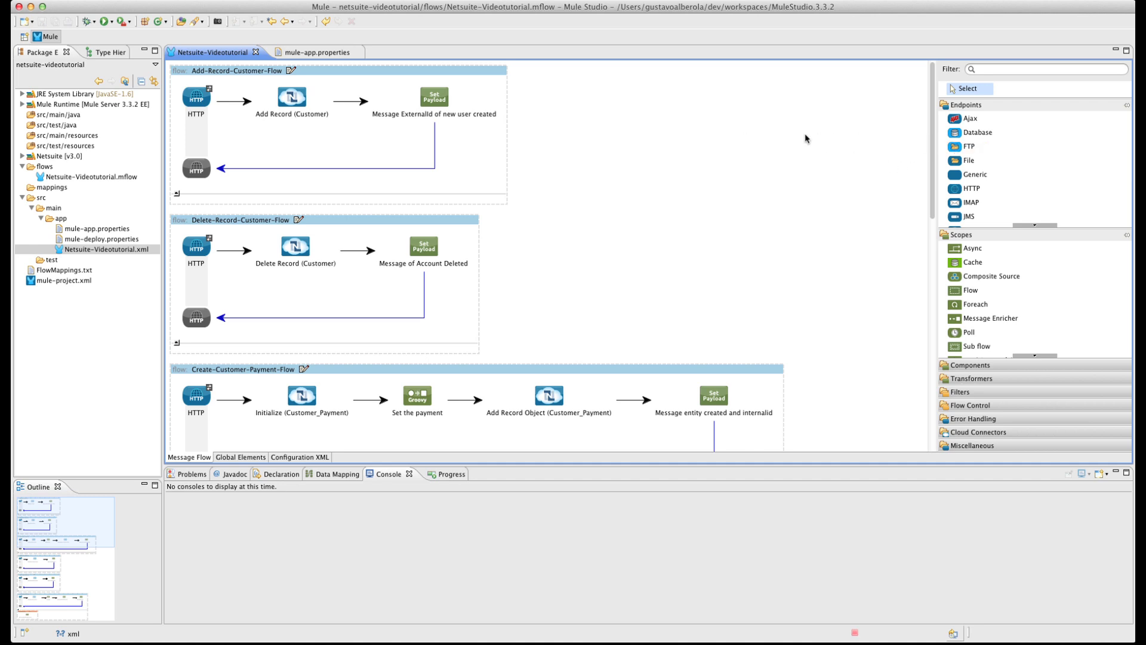
pyautogui.moveTo(577, 141)
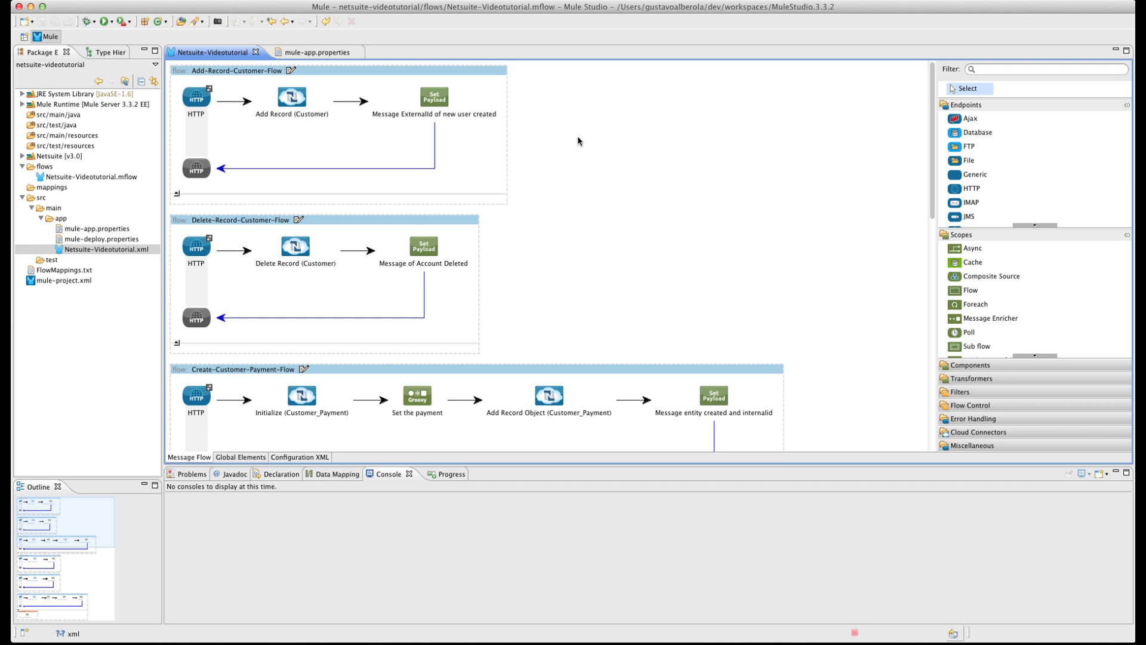
pyautogui.moveTo(573, 138)
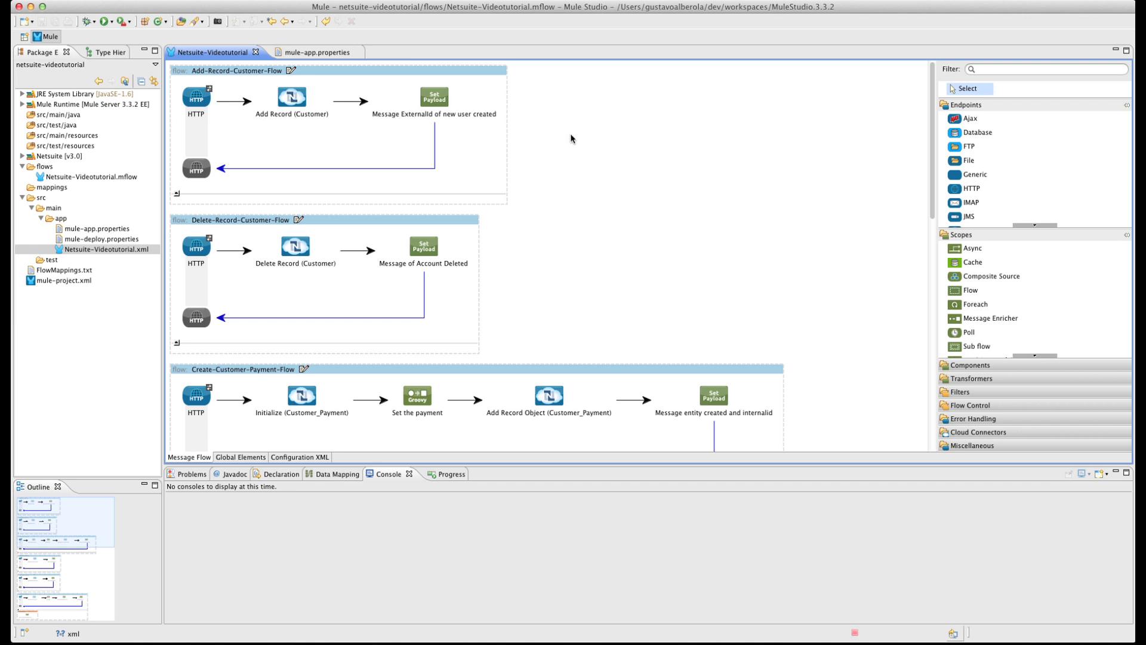
pyautogui.moveTo(924, 100)
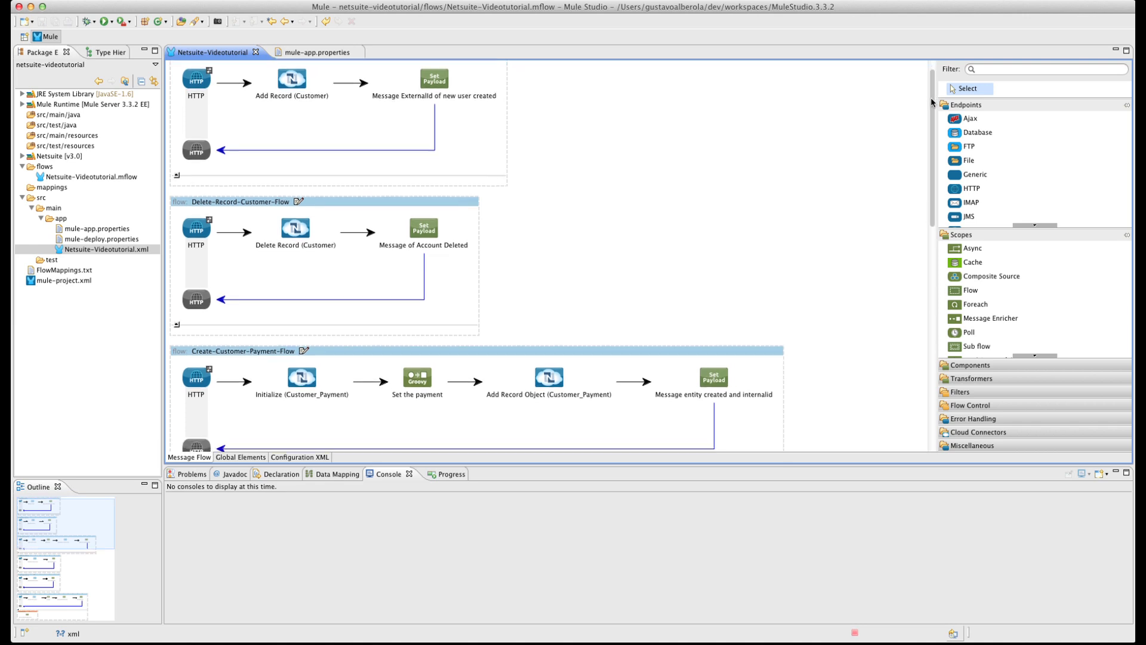
# Step: Scroll through the customer and payment flows and bring up FlowMappings.txt
pyautogui.scroll(-3)
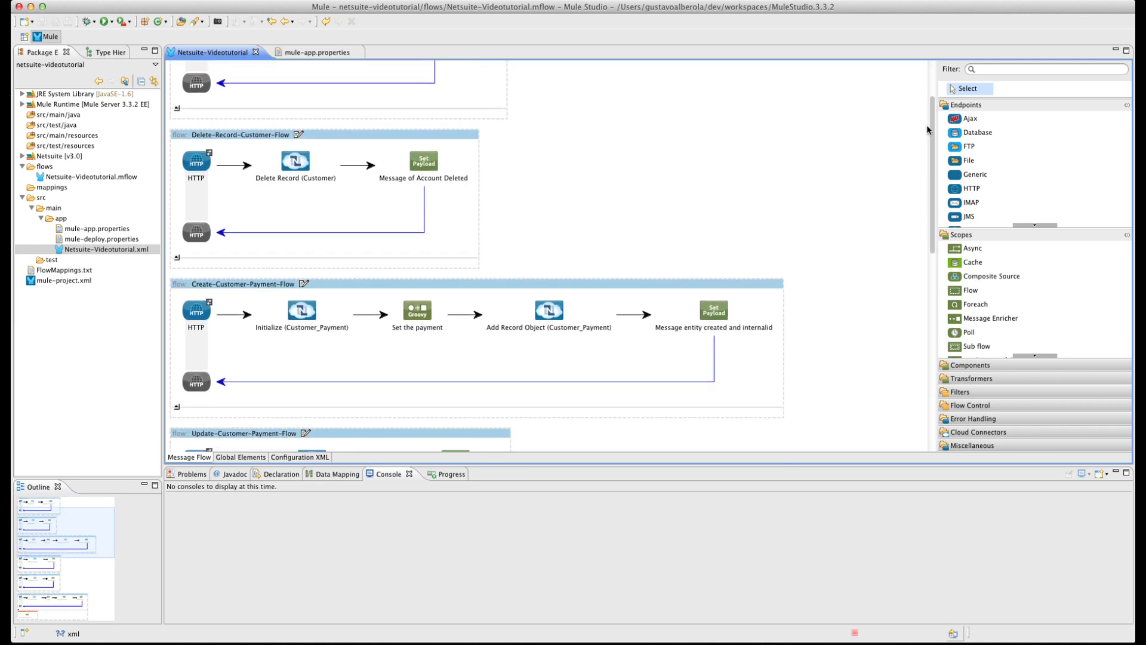
pyautogui.scroll(-3)
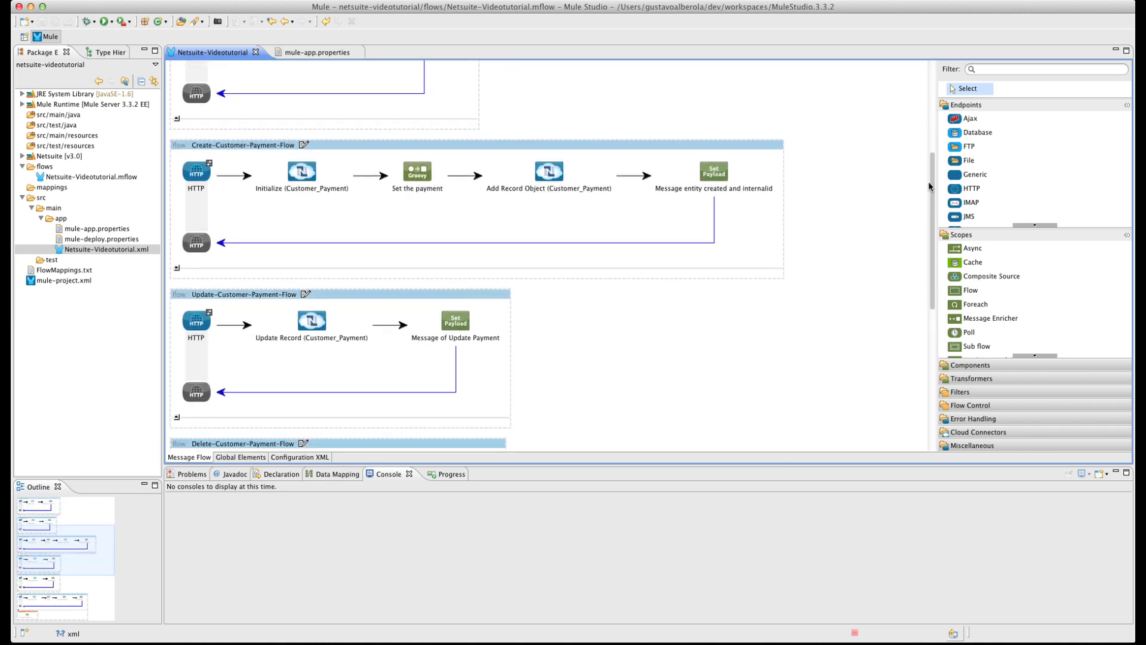
pyautogui.scroll(-3)
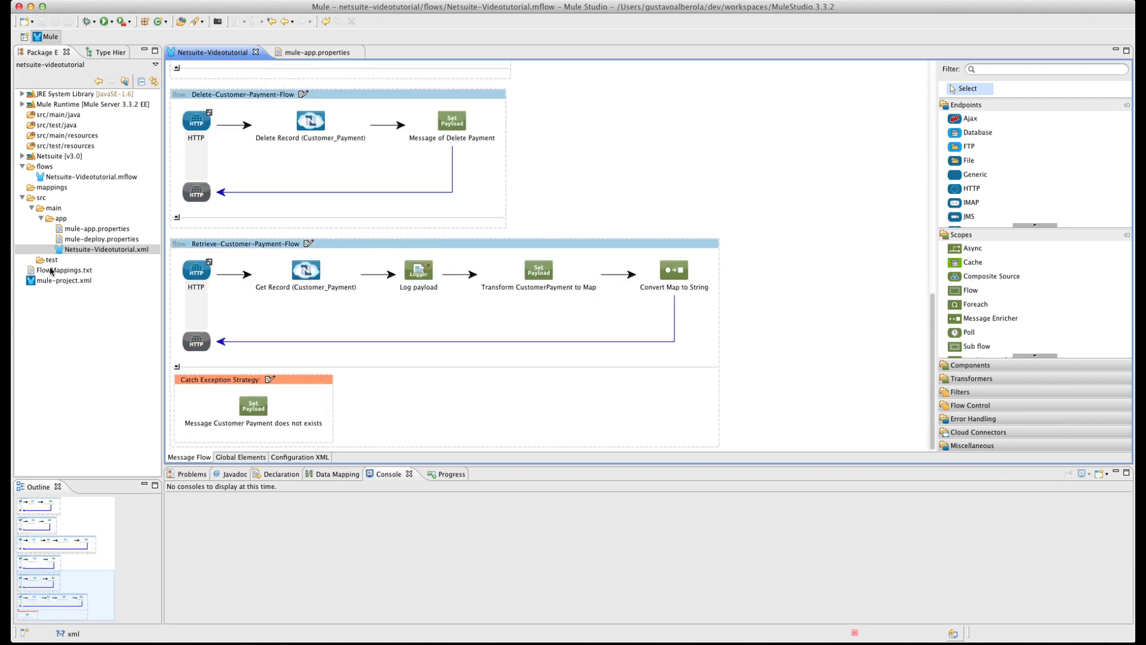
pyautogui.doubleClick(65, 270)
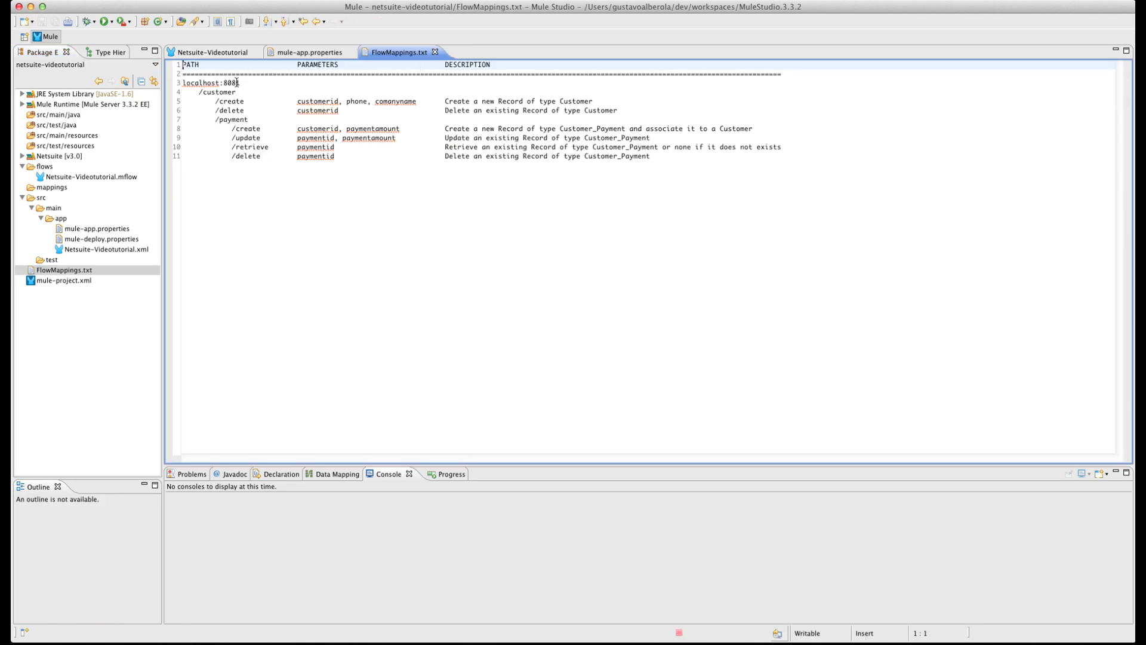
pyautogui.write('1')
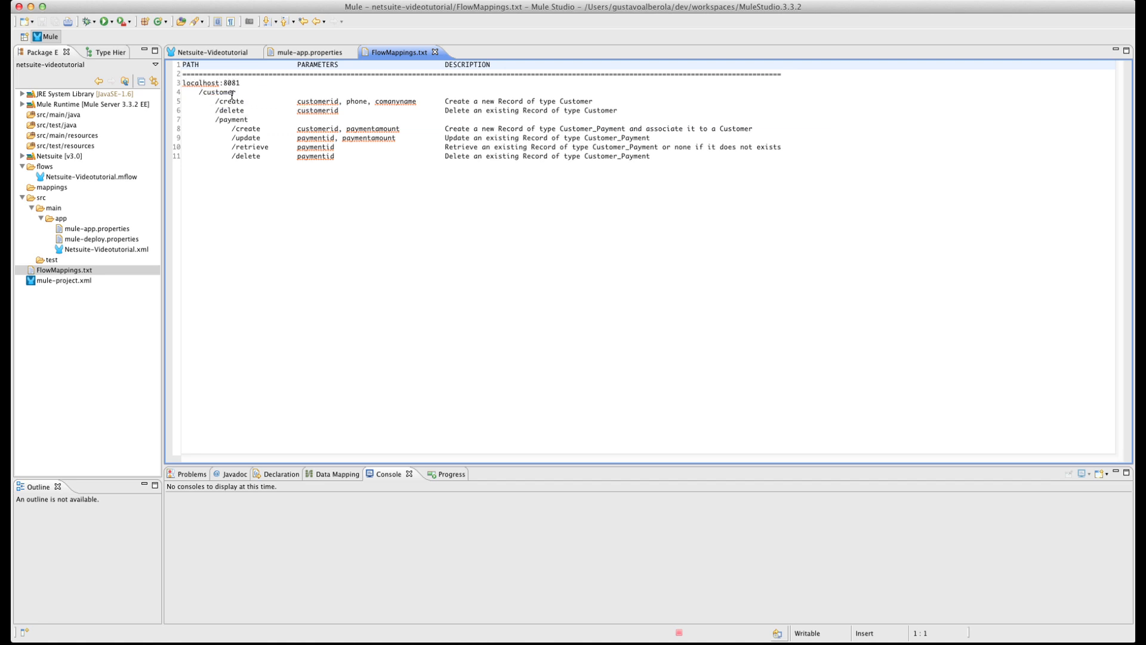
pyautogui.click(235, 92)
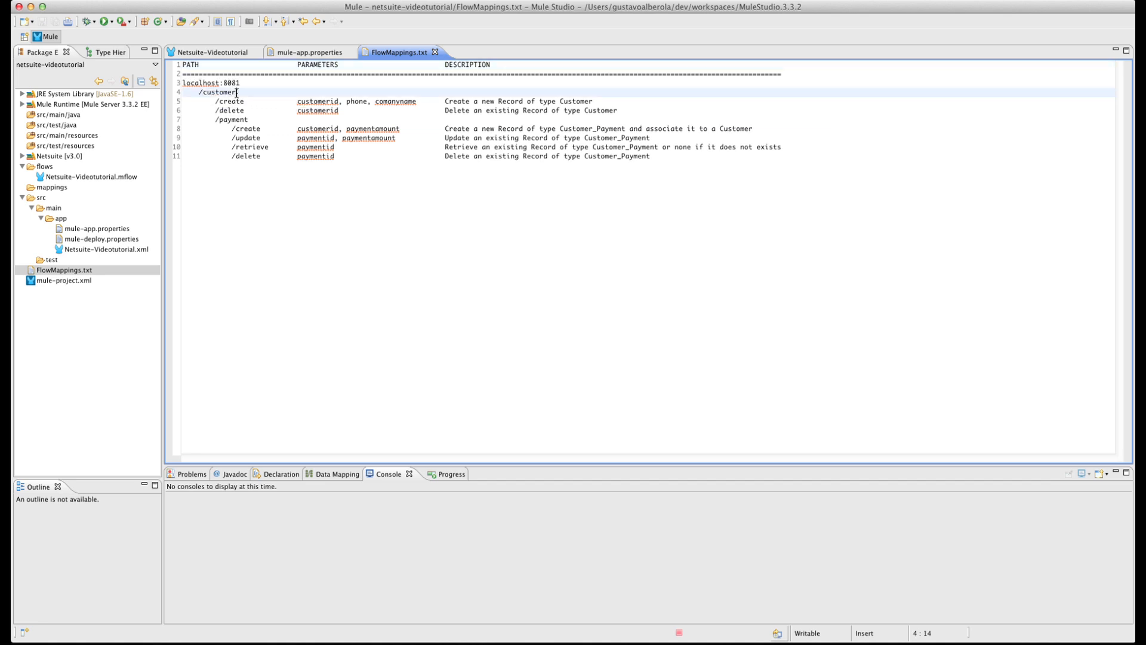
pyautogui.click(249, 101)
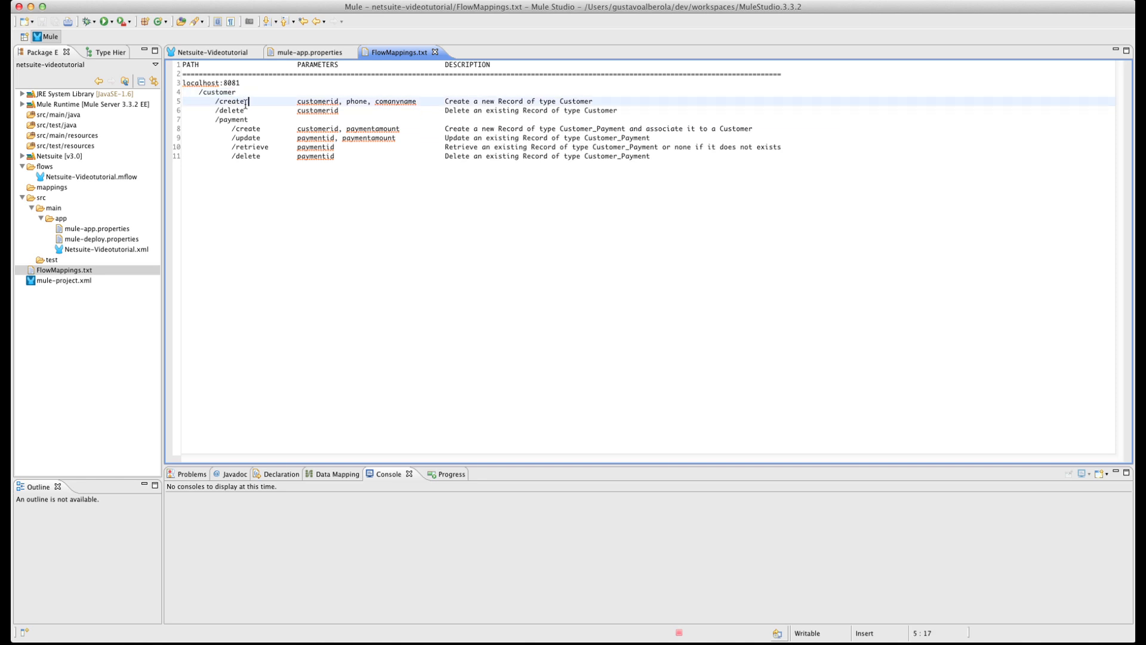
pyautogui.click(249, 110)
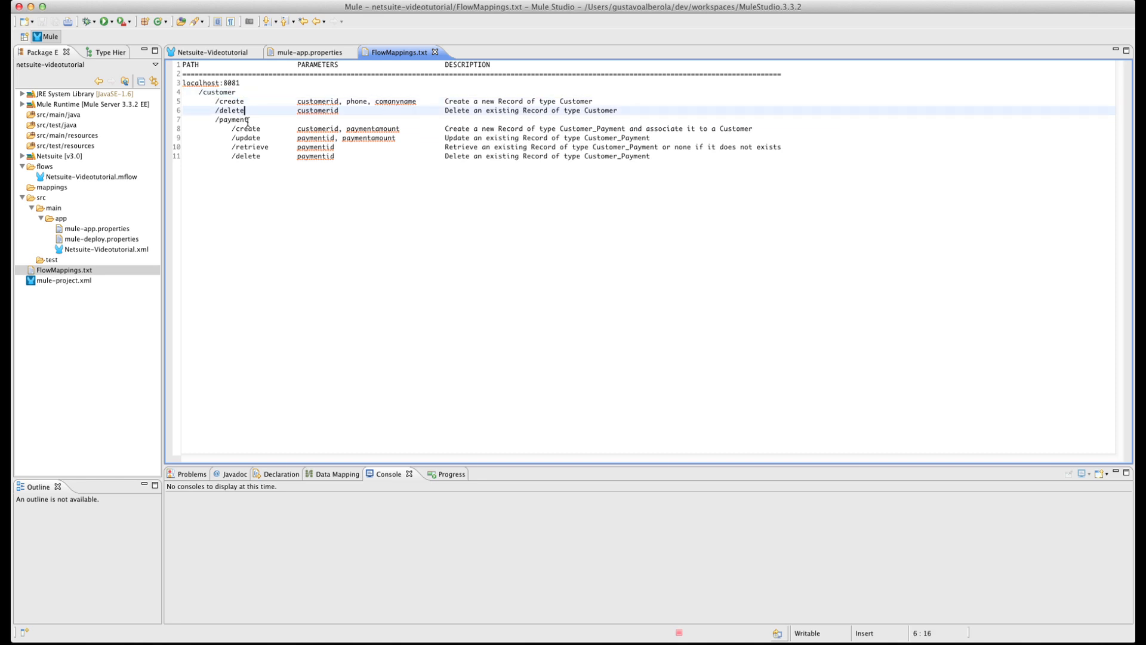
pyautogui.click(252, 119)
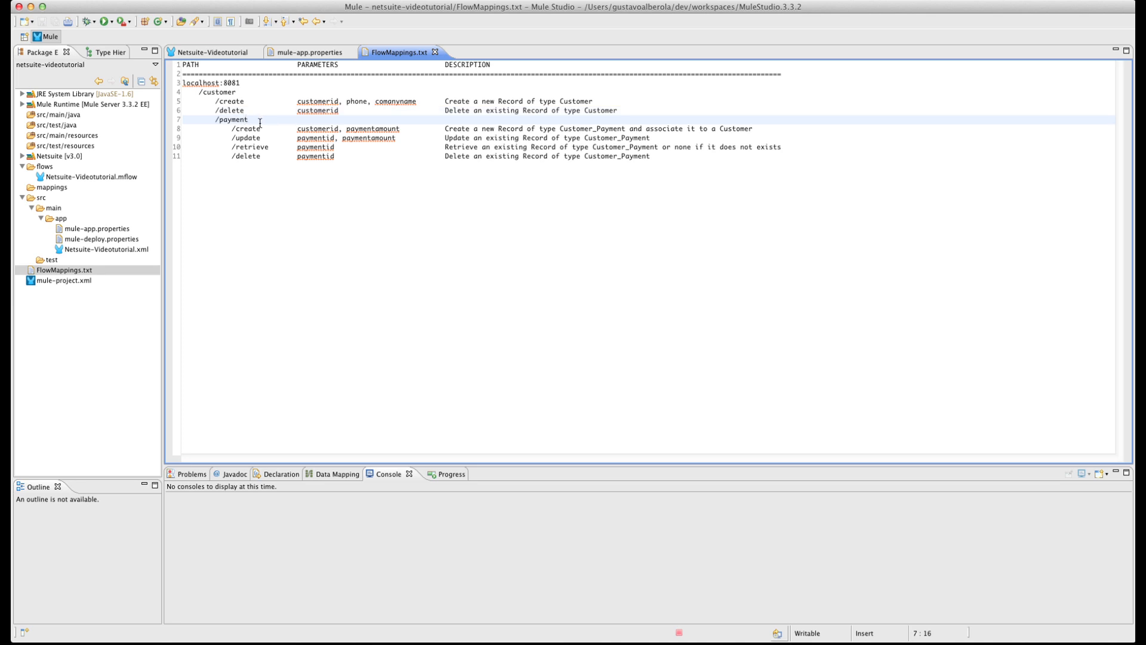
pyautogui.click(261, 129)
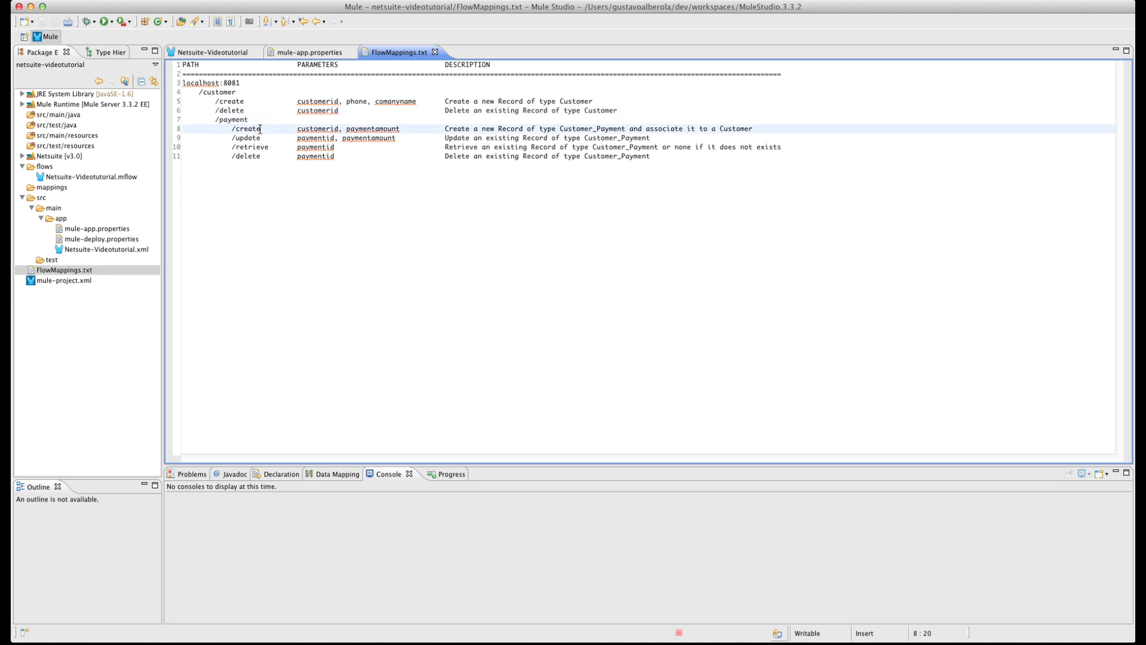
pyautogui.click(255, 138)
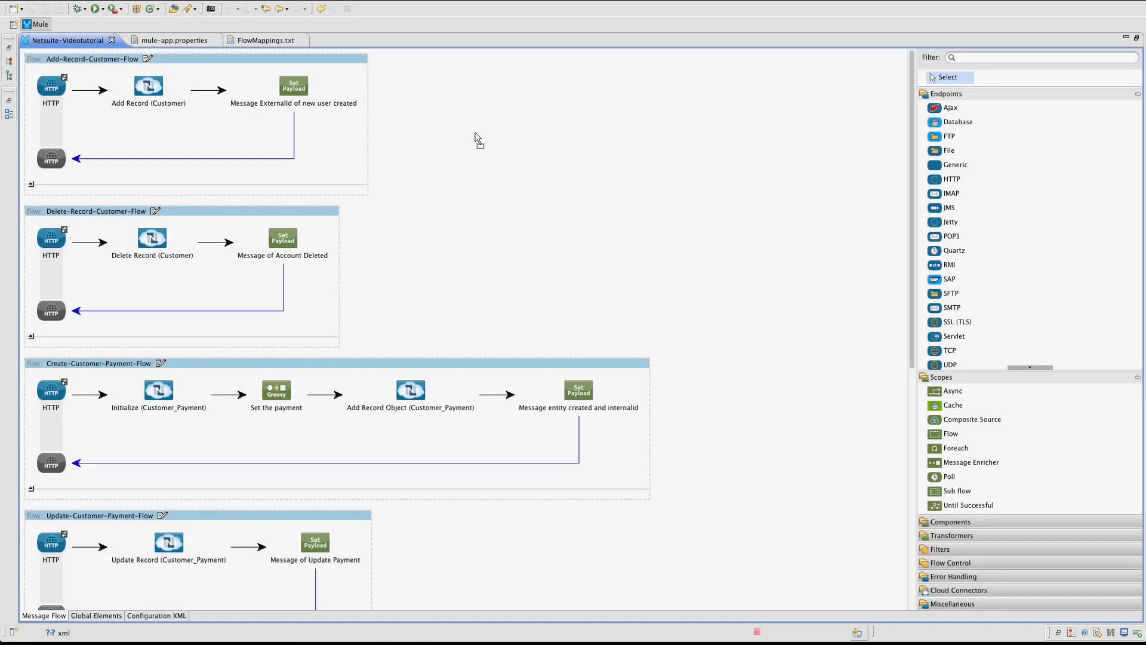
pyautogui.moveTo(51, 86)
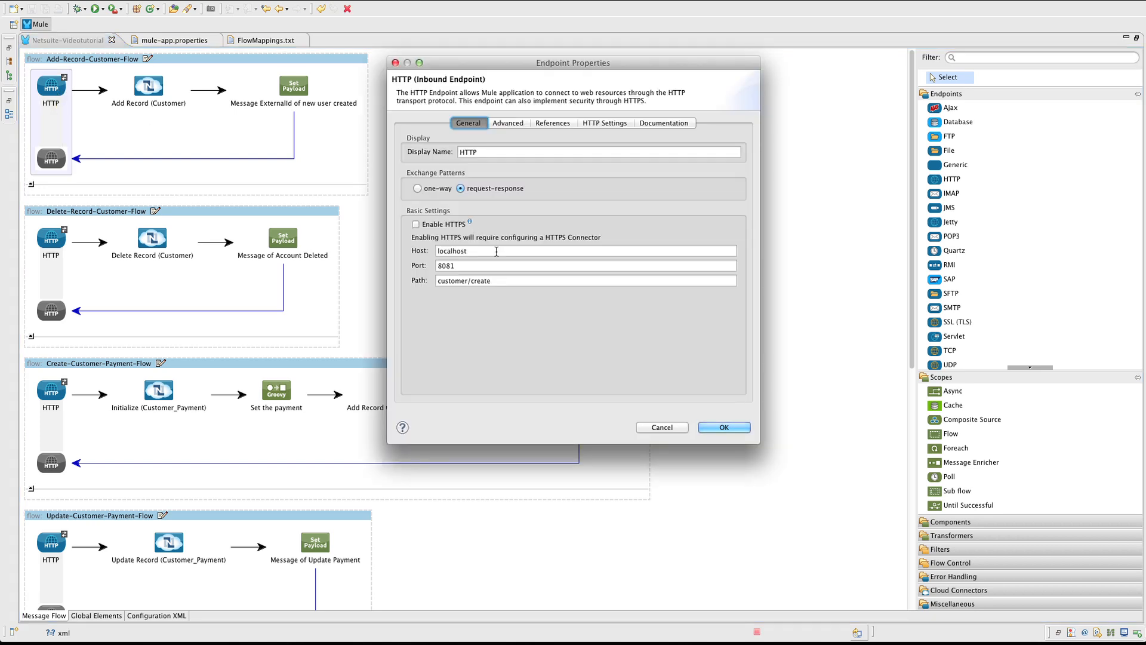
pyautogui.click(510, 265)
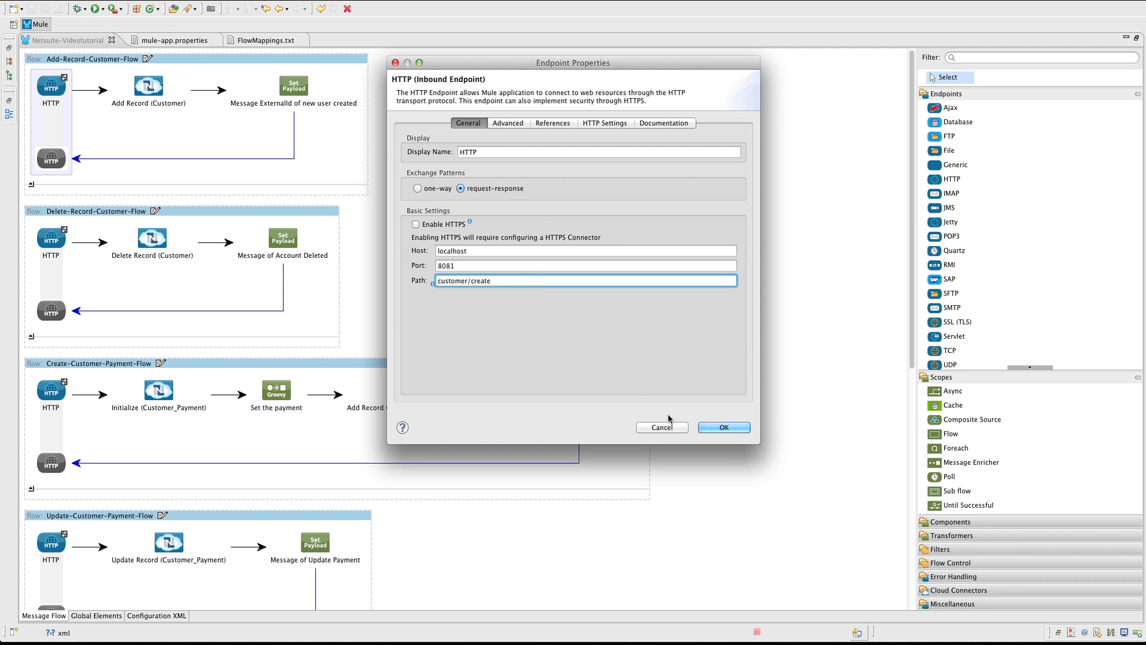
pyautogui.click(724, 427)
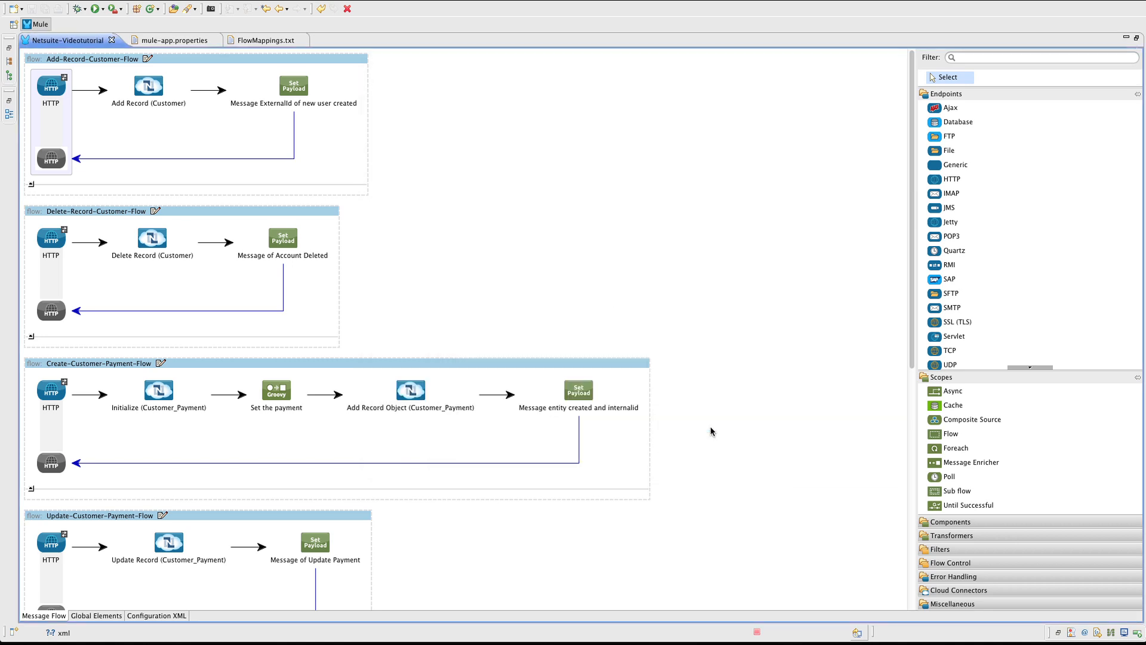
pyautogui.click(148, 86)
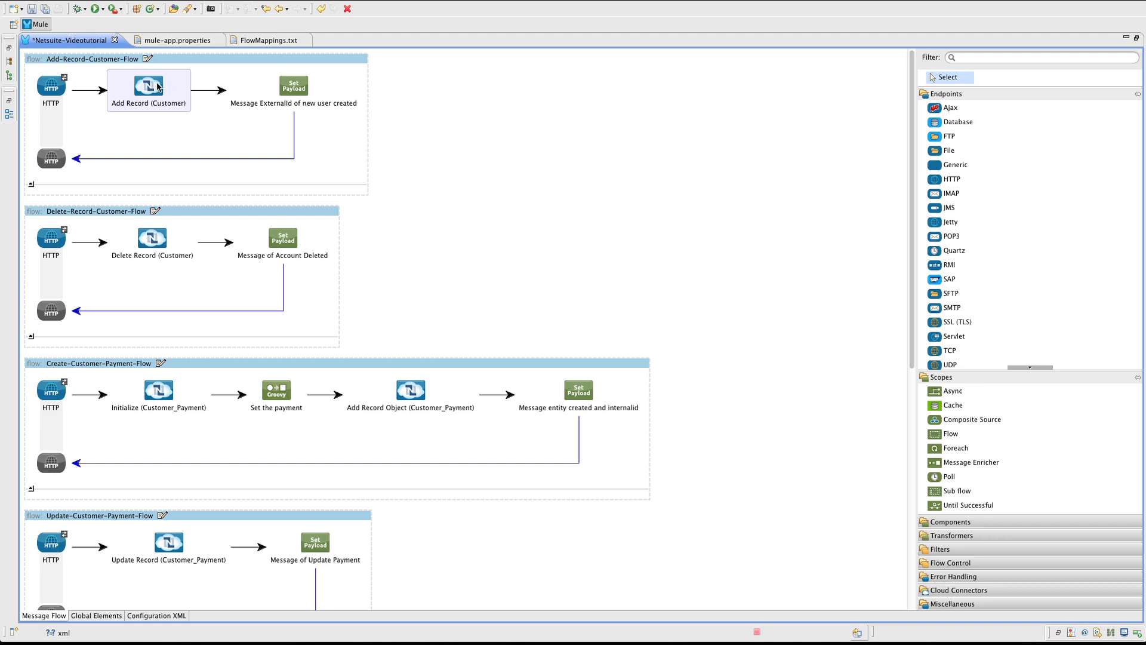
pyautogui.doubleClick(148, 83)
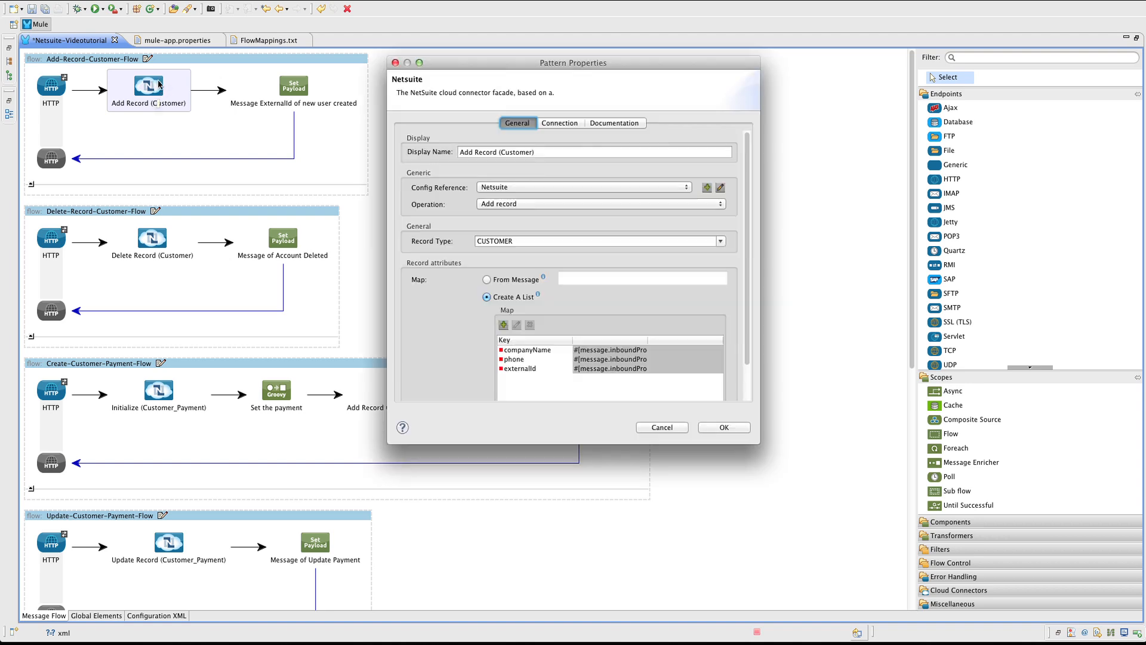
pyautogui.click(593, 152)
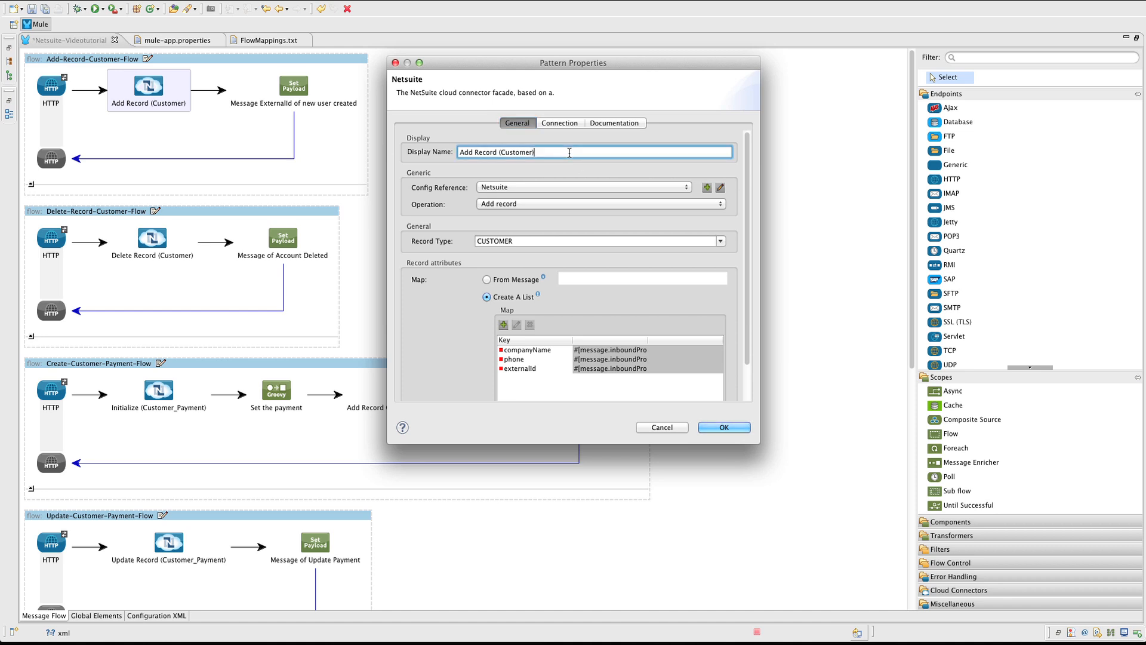
pyautogui.moveTo(564, 184)
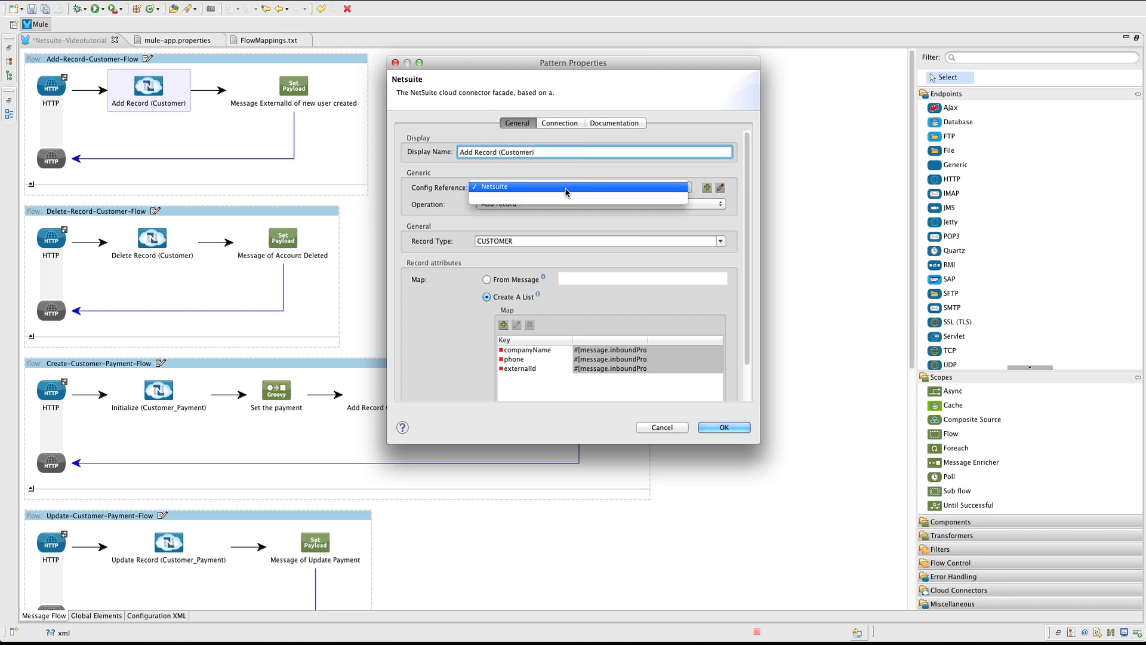
pyautogui.click(578, 186)
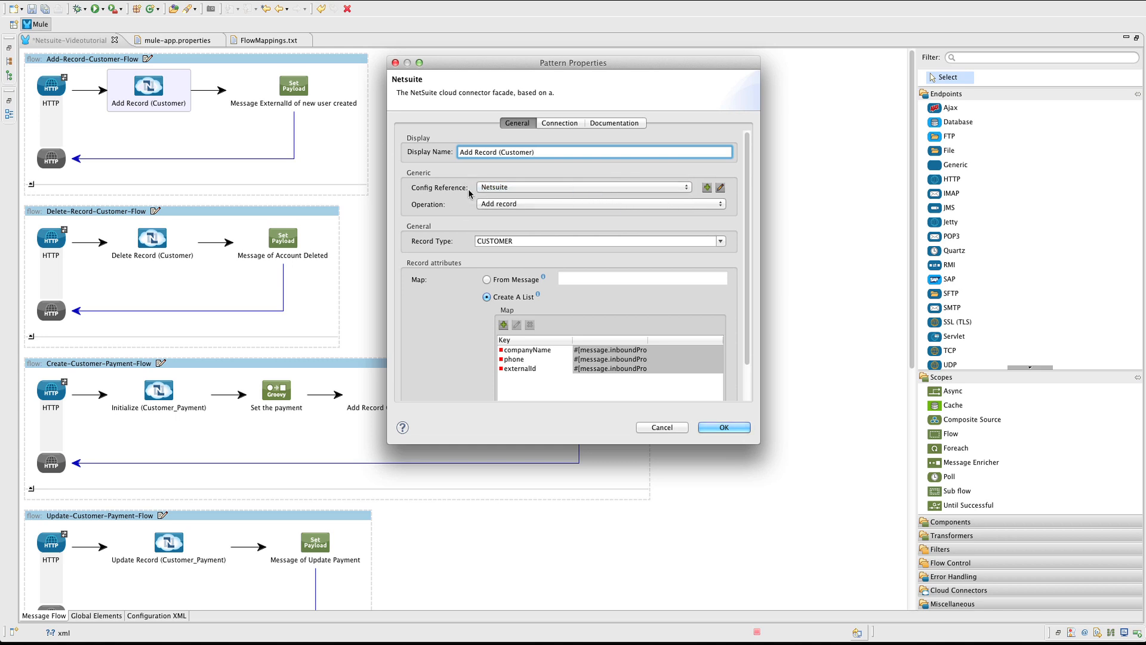
pyautogui.moveTo(632, 251)
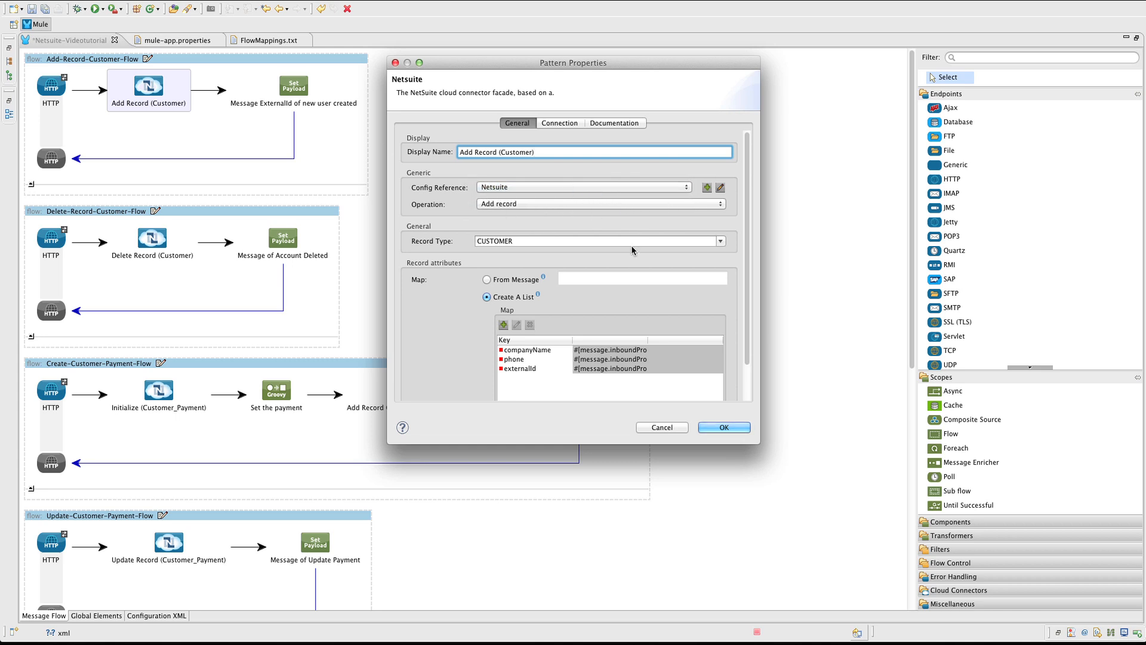
pyautogui.click(596, 240)
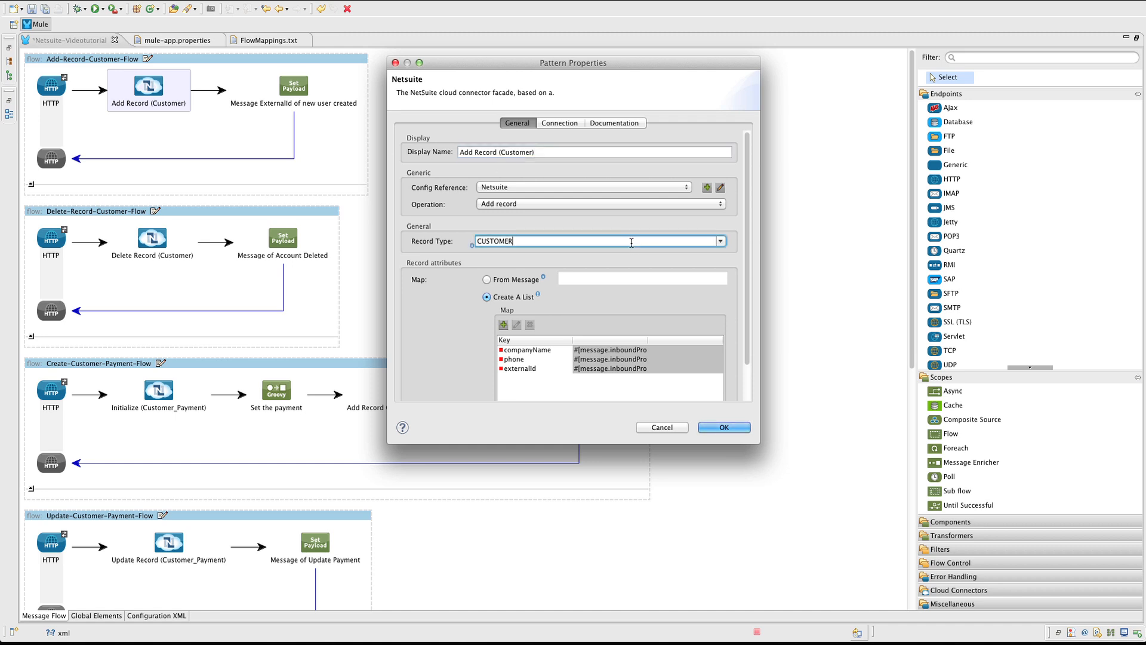
pyautogui.moveTo(535, 289)
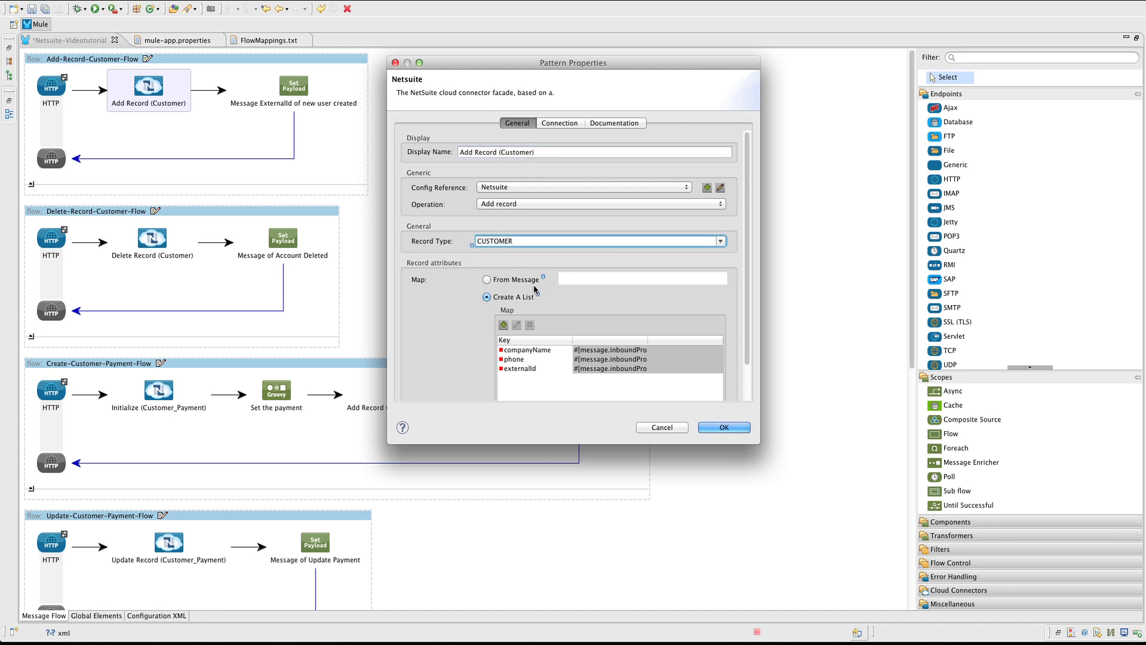
pyautogui.moveTo(519, 314)
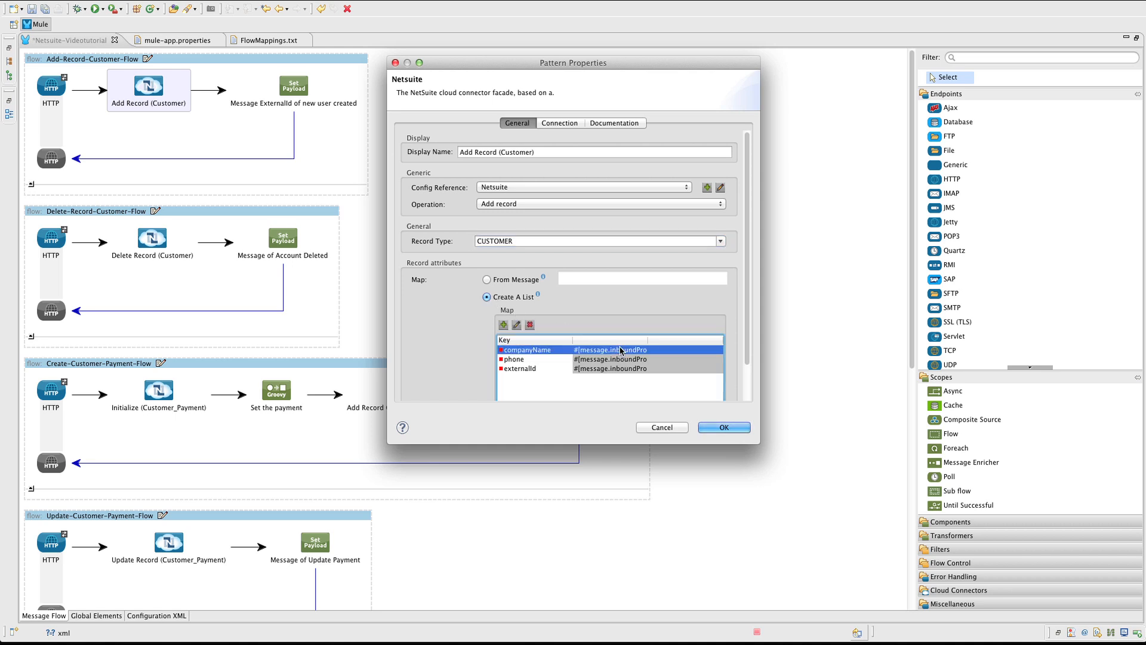
# Step: Map companyName to the incoming companyname inbound property
pyautogui.doubleClick(527, 349)
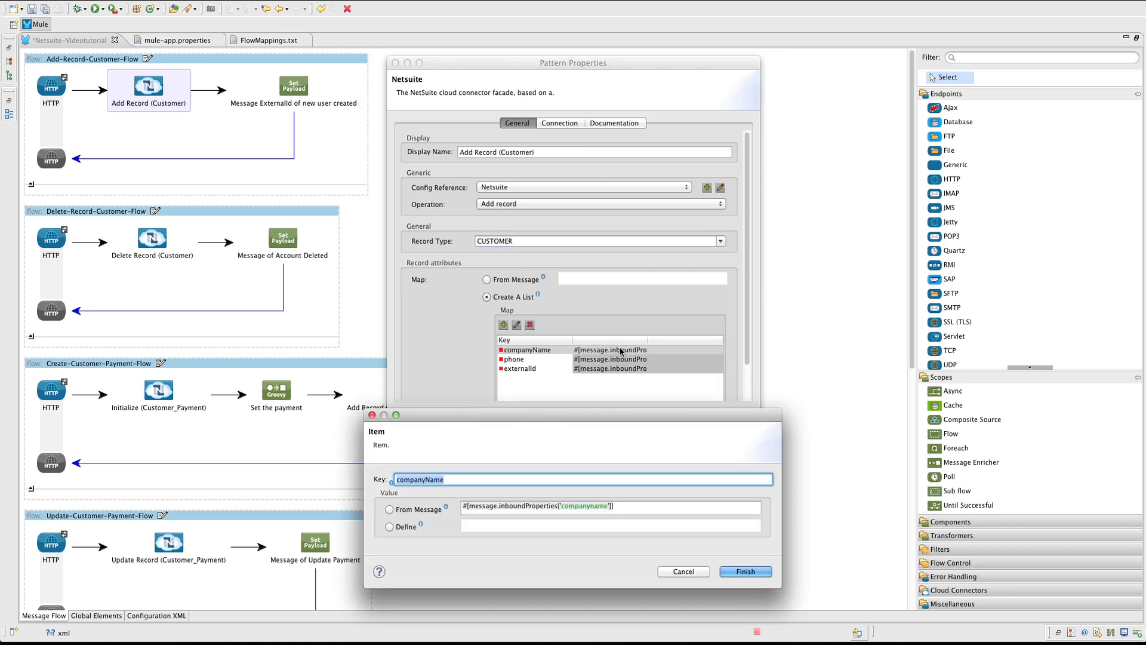
pyautogui.click(389, 508)
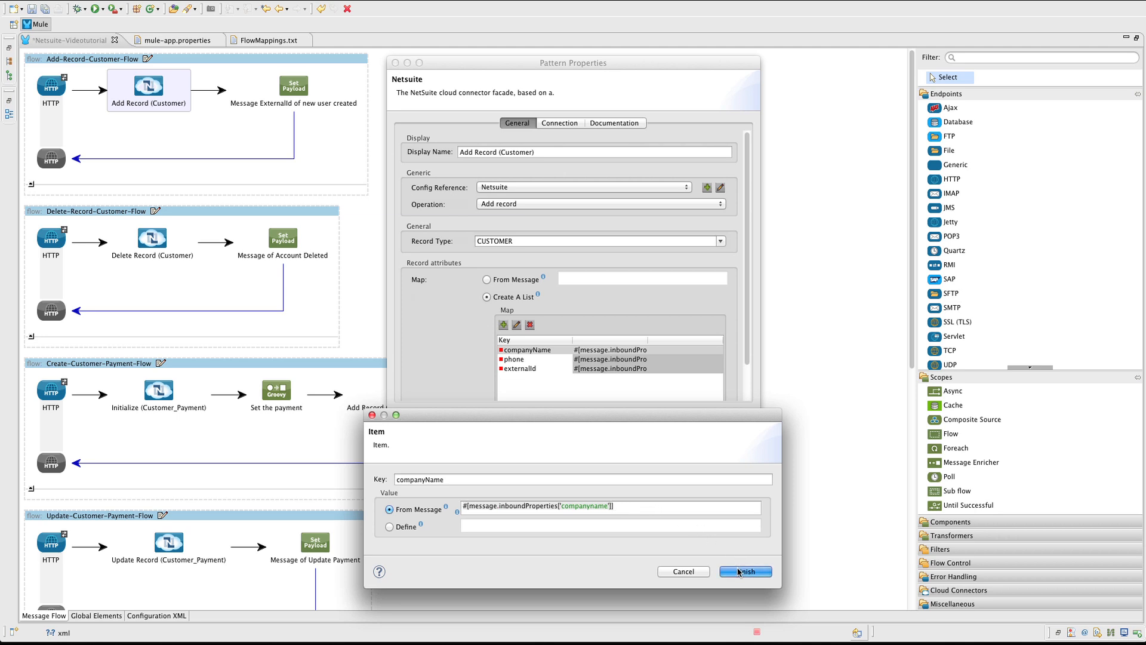
pyautogui.click(744, 570)
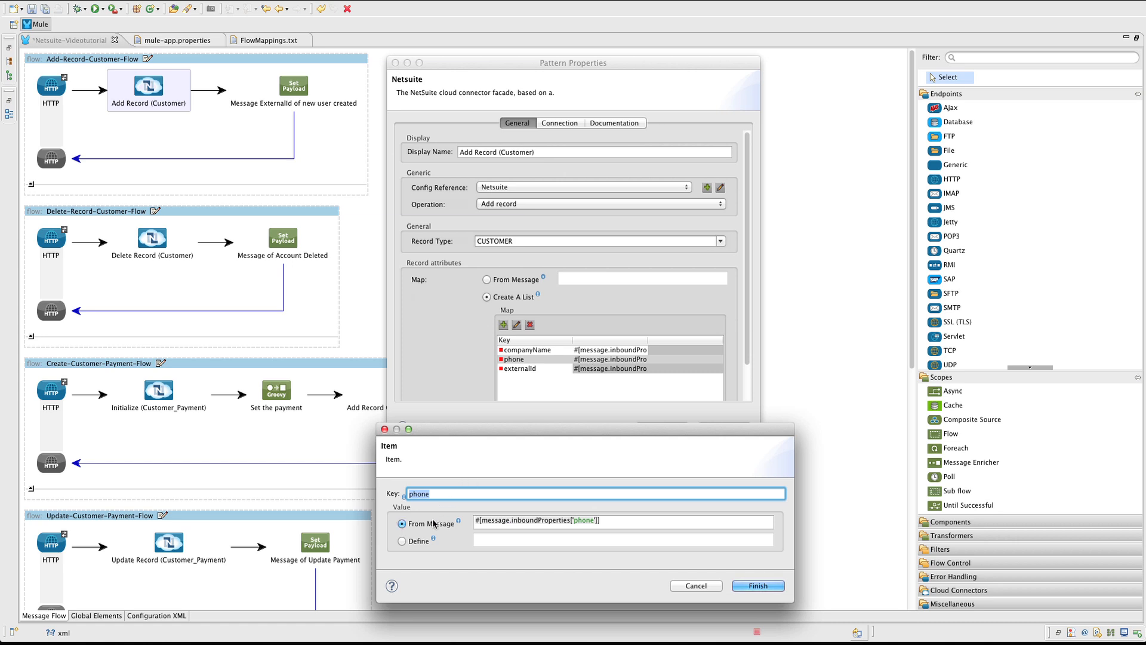
# Step: Map phone and externalId to the incoming phone and customerid properties
pyautogui.click(758, 585)
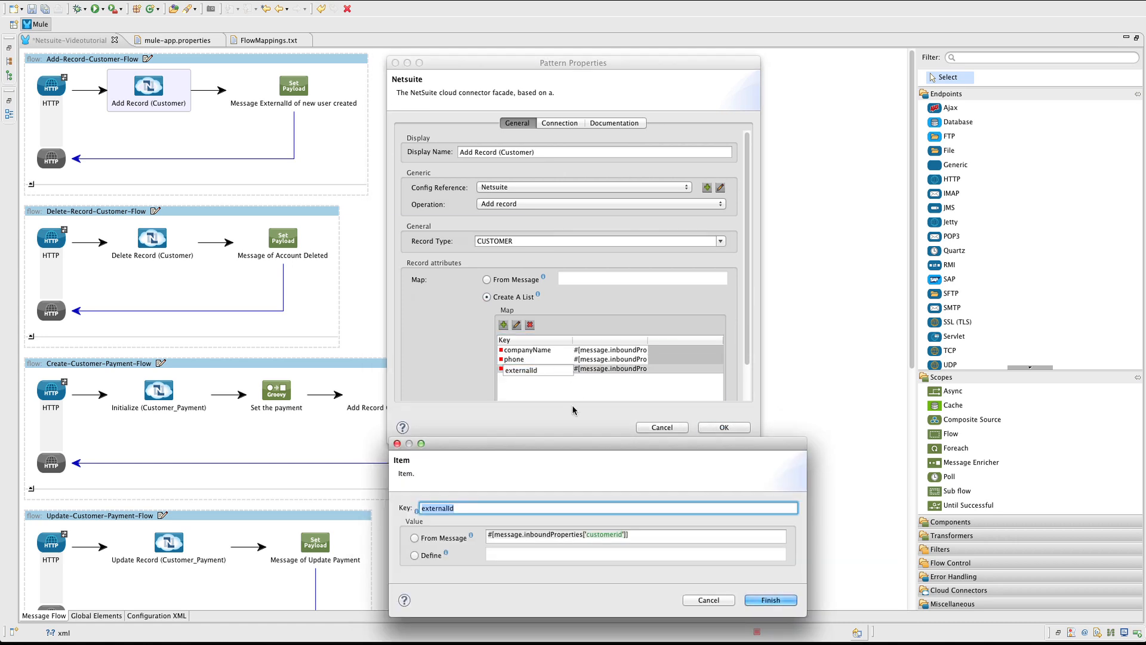
pyautogui.click(414, 538)
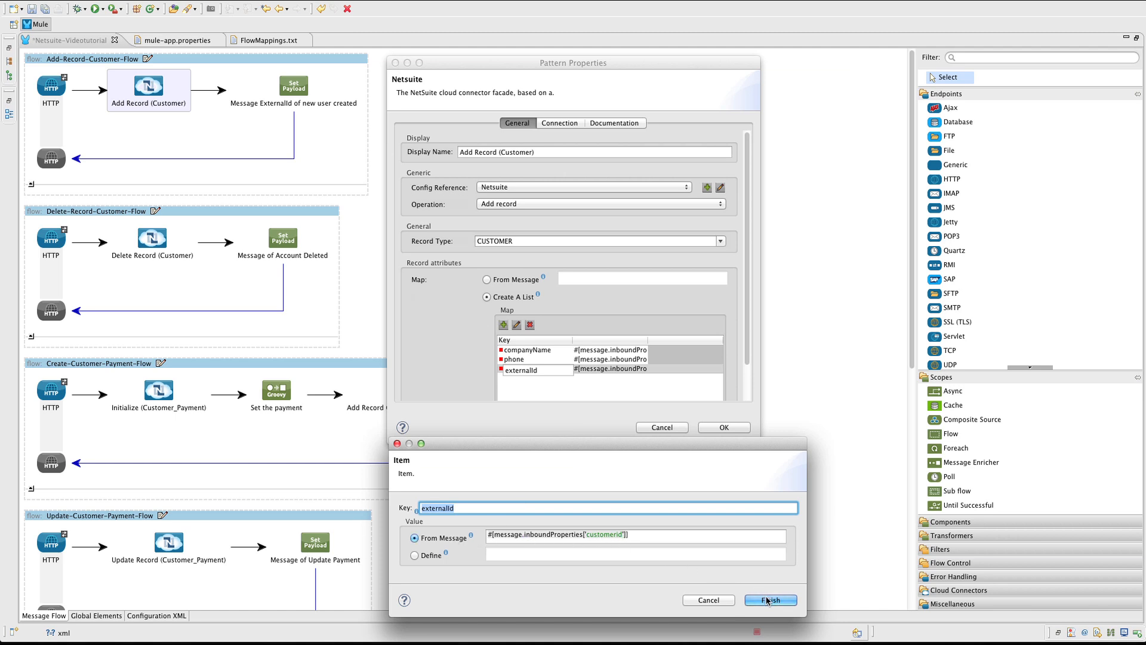
pyautogui.click(769, 599)
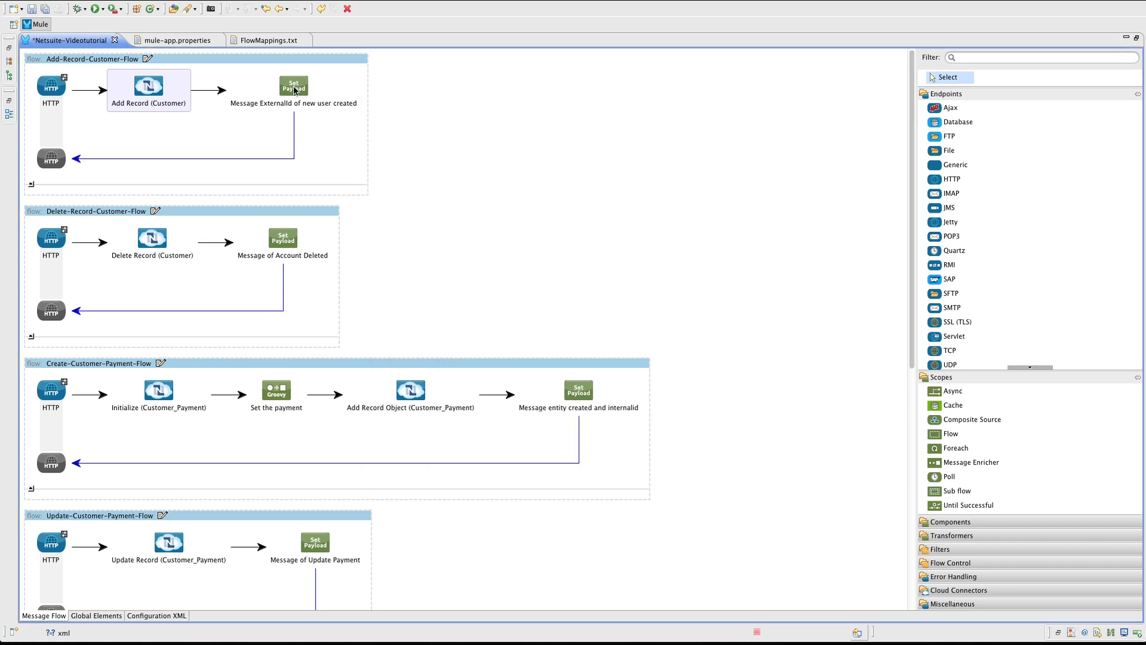
pyautogui.doubleClick(293, 83)
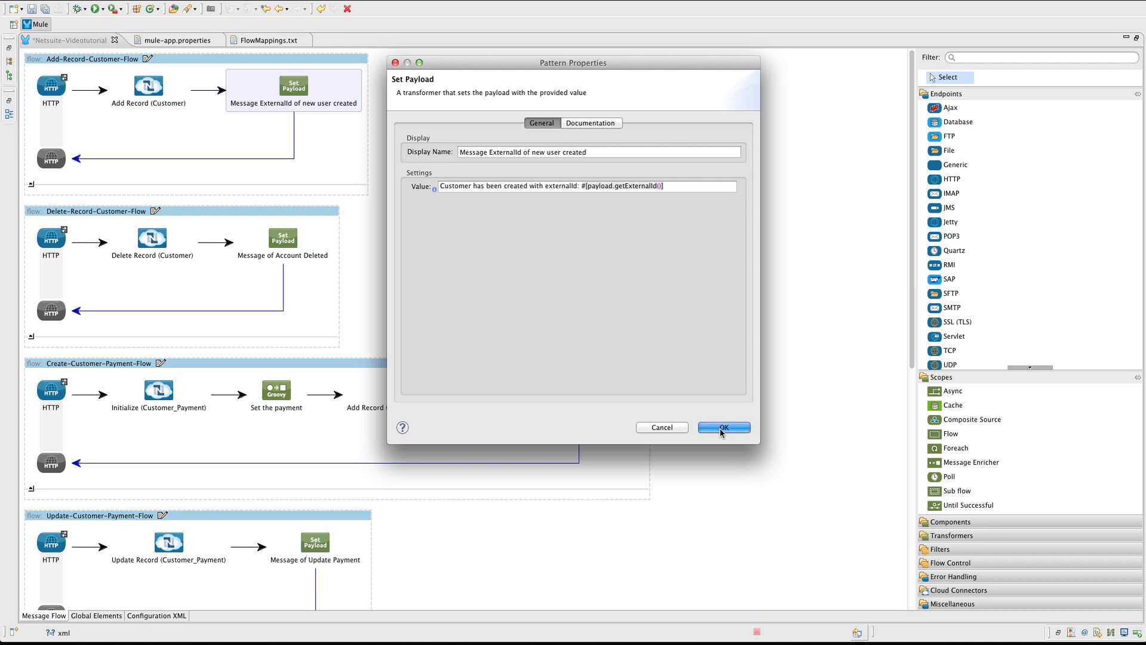
pyautogui.click(724, 428)
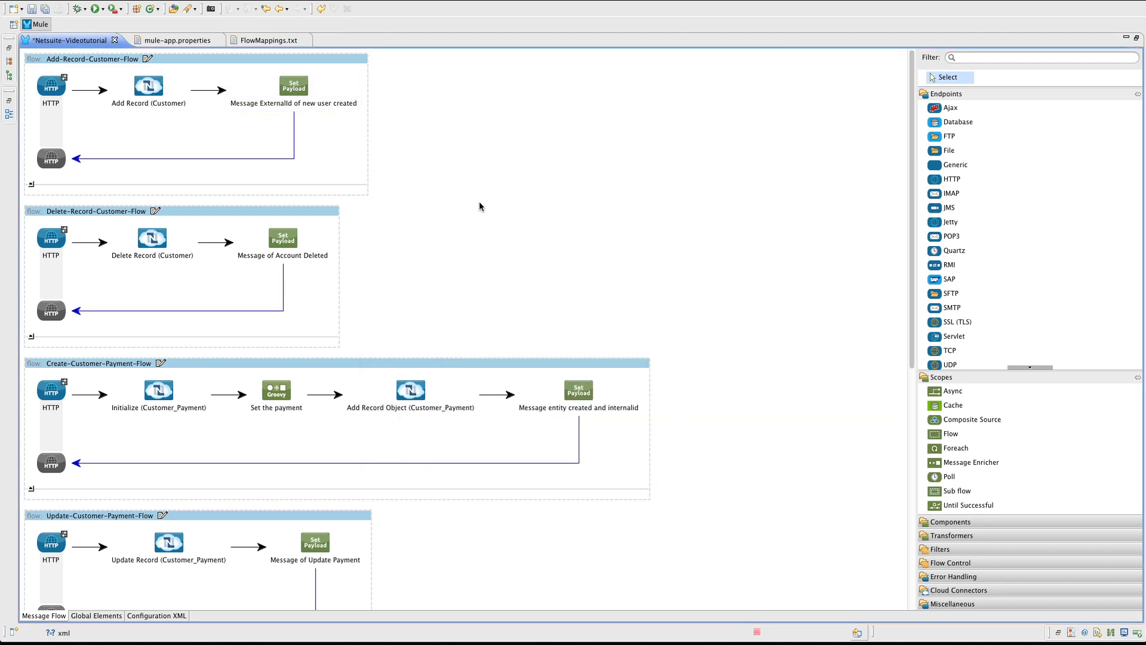
pyautogui.moveTo(80, 226)
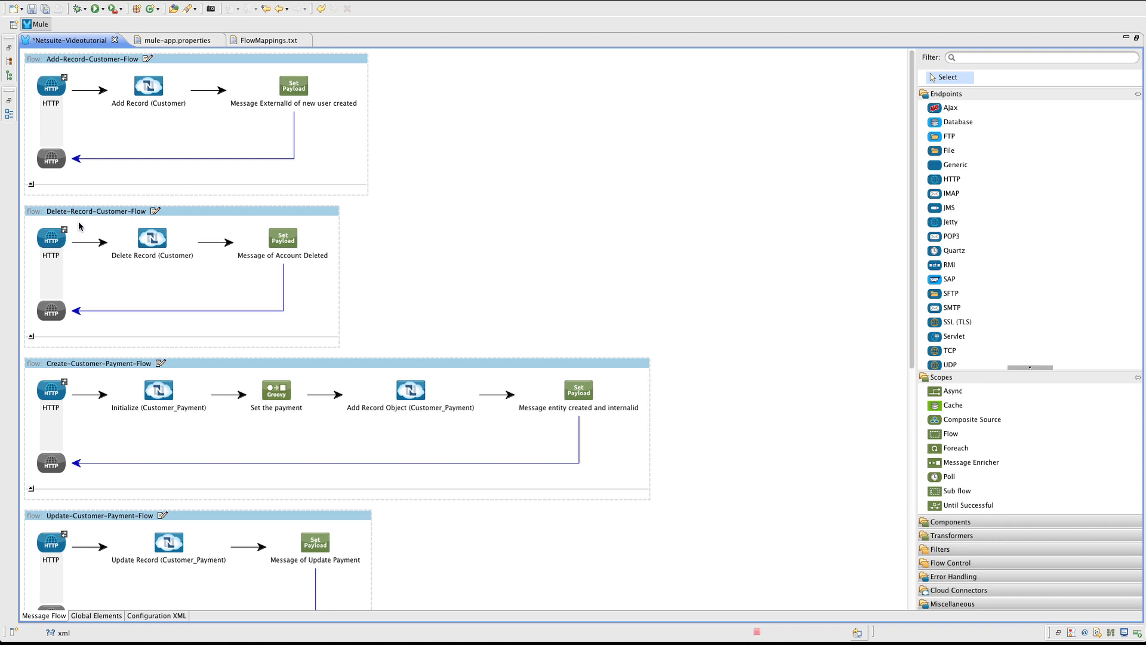
pyautogui.click(50, 238)
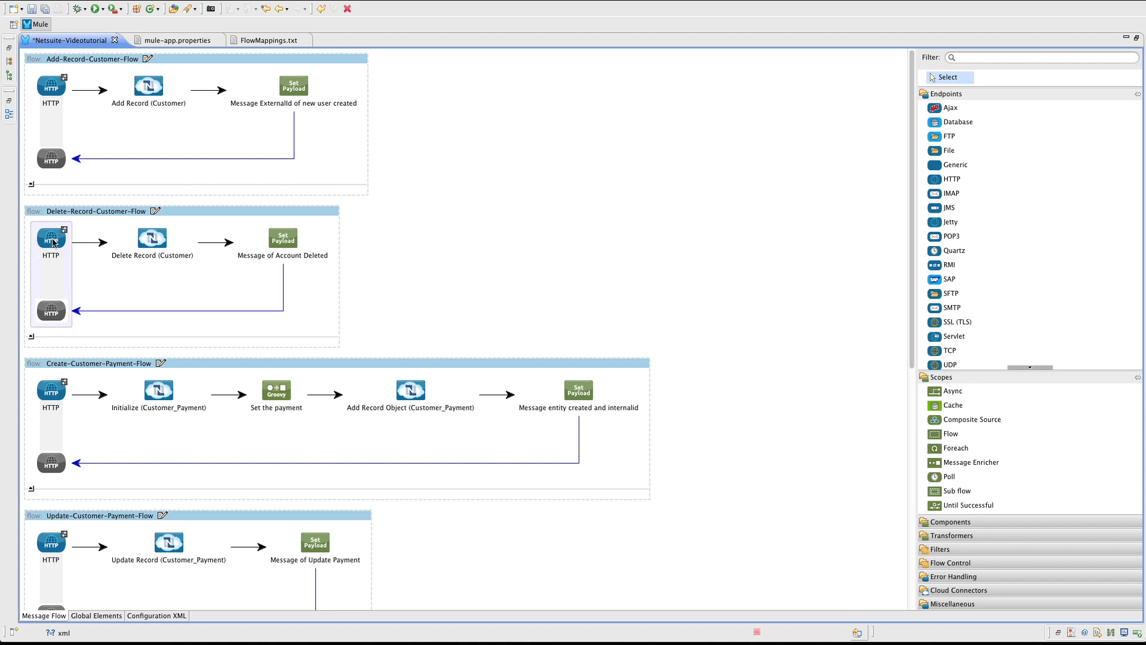
pyautogui.doubleClick(51, 240)
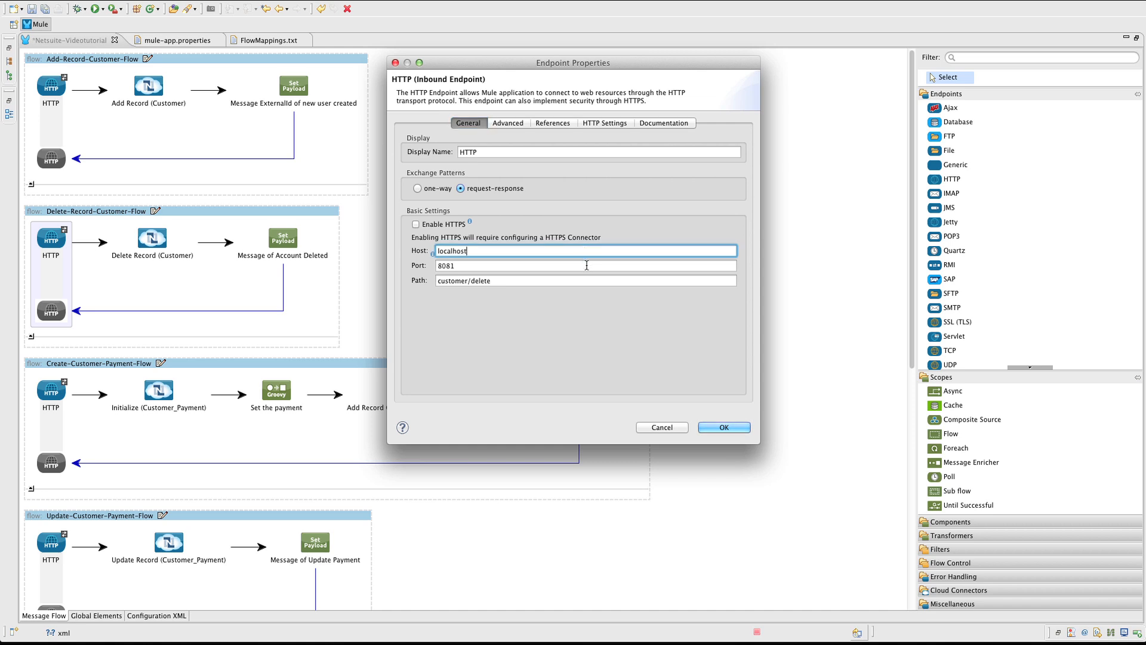
pyautogui.click(585, 280)
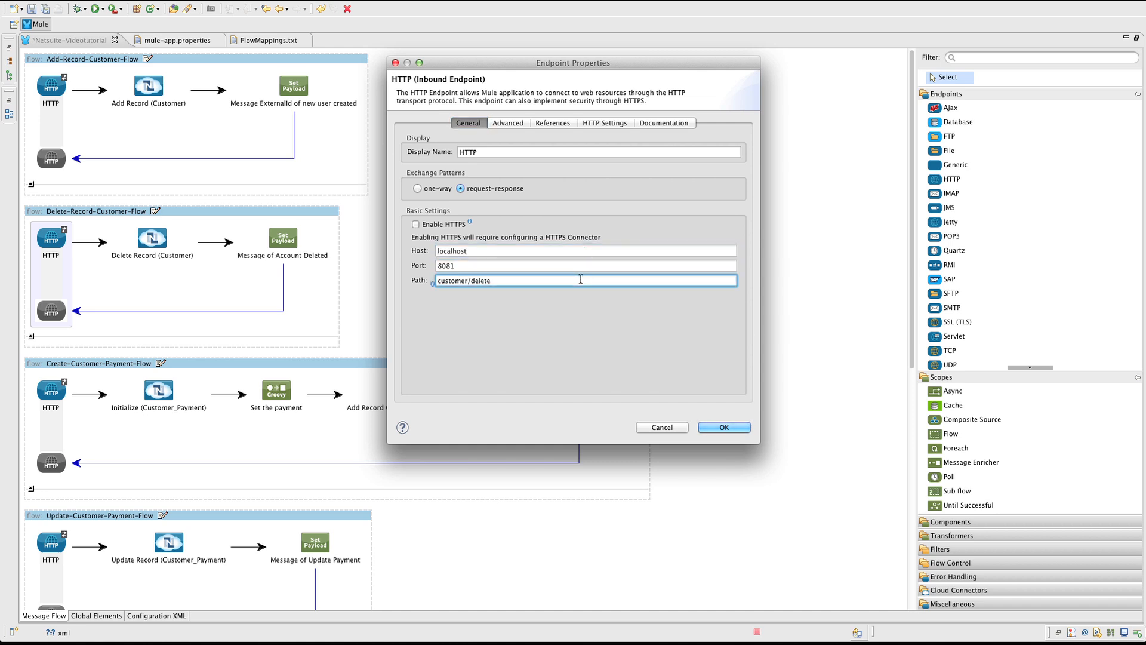
pyautogui.click(722, 427)
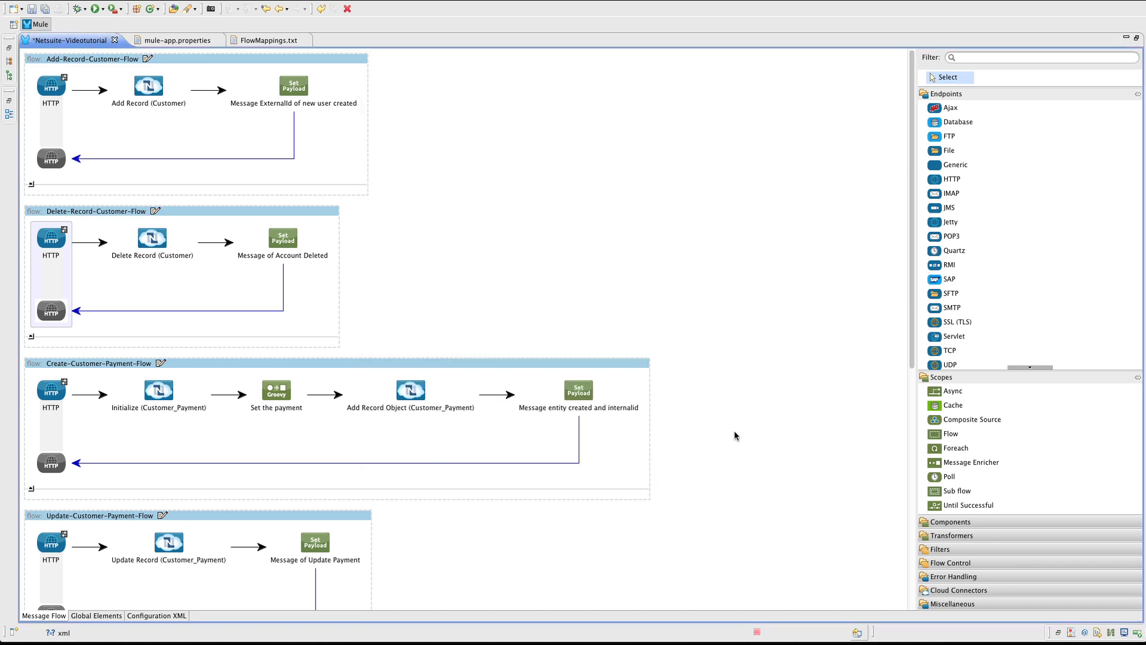
pyautogui.click(152, 239)
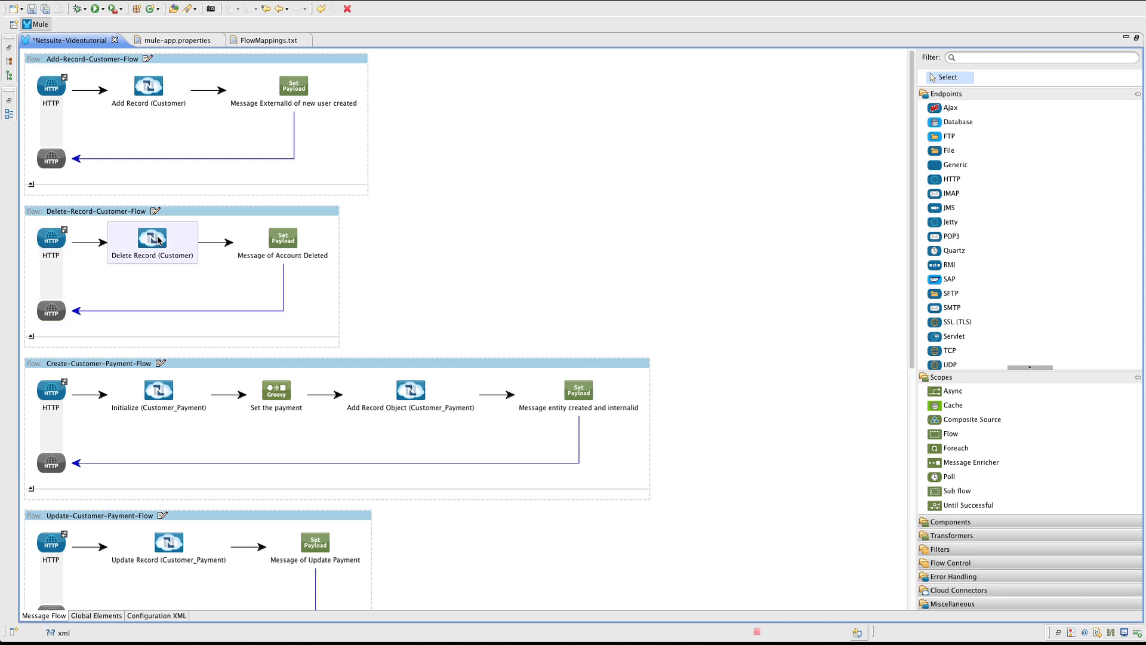
pyautogui.doubleClick(152, 242)
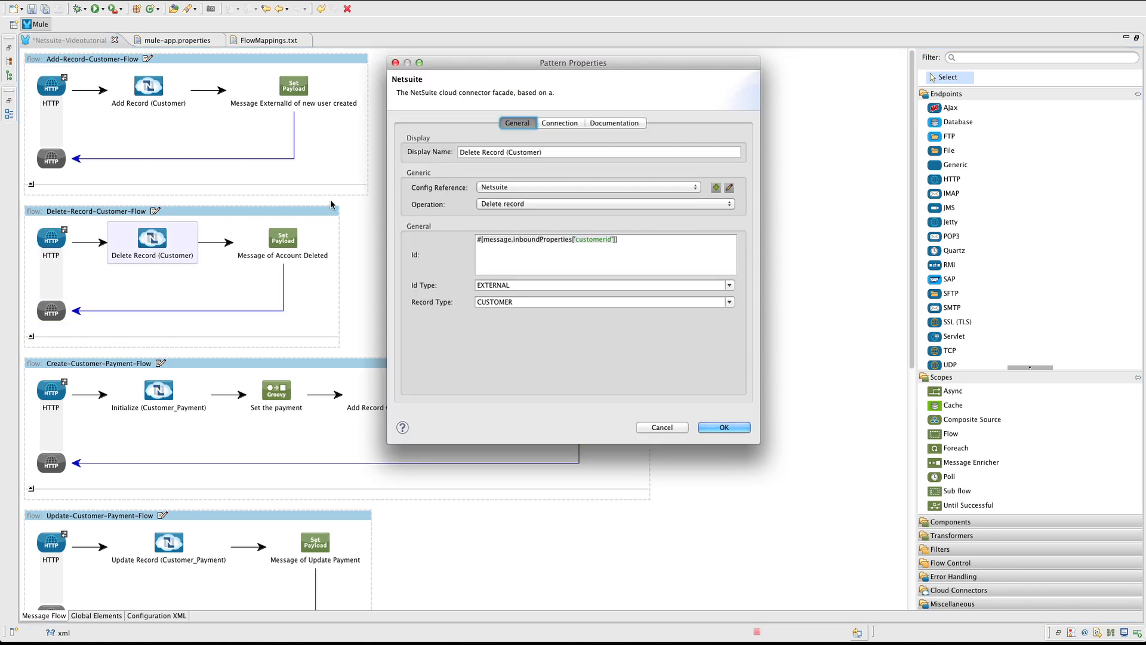
pyautogui.click(600, 152)
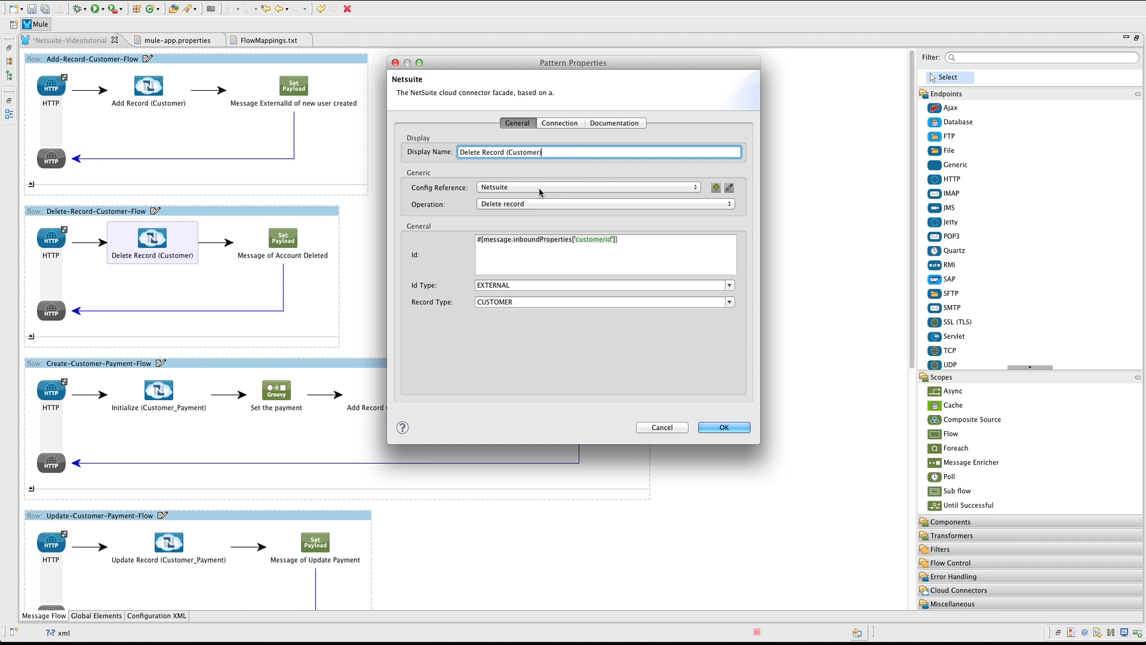
pyautogui.moveTo(555, 200)
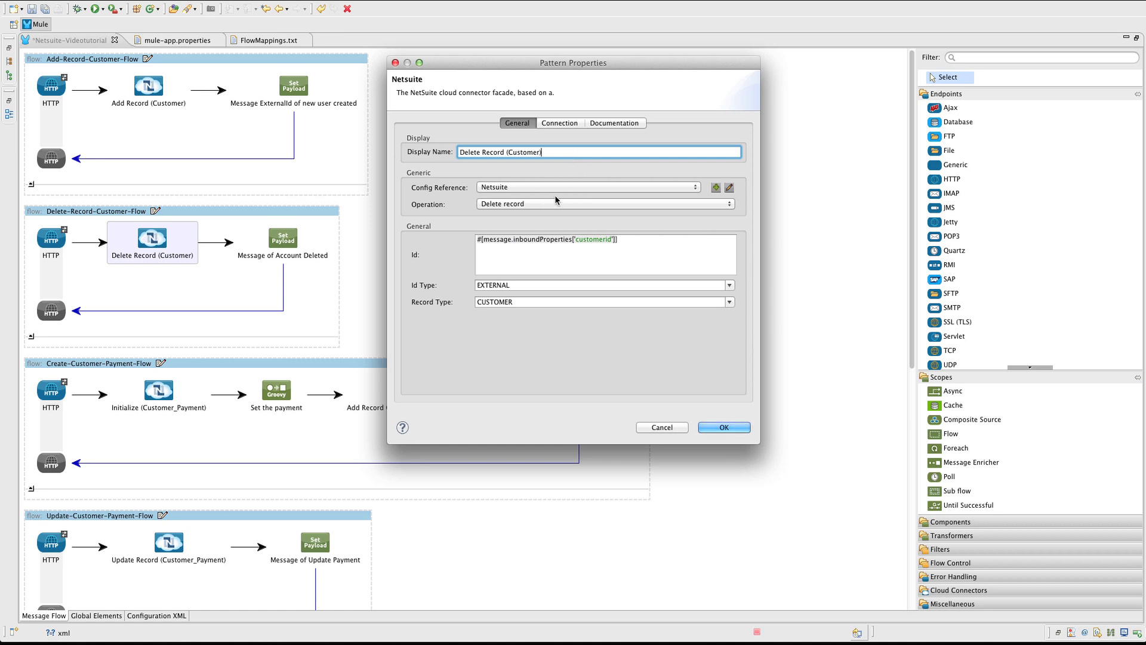
pyautogui.moveTo(574, 207)
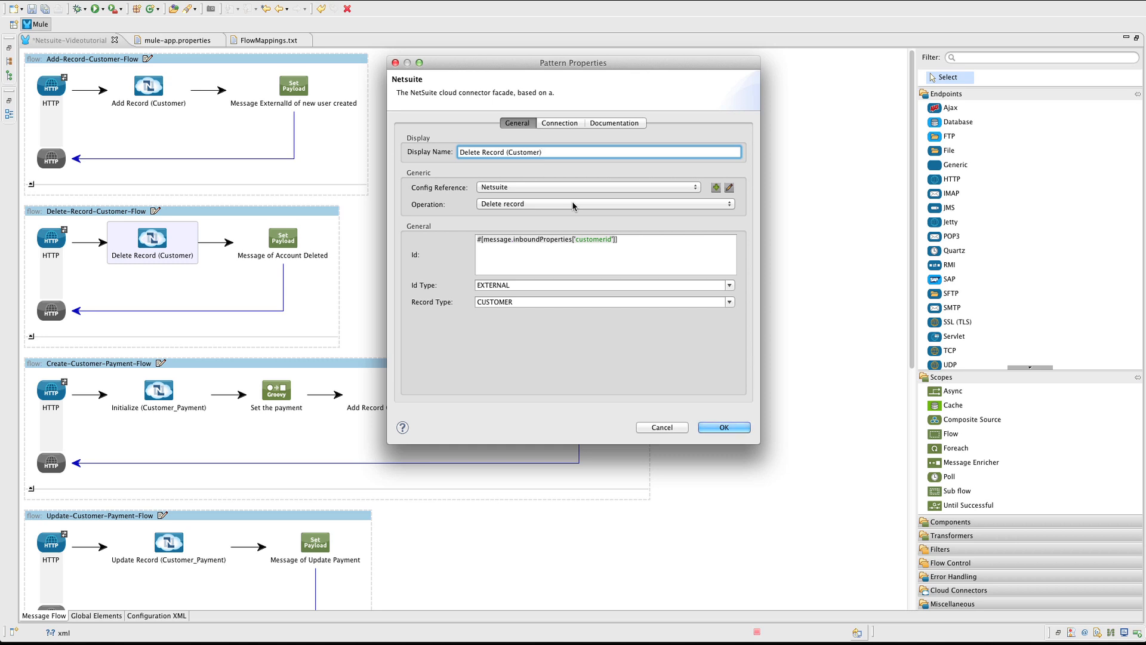
pyautogui.moveTo(641, 236)
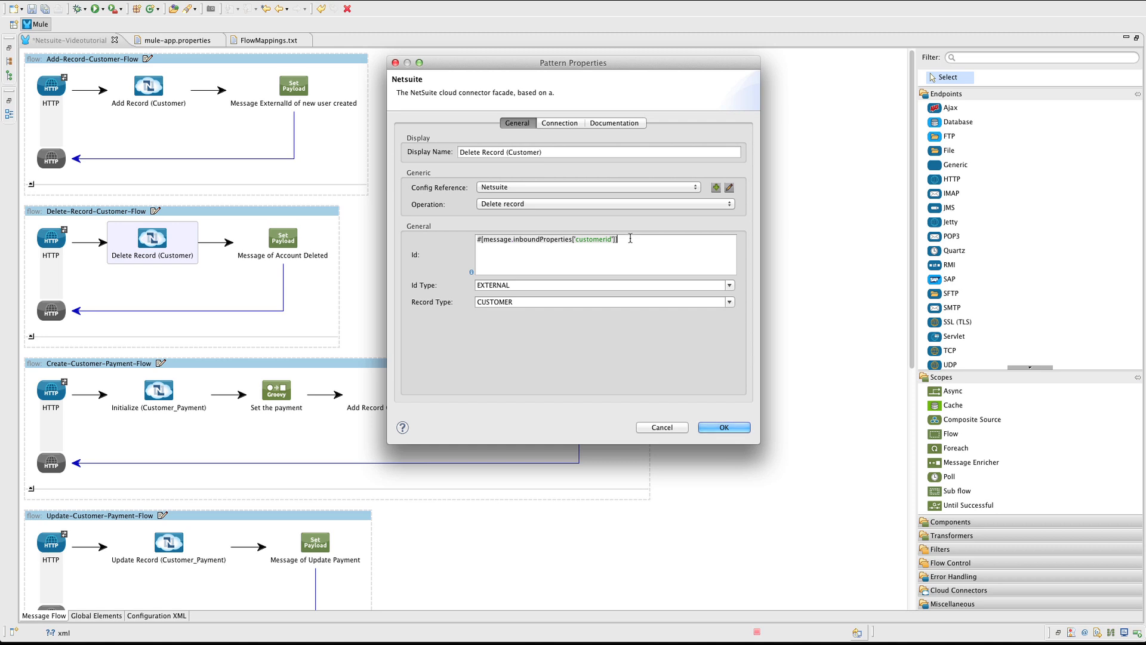
pyautogui.click(571, 284)
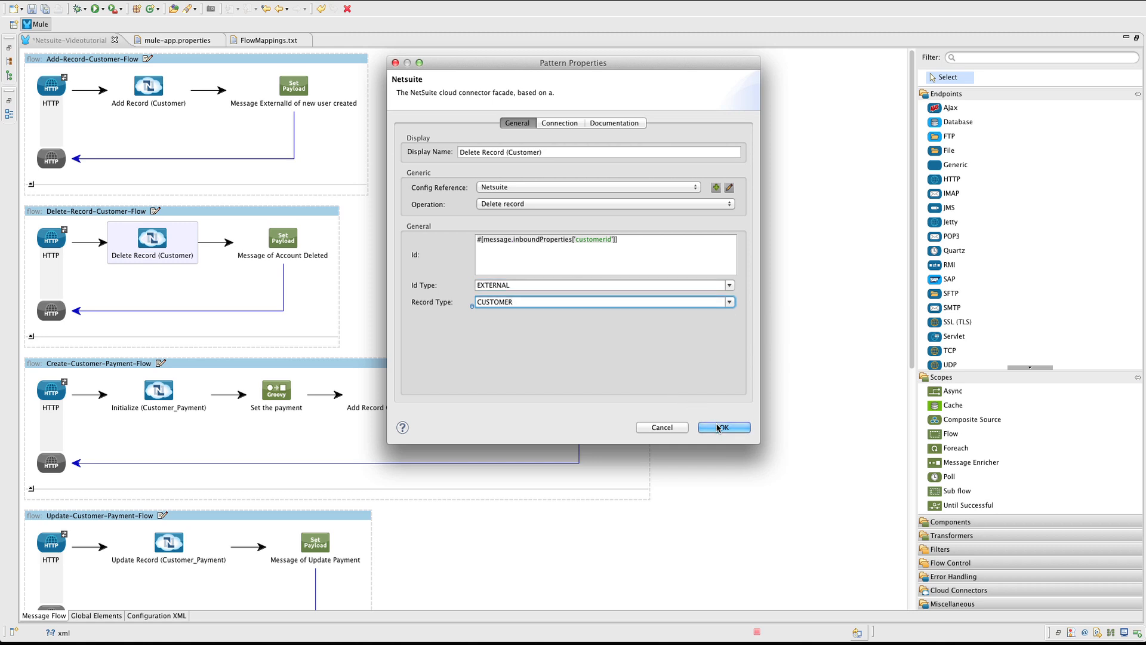
pyautogui.click(724, 428)
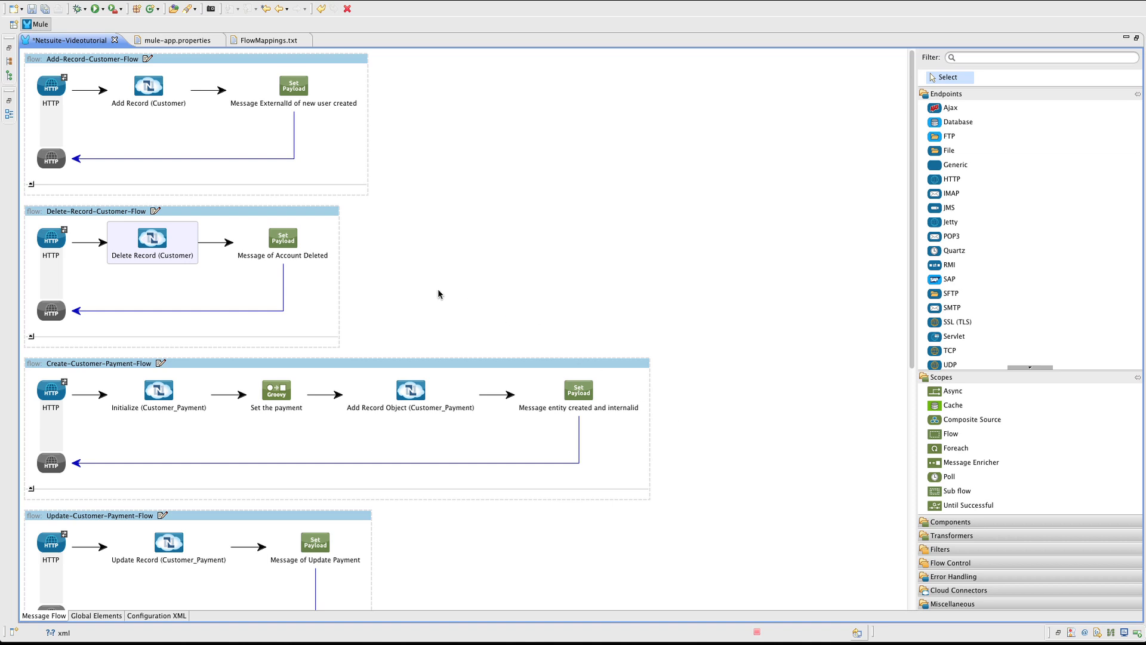
pyautogui.doubleClick(281, 237)
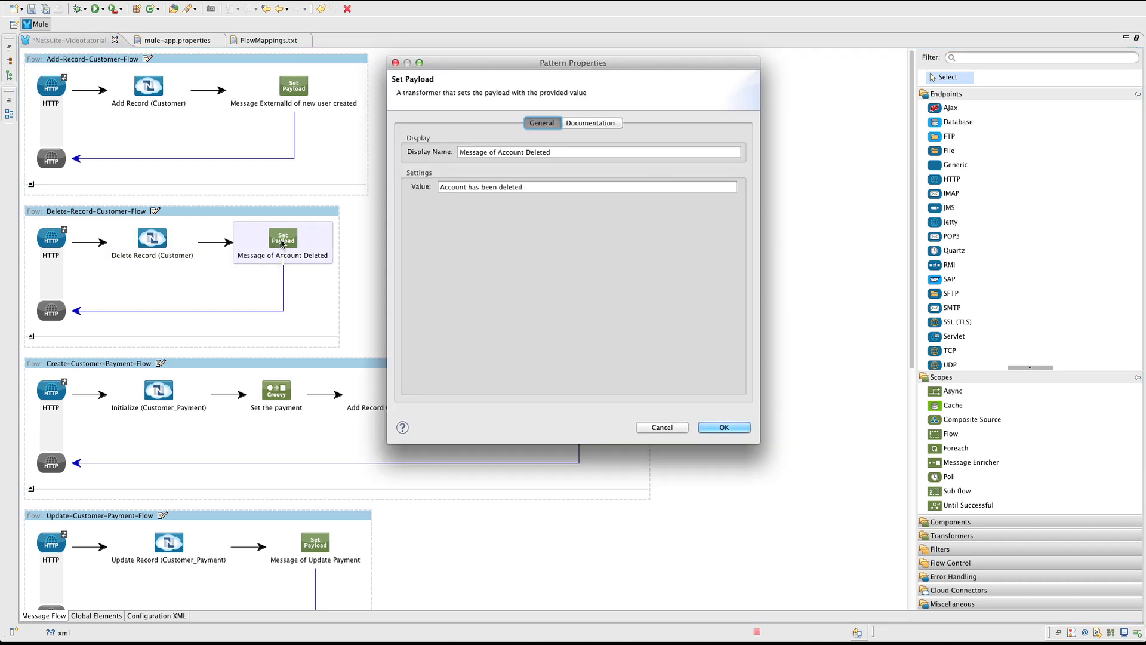
pyautogui.click(586, 186)
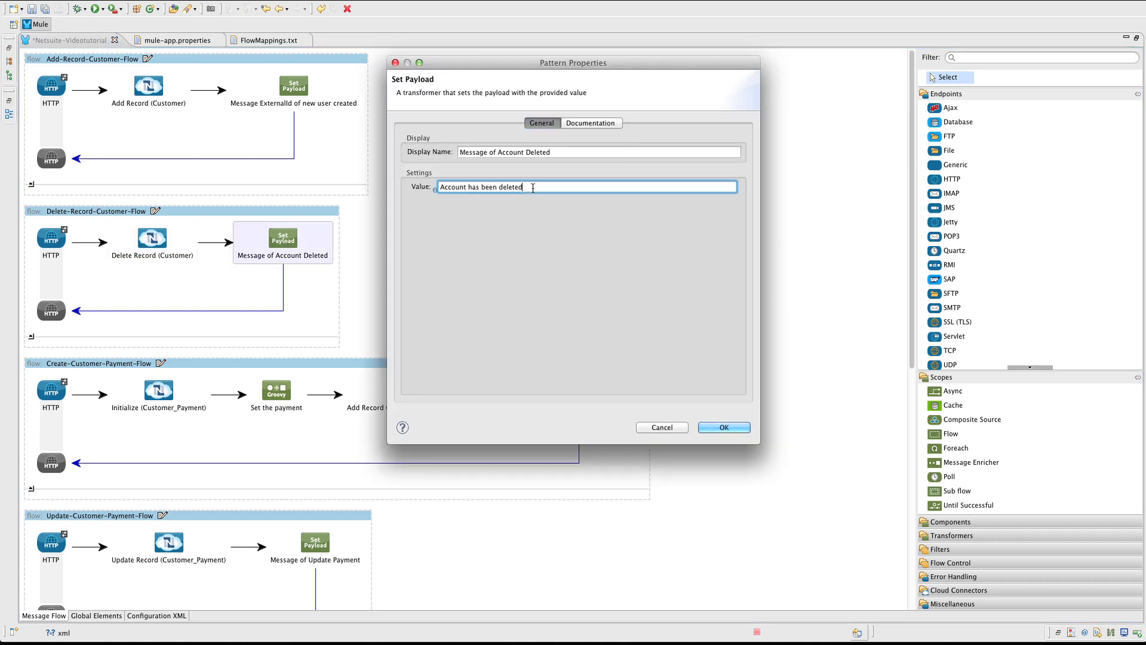
pyautogui.click(723, 427)
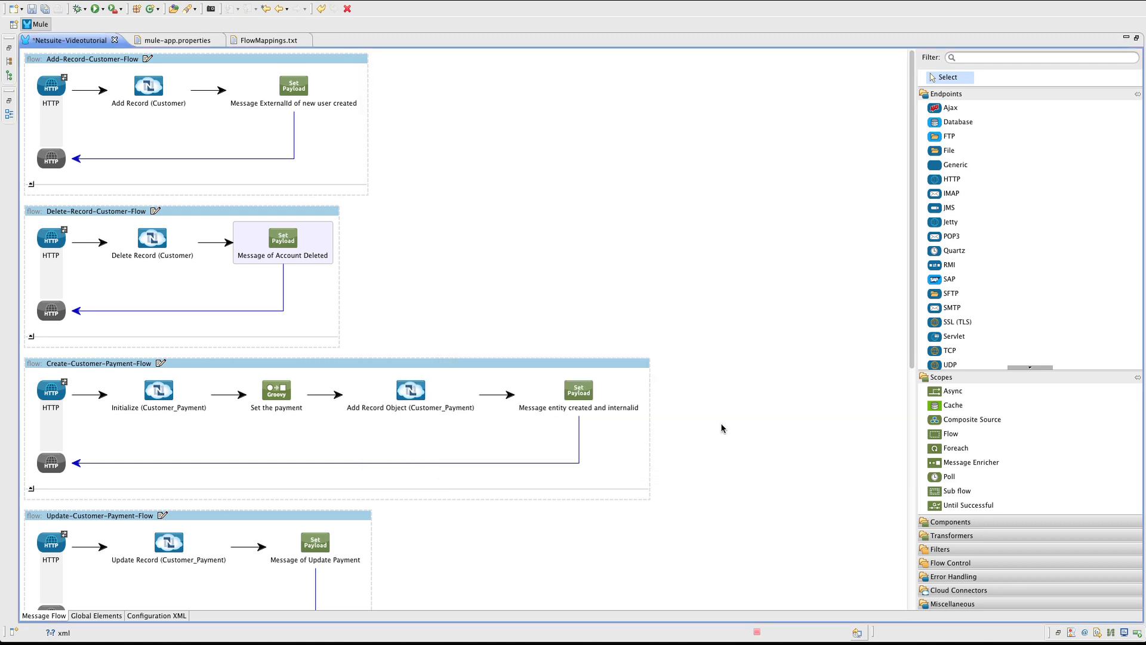
pyautogui.click(50, 392)
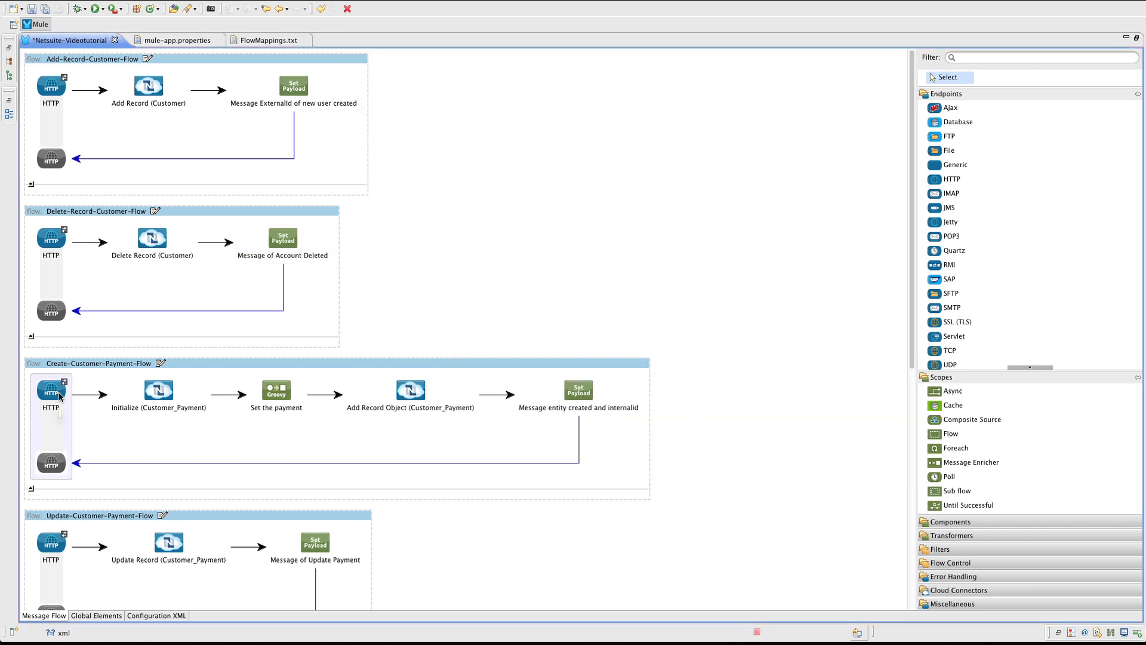
pyautogui.doubleClick(51, 389)
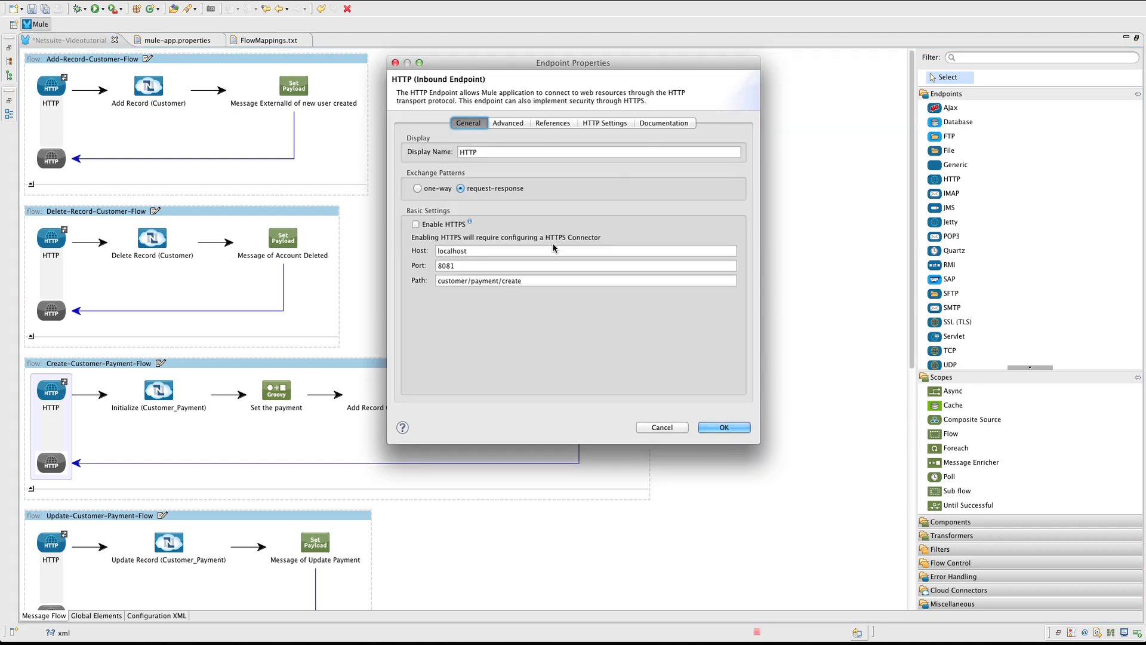
pyautogui.click(585, 265)
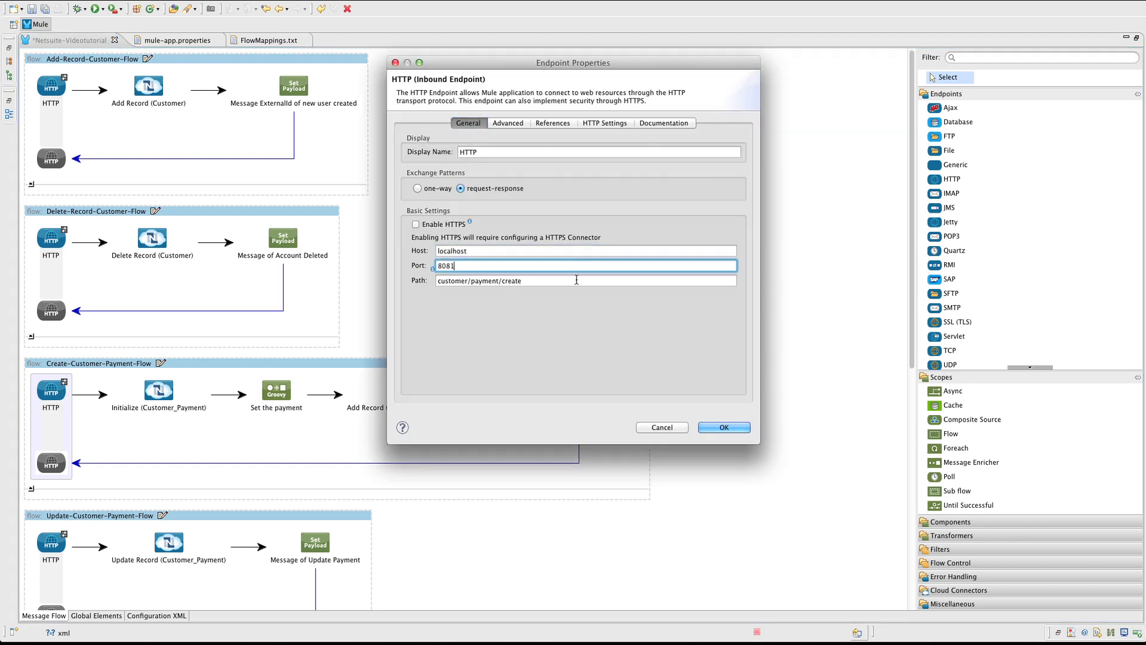
pyautogui.click(585, 279)
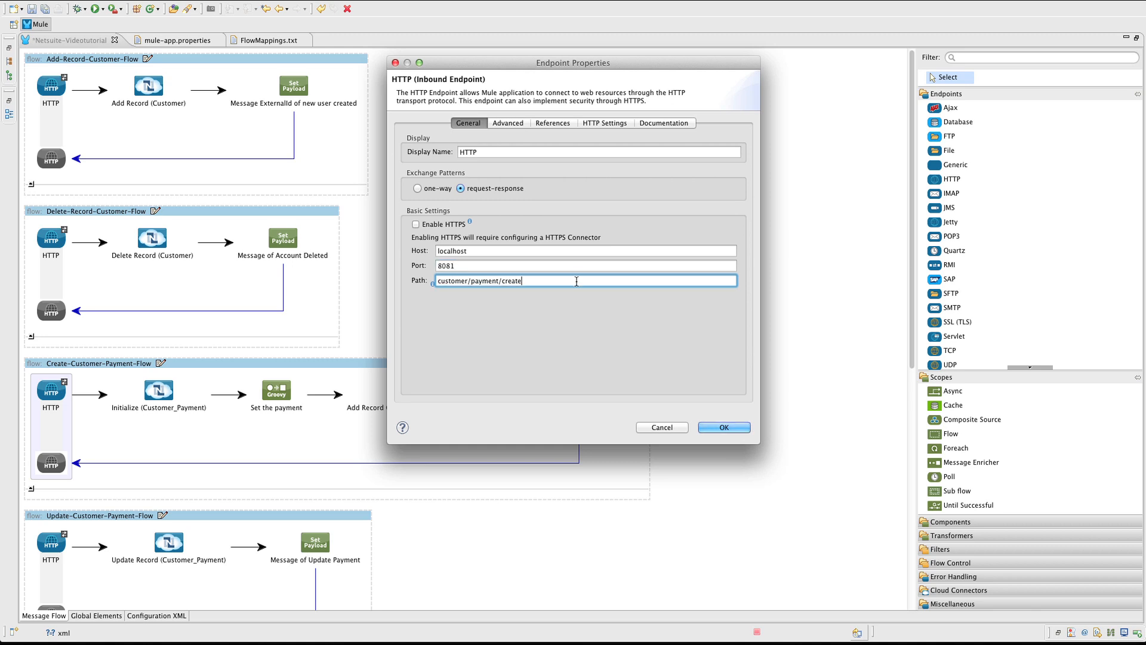
pyautogui.moveTo(682, 389)
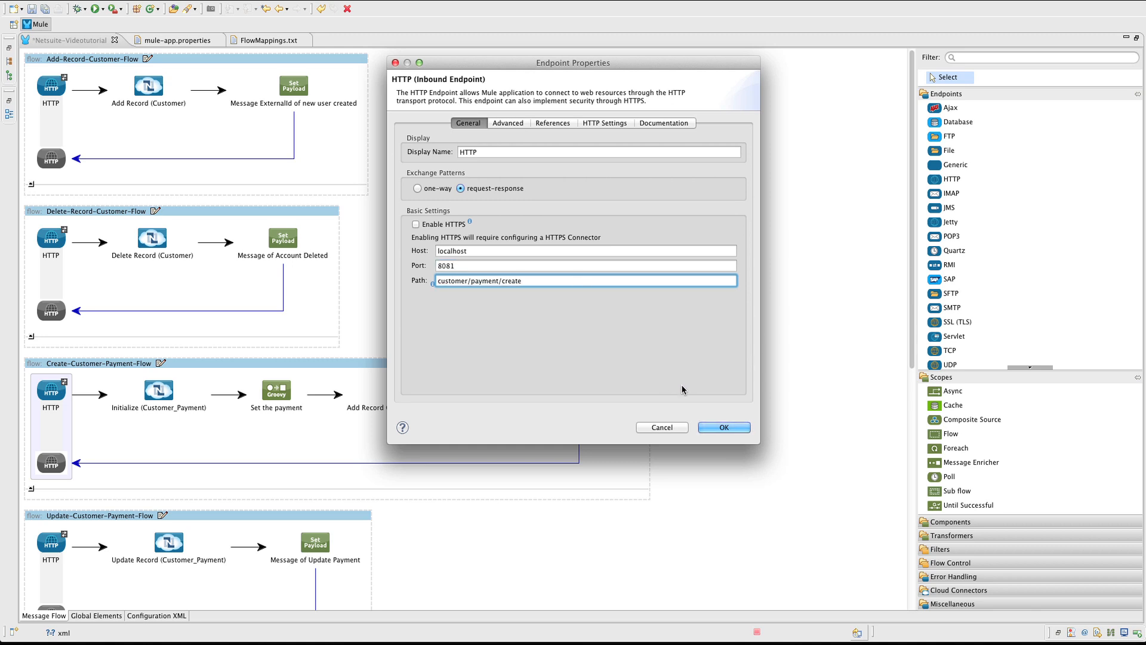
pyautogui.click(722, 428)
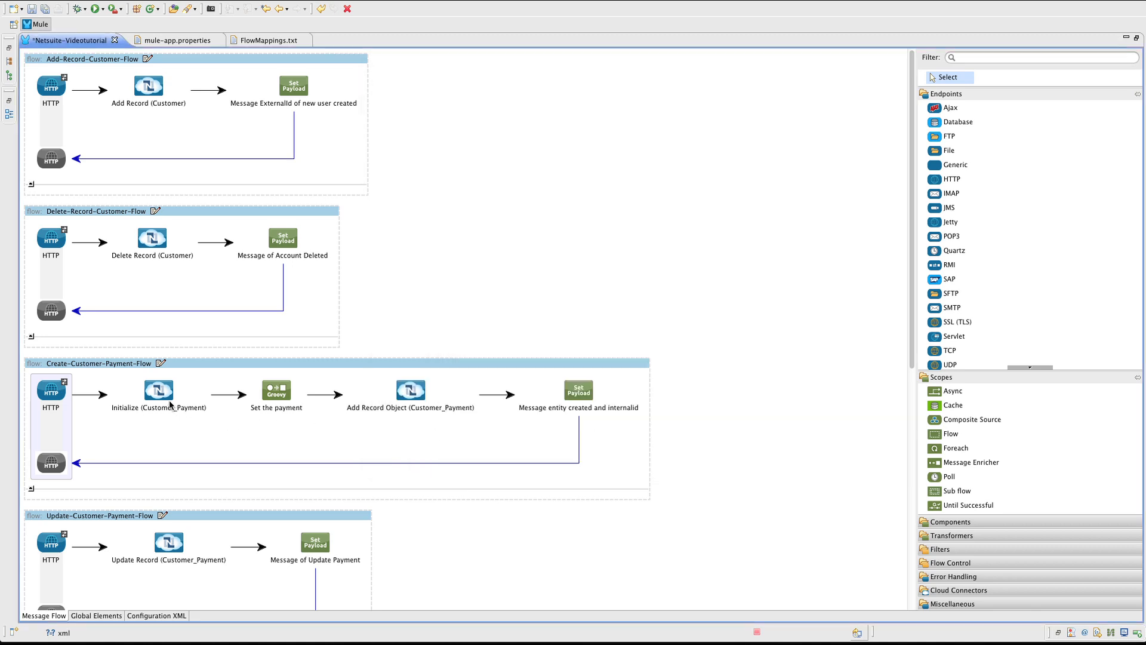
pyautogui.doubleClick(159, 390)
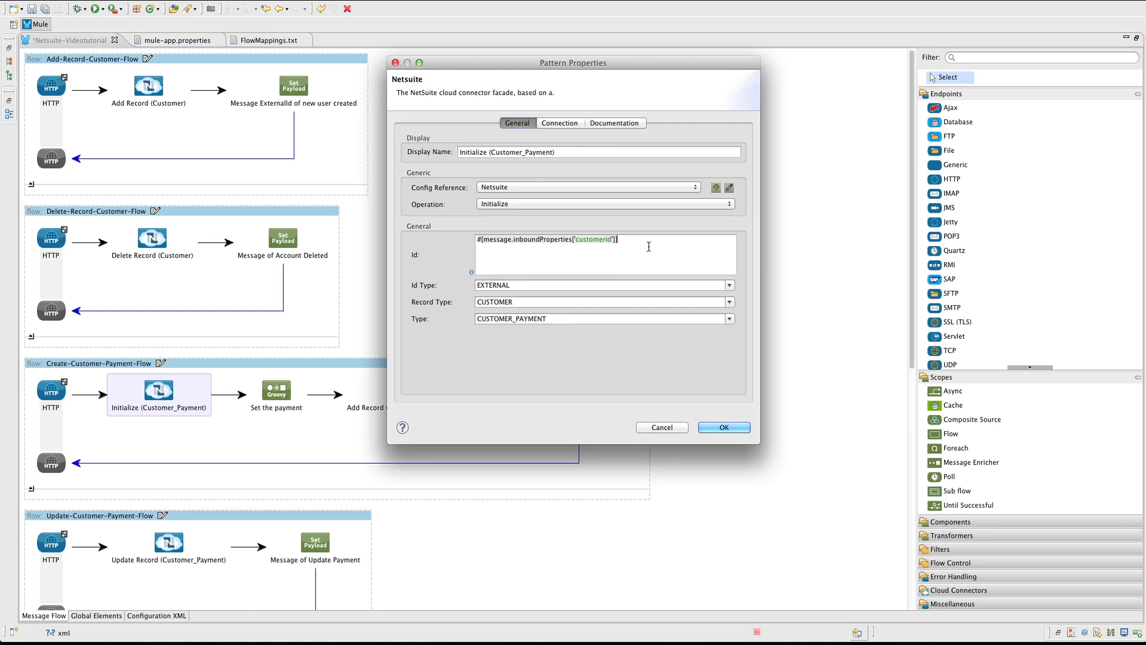
pyautogui.moveTo(586, 190)
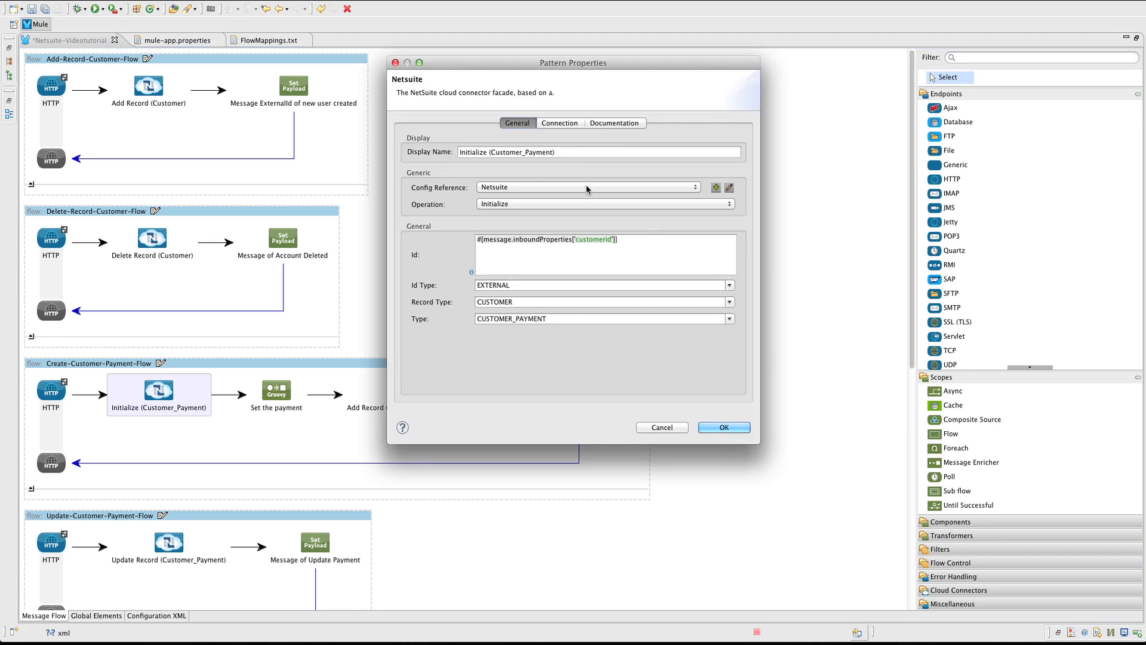
pyautogui.moveTo(613, 222)
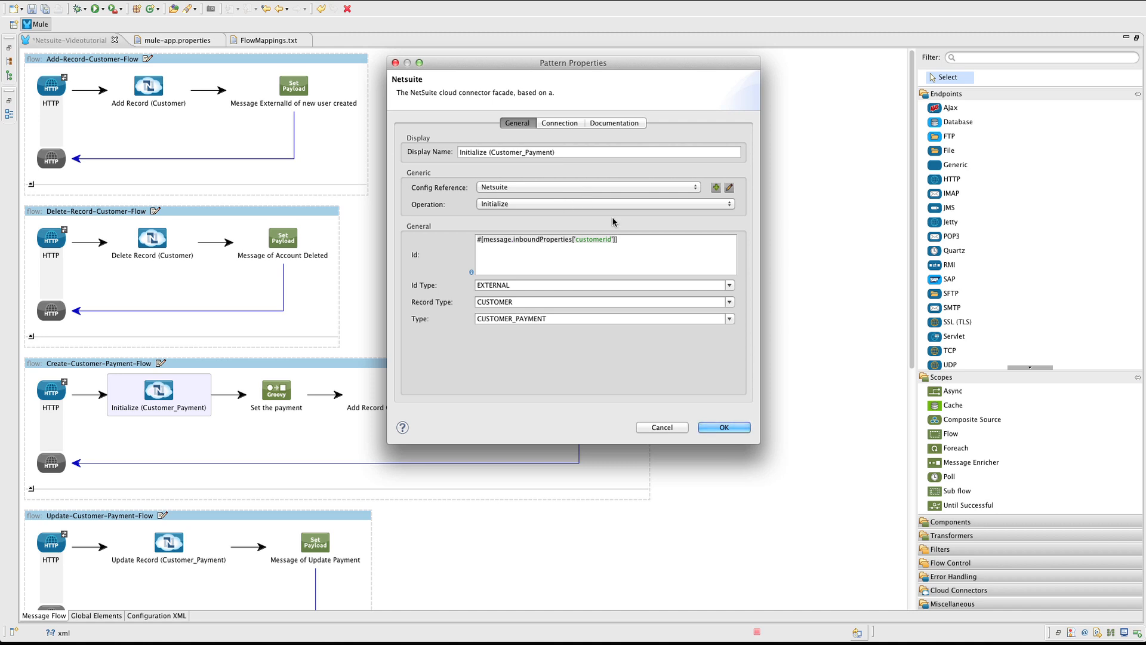
pyautogui.moveTo(659, 242)
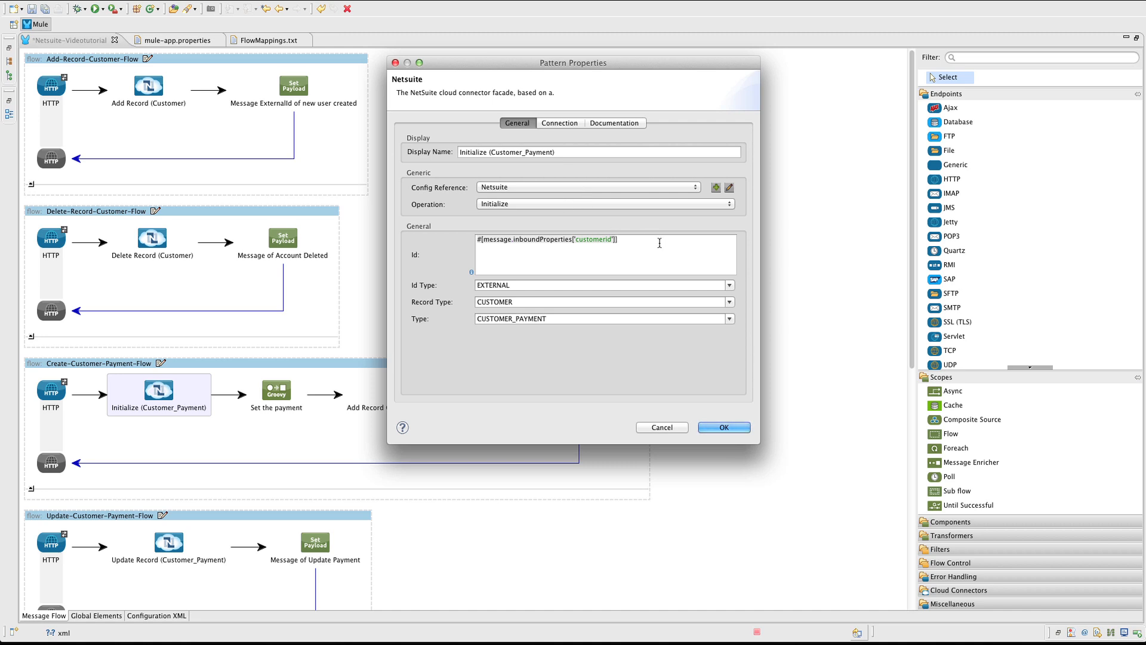
pyautogui.click(603, 285)
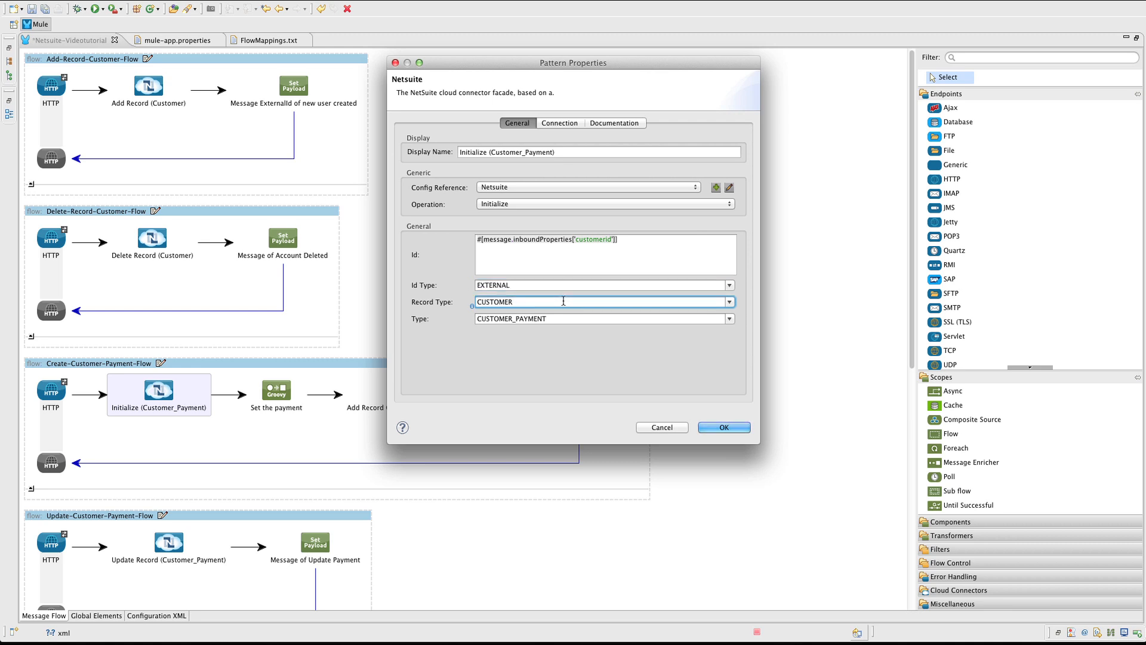
pyautogui.moveTo(585, 320)
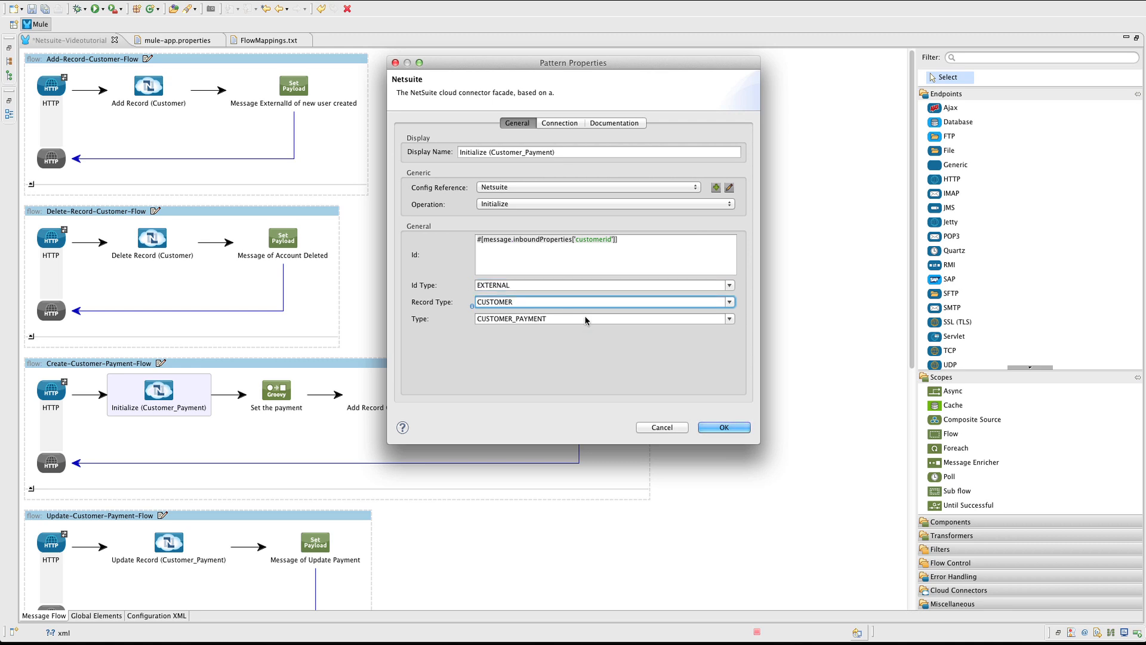
pyautogui.click(600, 319)
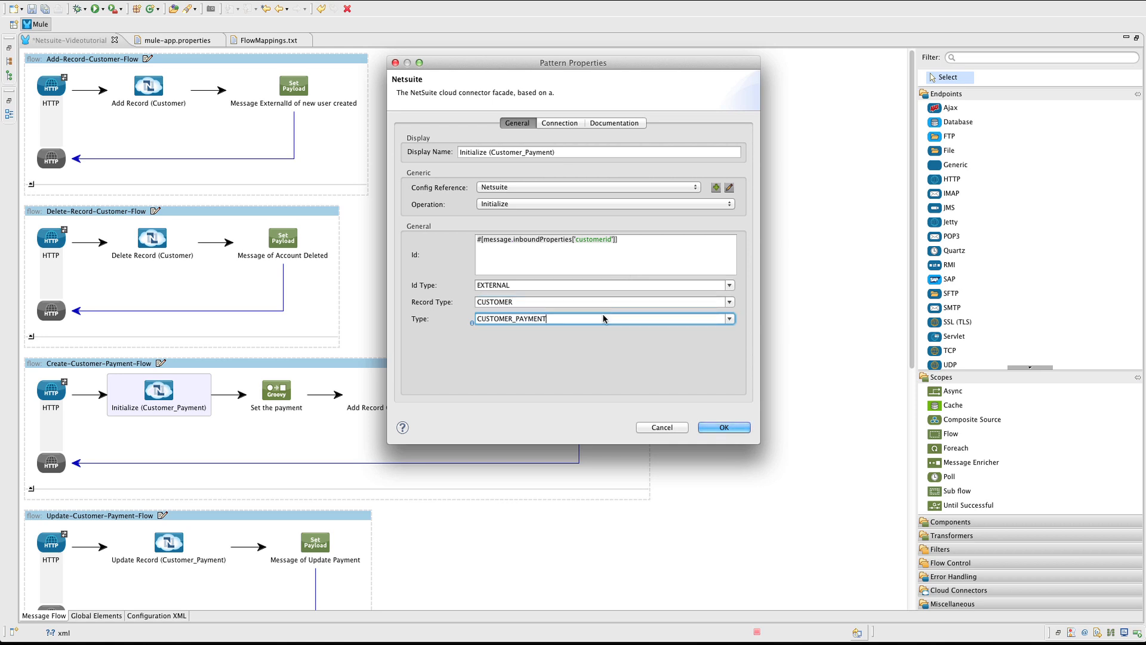
pyautogui.moveTo(617, 366)
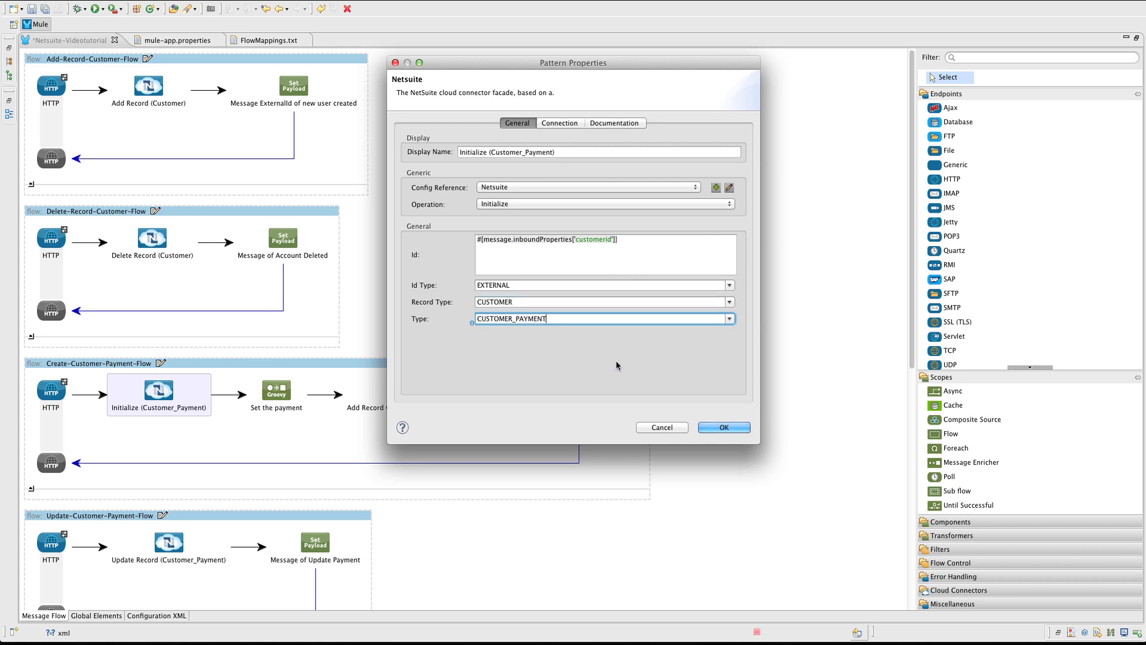
pyautogui.click(724, 428)
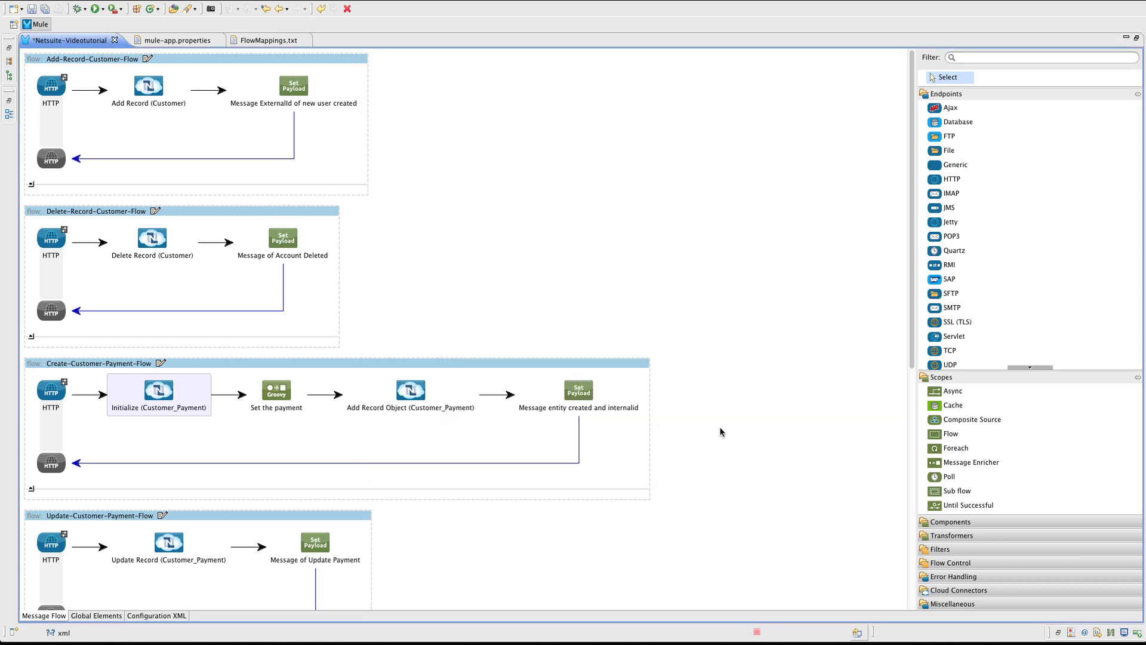
pyautogui.moveTo(276, 391)
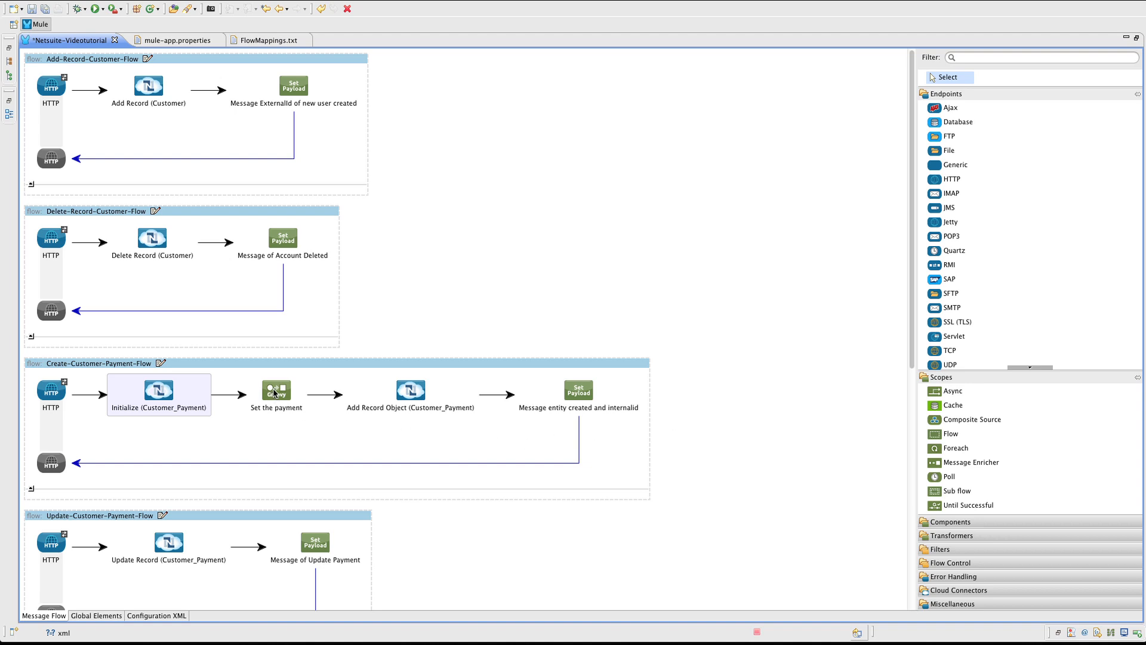
pyautogui.click(276, 389)
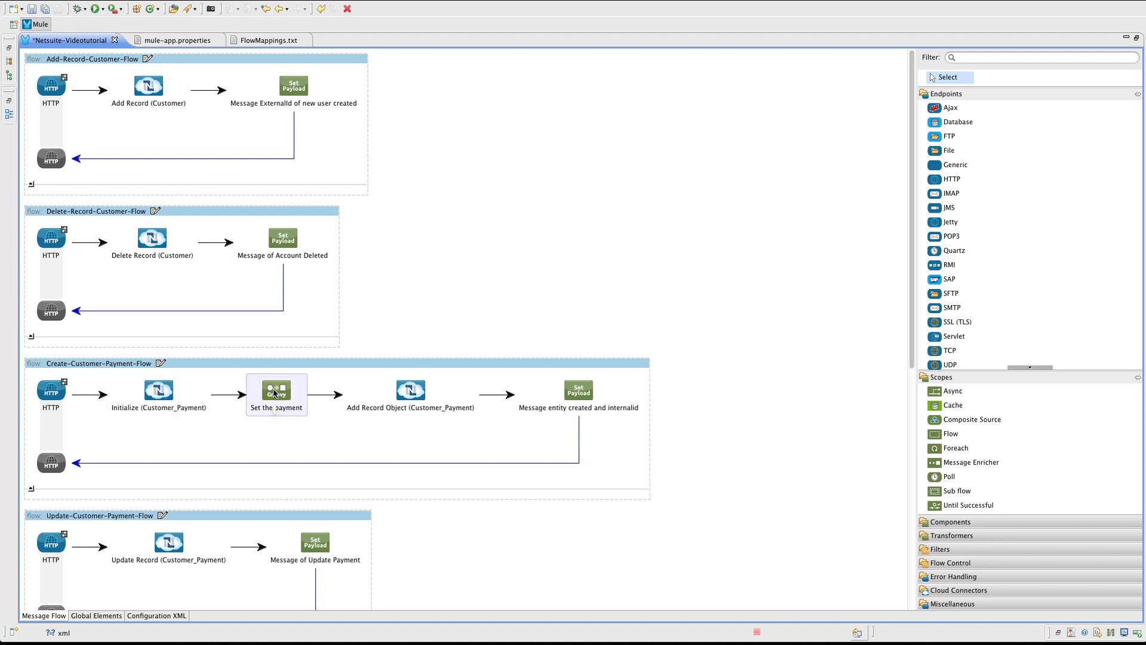
pyautogui.doubleClick(276, 391)
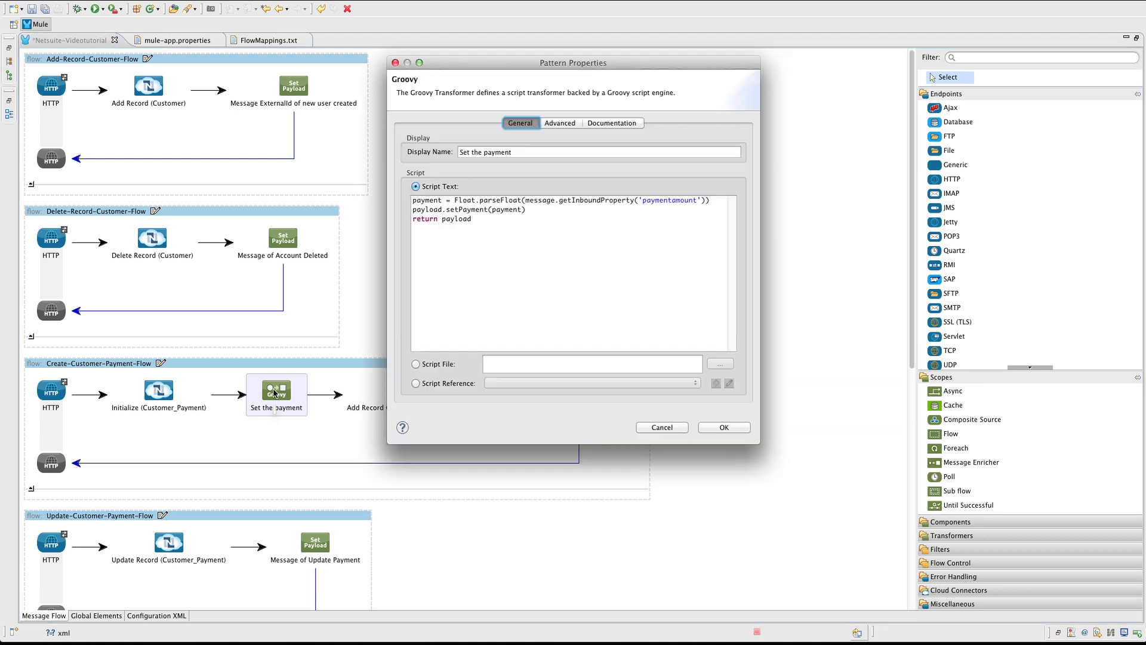
pyautogui.moveTo(723, 427)
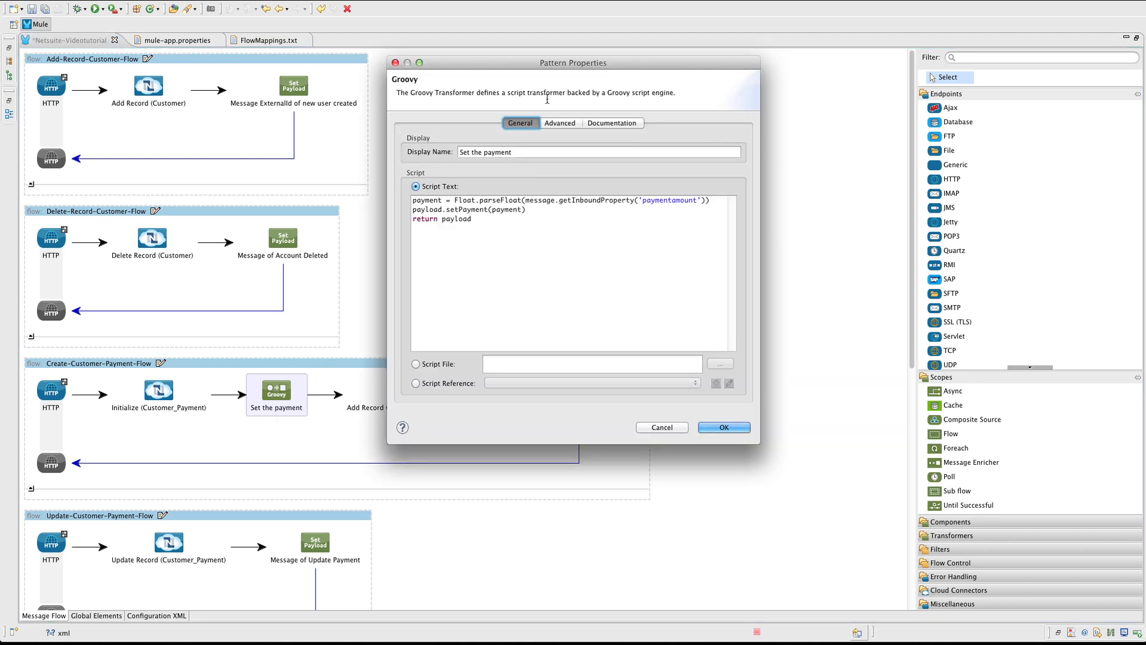
pyautogui.moveTo(660, 107)
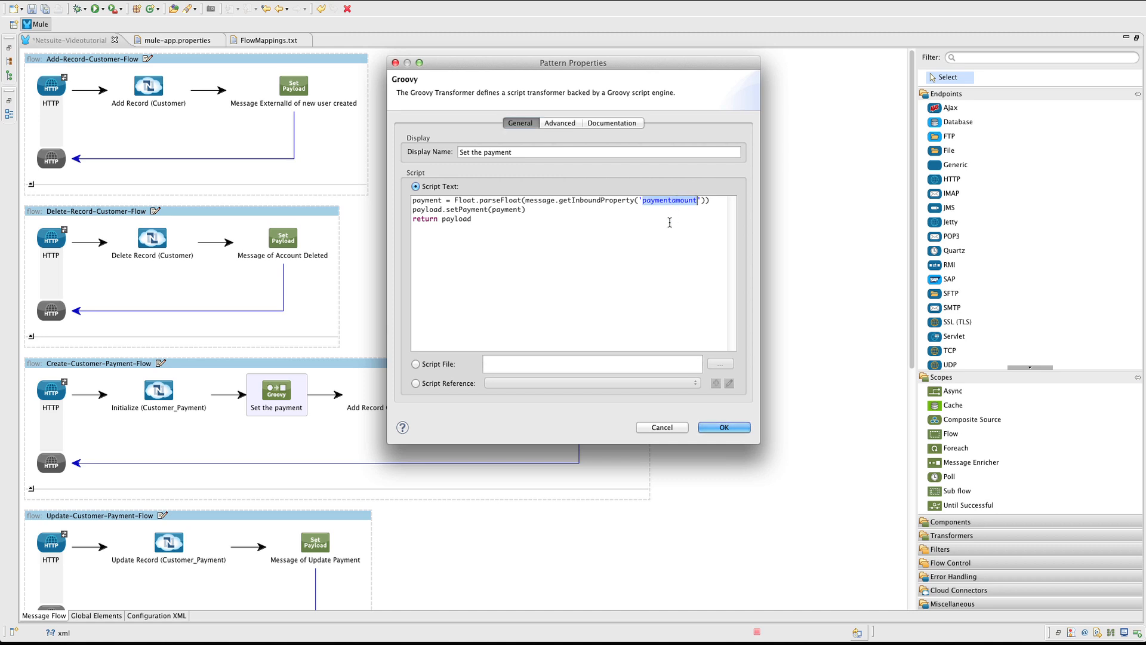
pyautogui.doubleClick(464, 199)
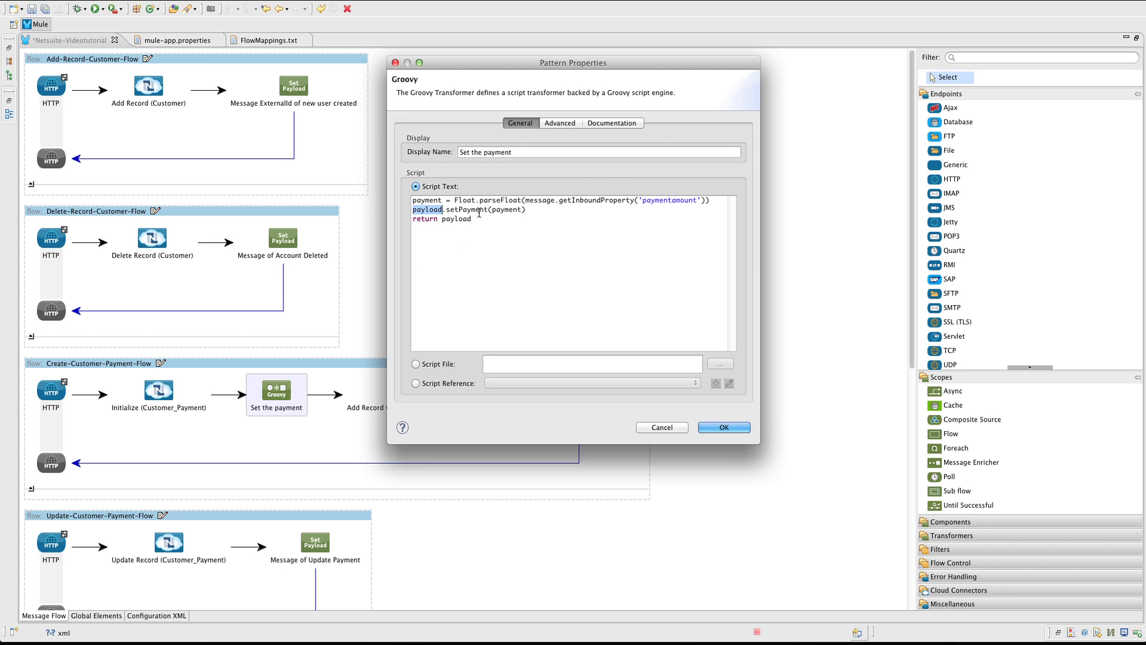
pyautogui.doubleClick(506, 210)
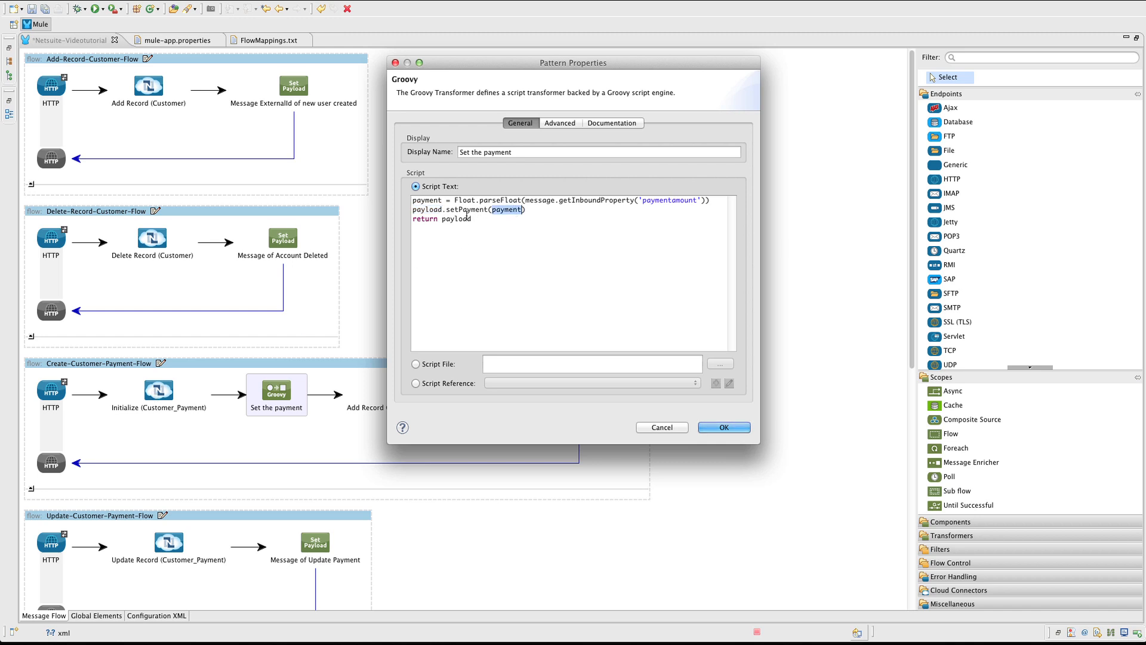
pyautogui.click(723, 428)
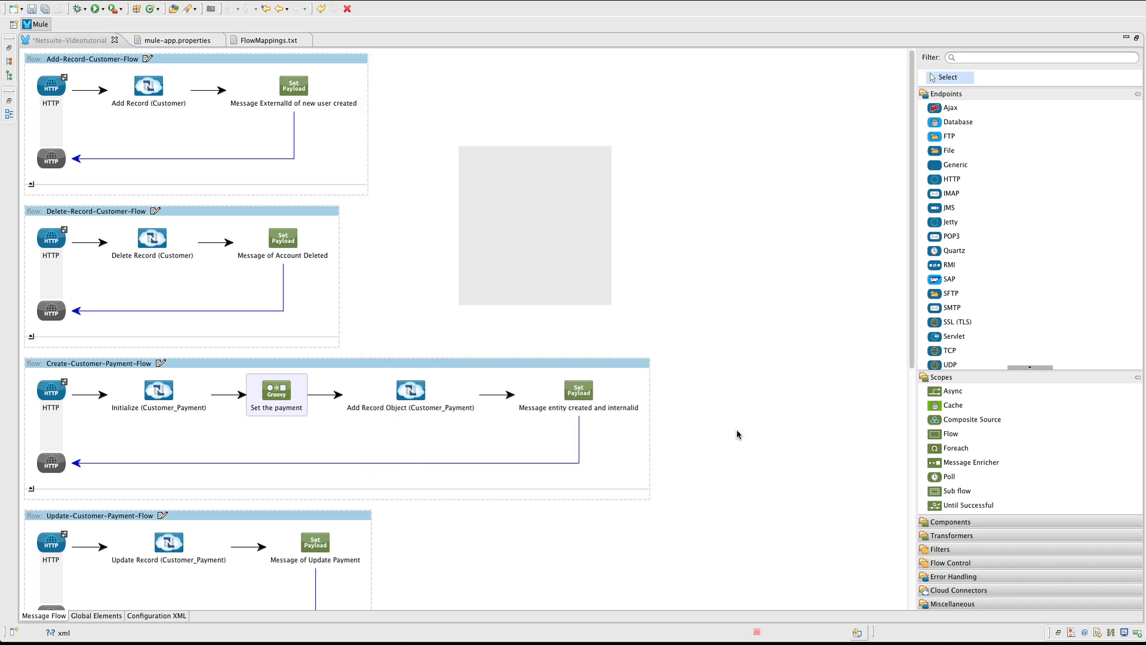
pyautogui.click(409, 390)
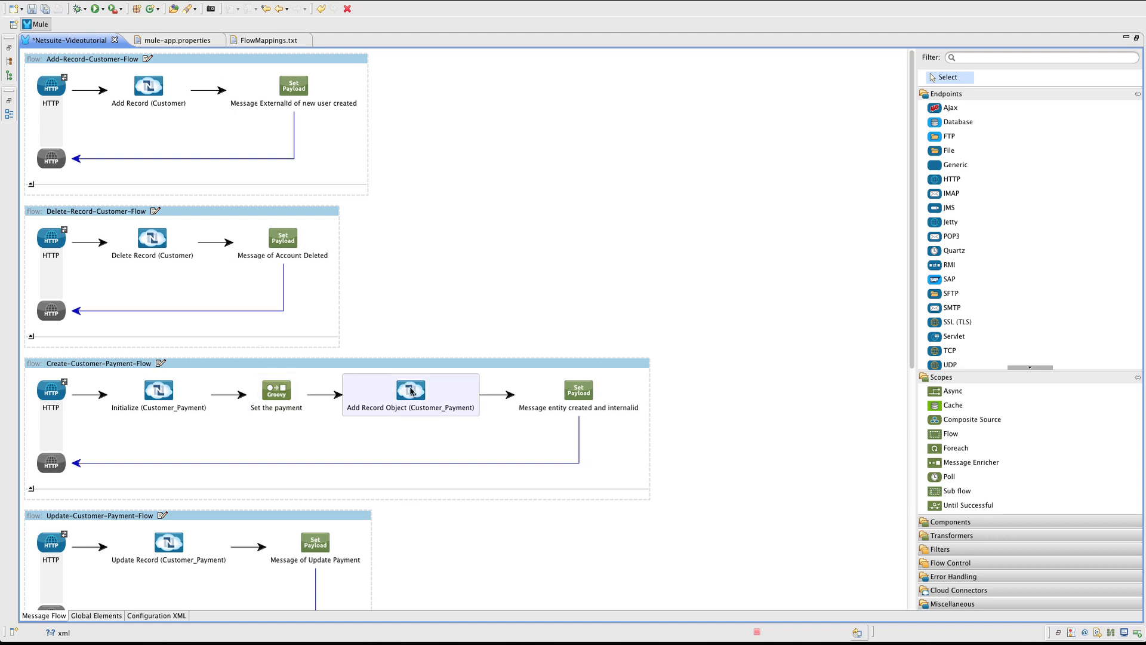
pyautogui.doubleClick(410, 390)
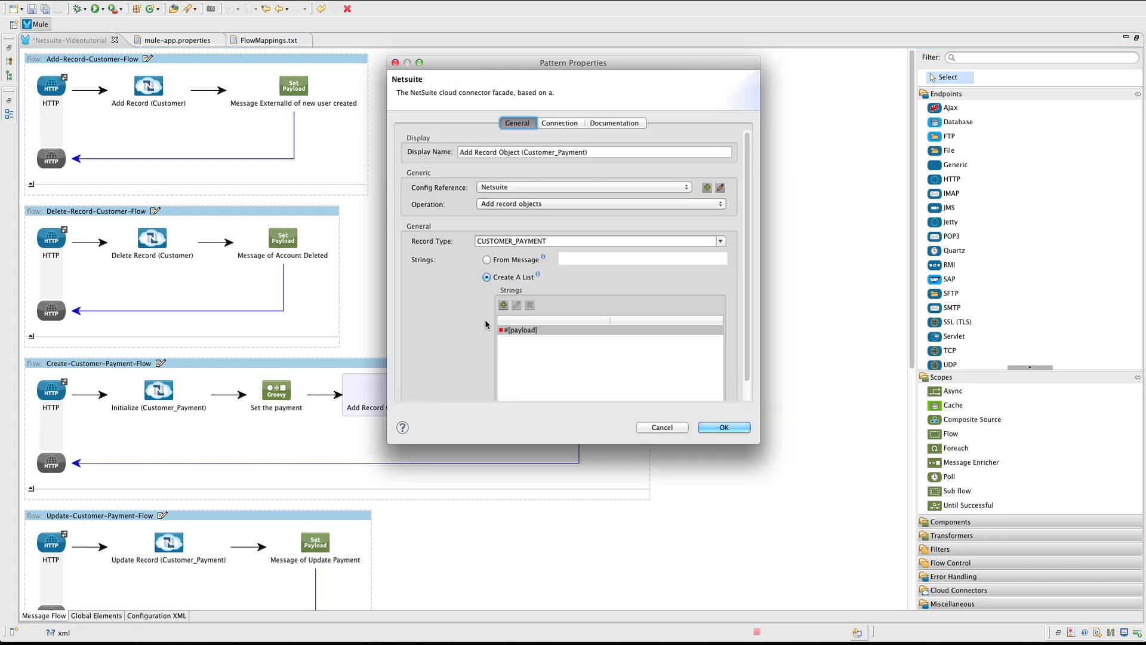
pyautogui.moveTo(613, 171)
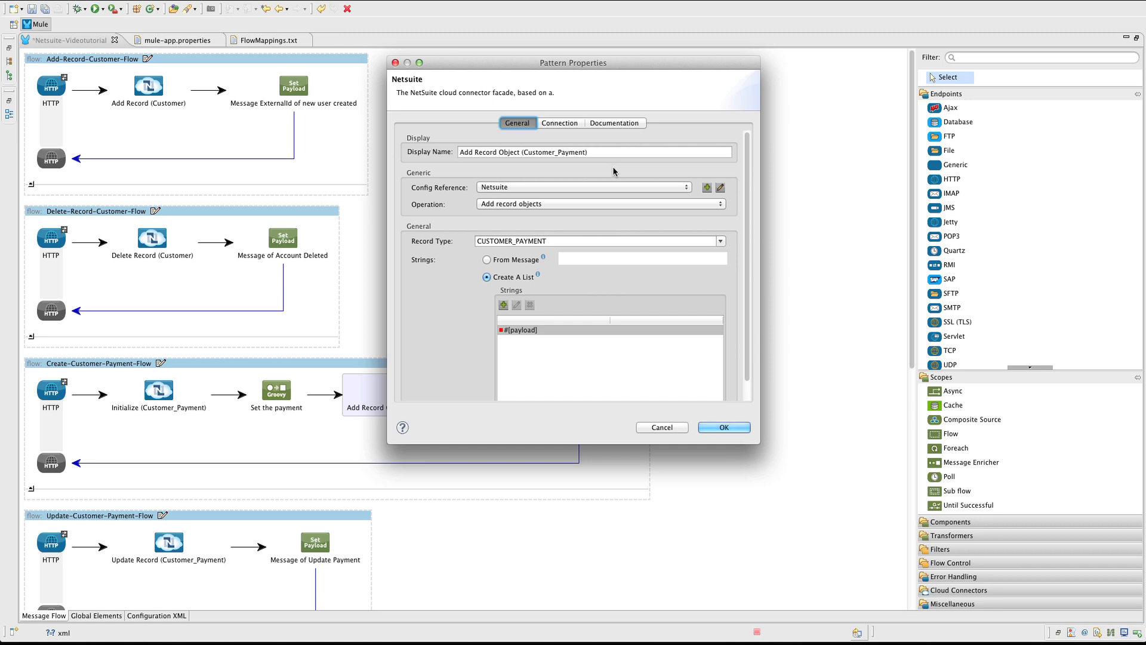
pyautogui.moveTo(468, 209)
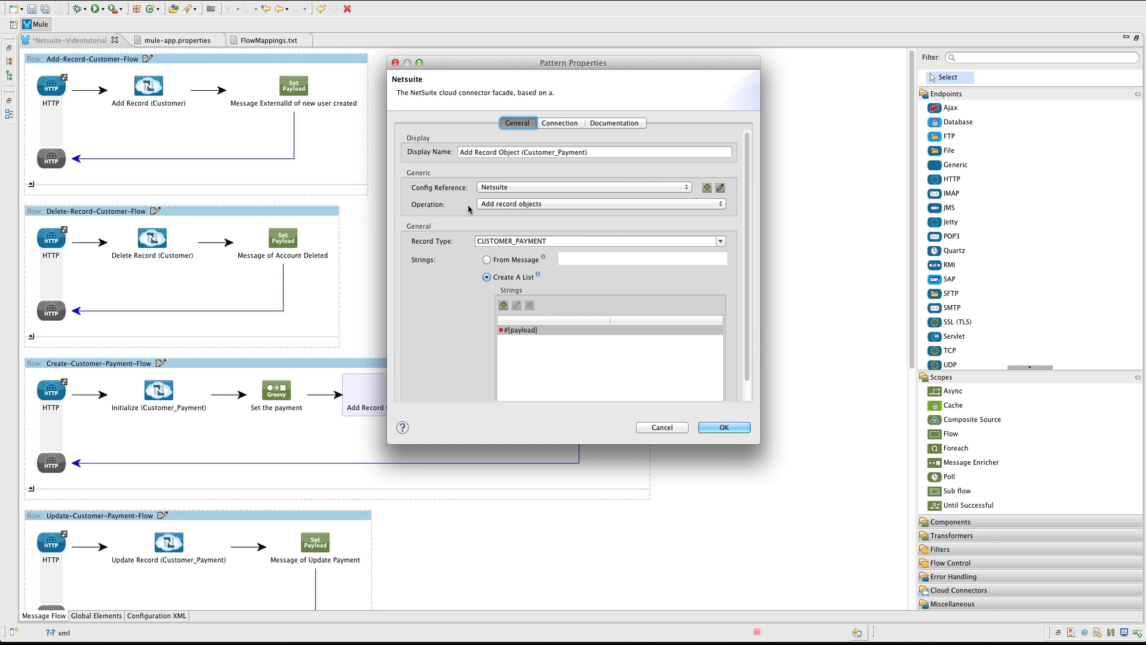
pyautogui.click(563, 240)
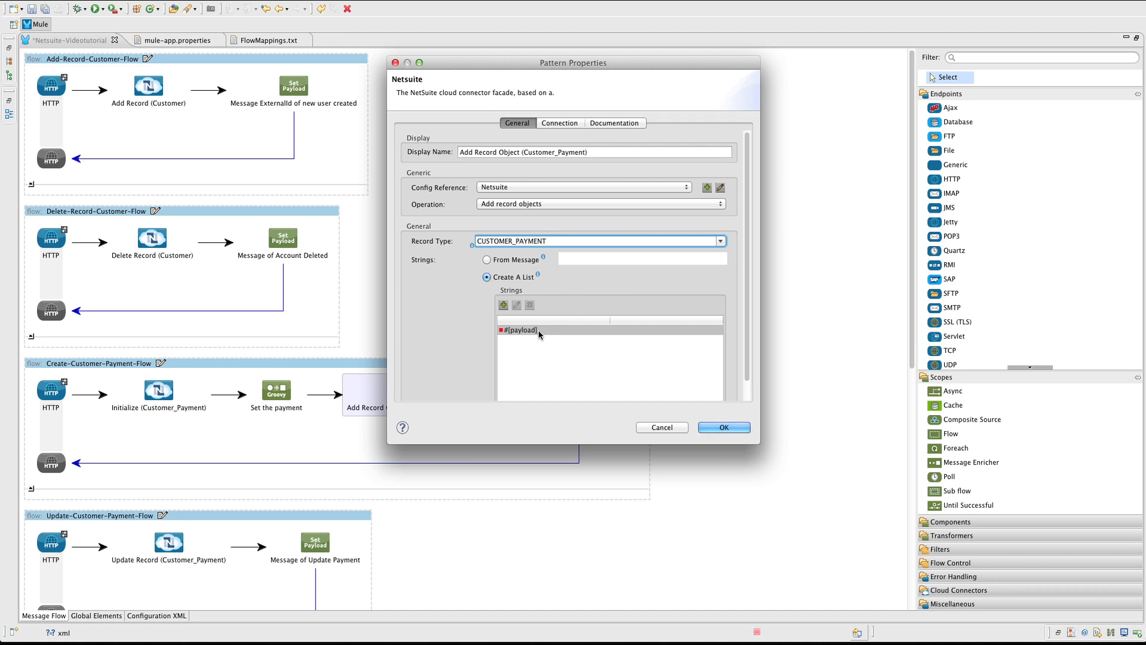
pyautogui.click(521, 329)
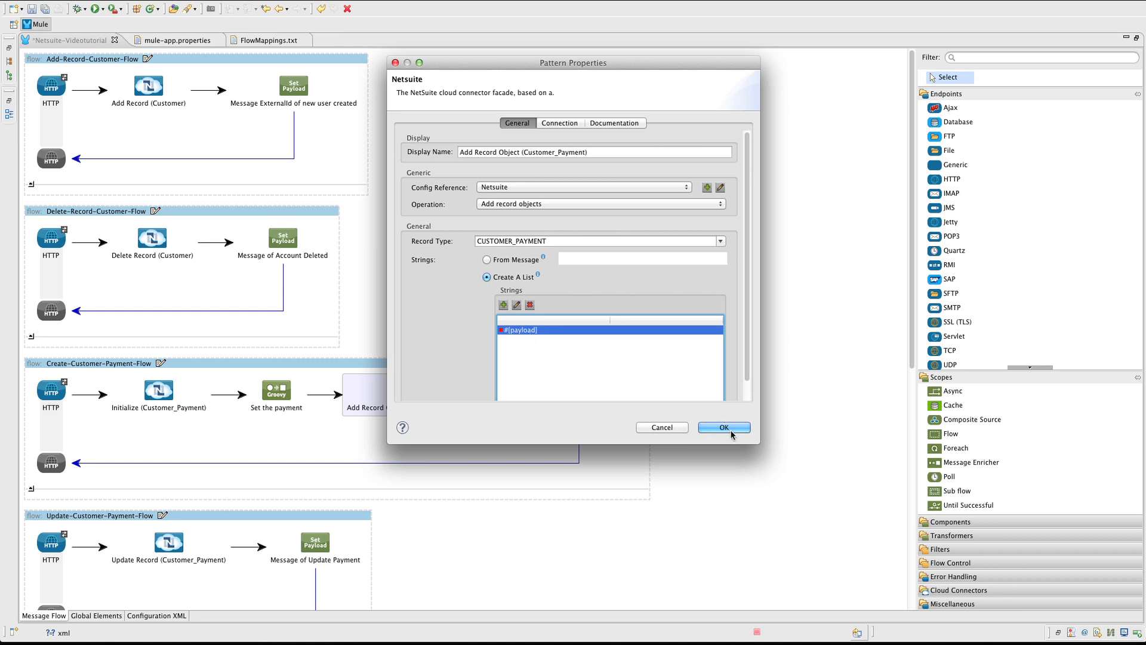
pyautogui.moveTo(753, 374)
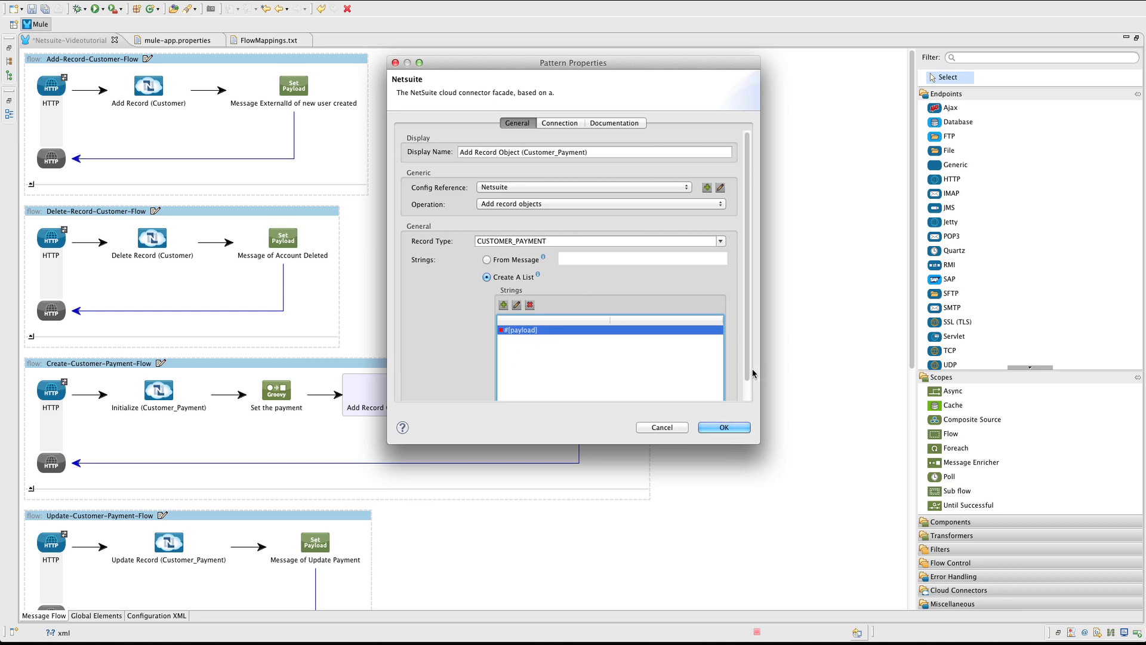
pyautogui.scroll(-3)
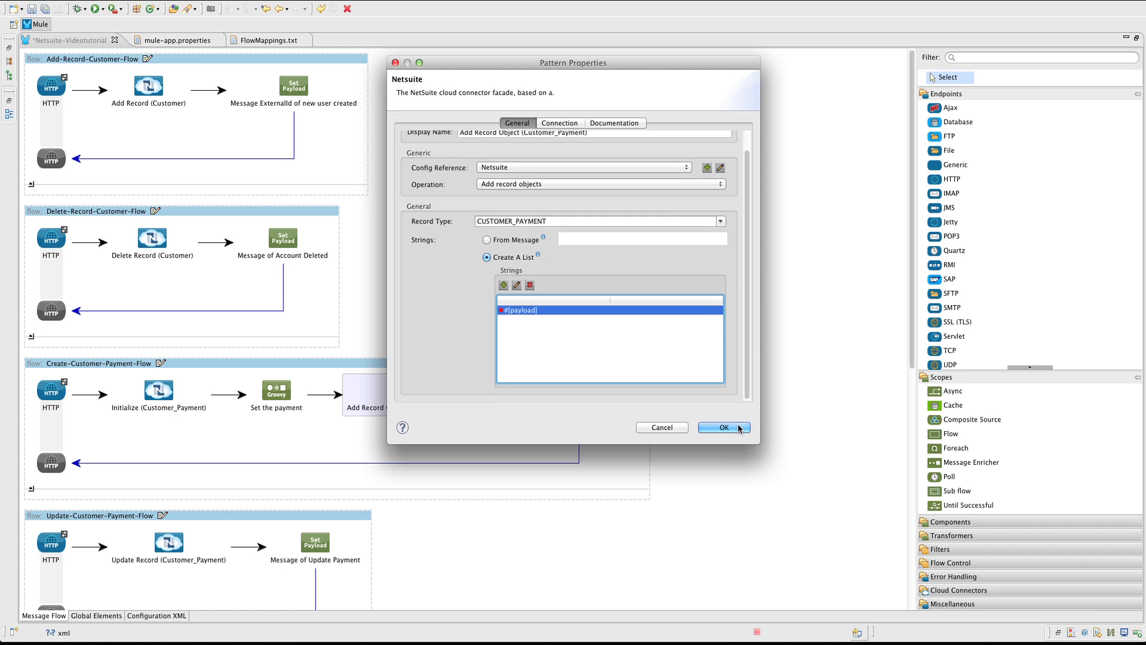
# Step: Accept the add-payment record settings and review the response message reporting the new payment's internalId
pyautogui.click(724, 427)
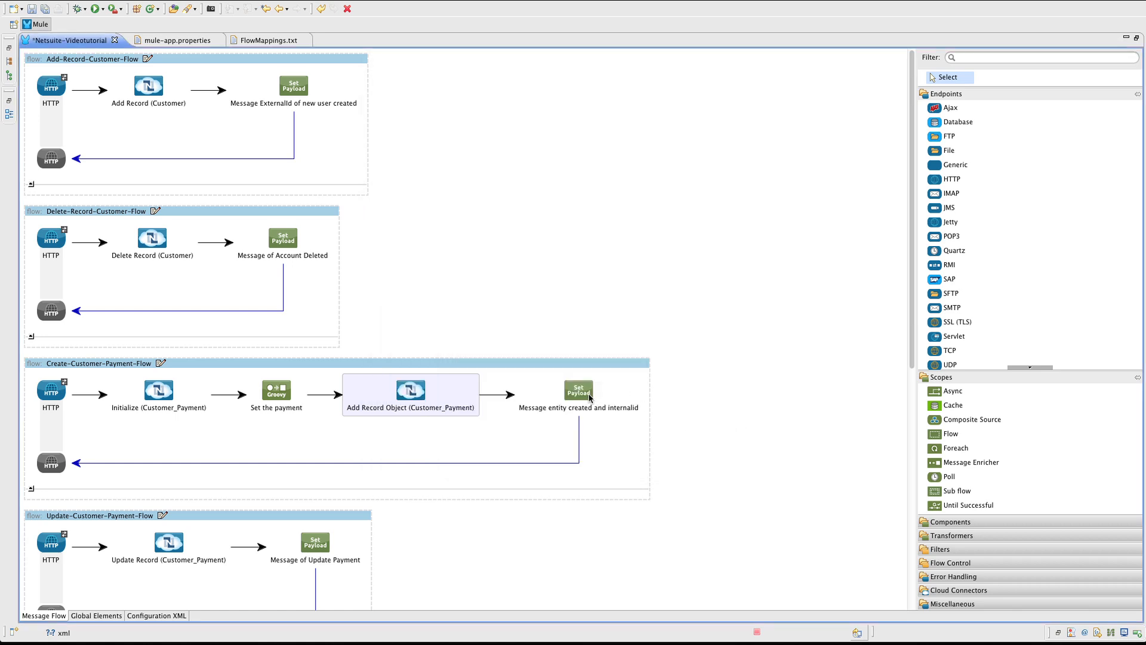
pyautogui.doubleClick(577, 388)
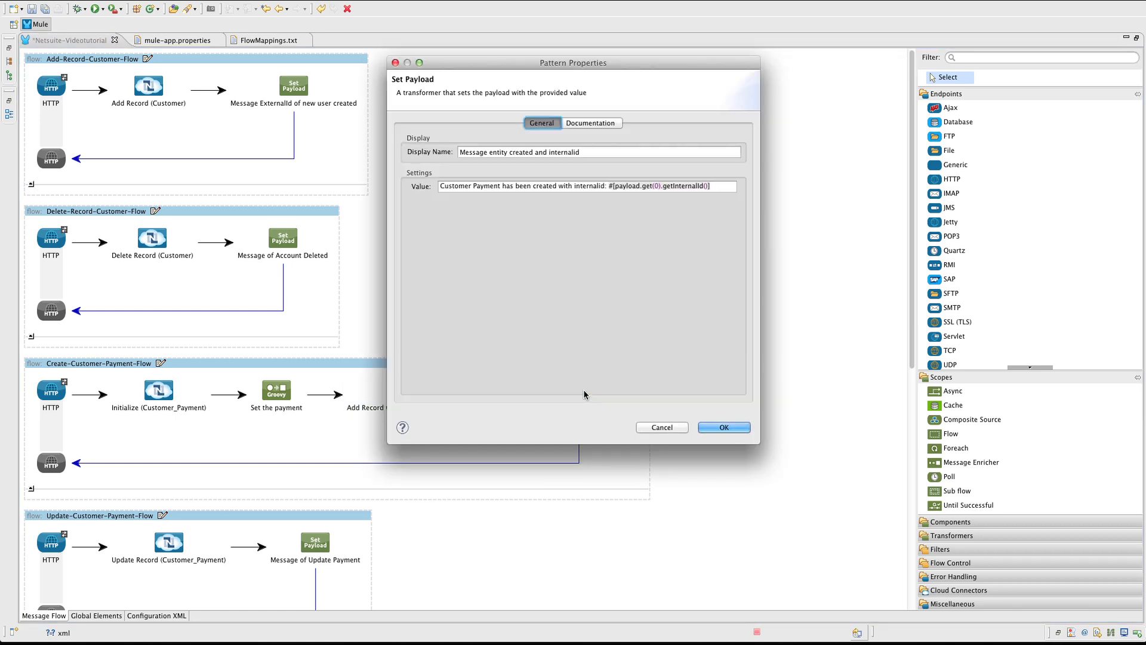
pyautogui.moveTo(621, 144)
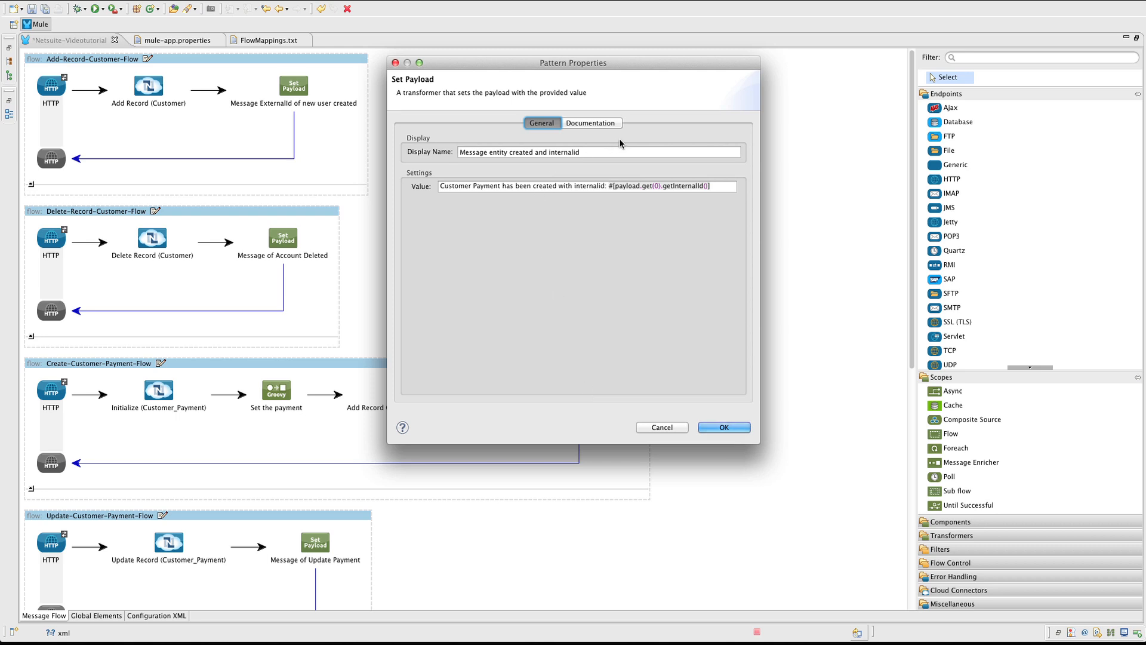
pyautogui.moveTo(500, 177)
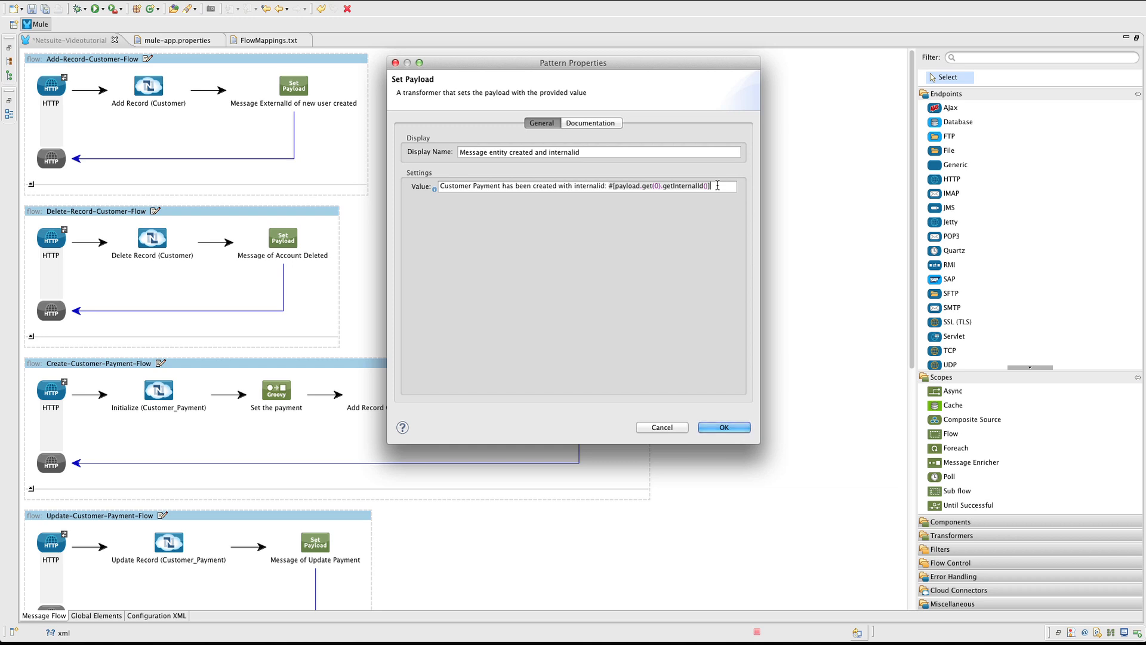
pyautogui.moveTo(720, 350)
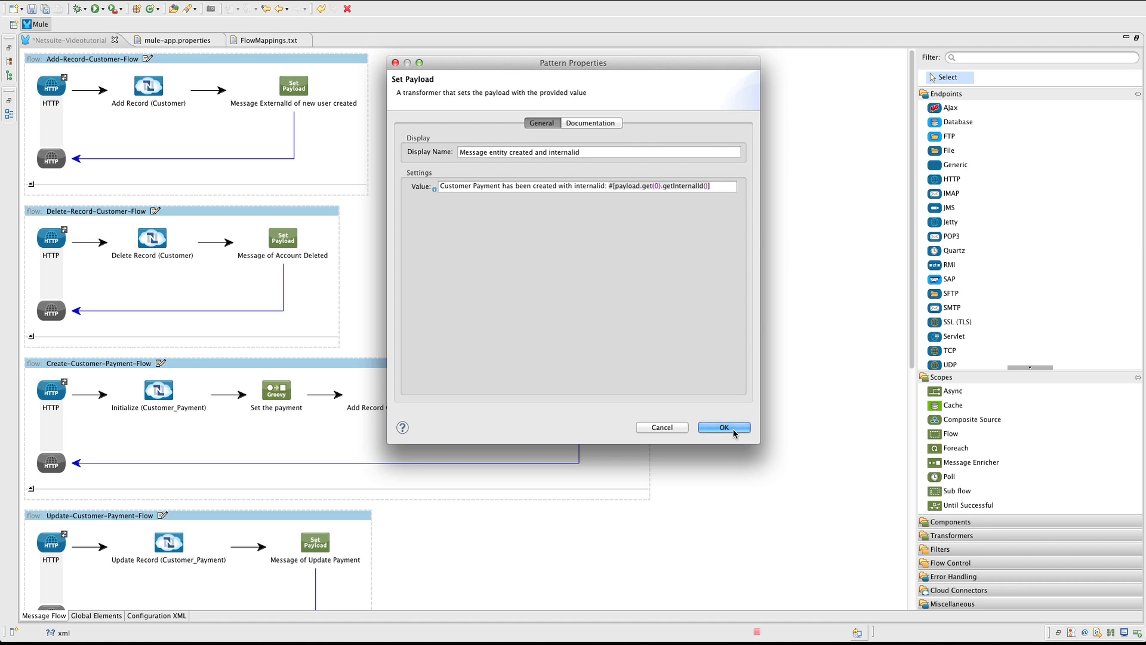
pyautogui.click(724, 427)
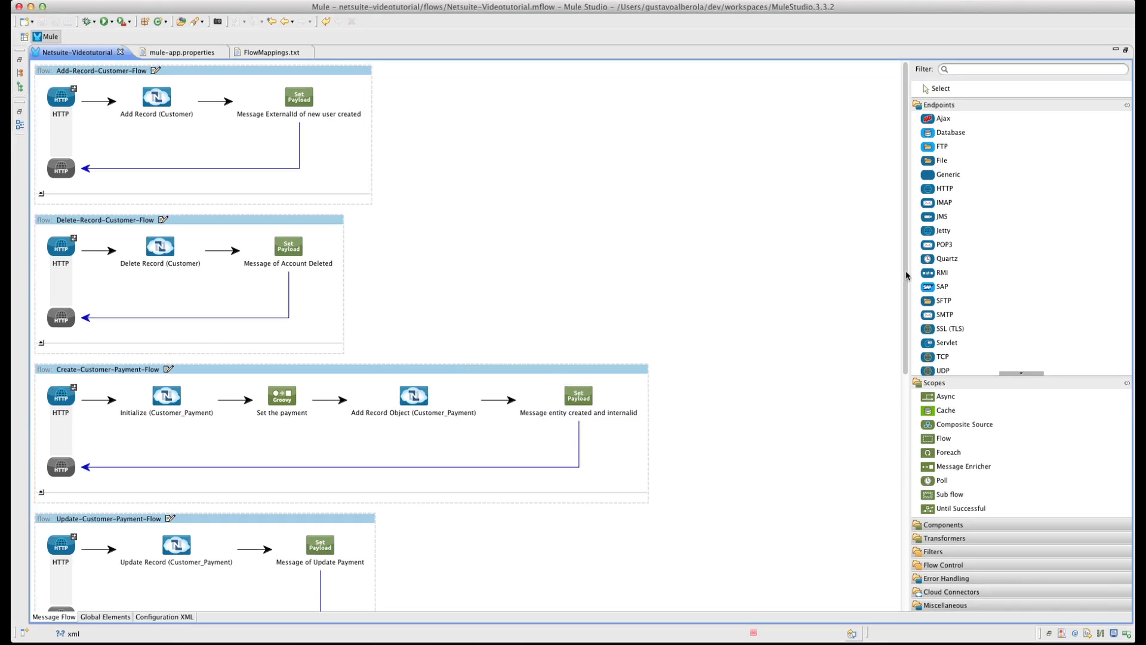
# Step: Review the update flow's customer/payment/update endpoint and the Update Record's CUSTOMER_PAYMENT type
pyautogui.scroll(-3)
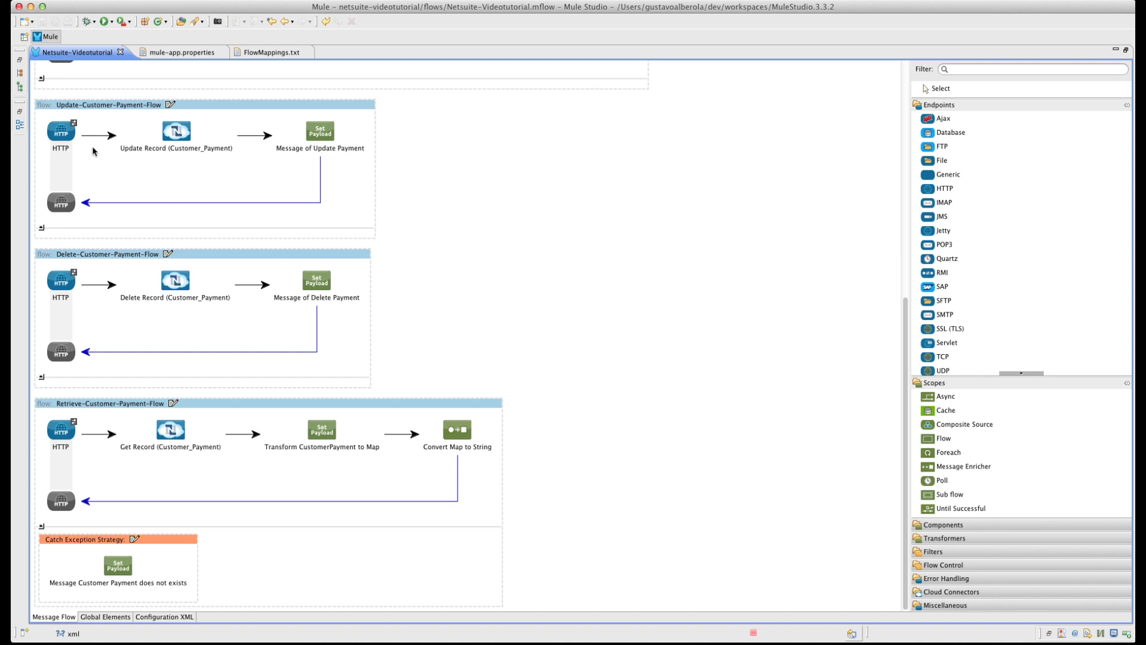
pyautogui.doubleClick(60, 132)
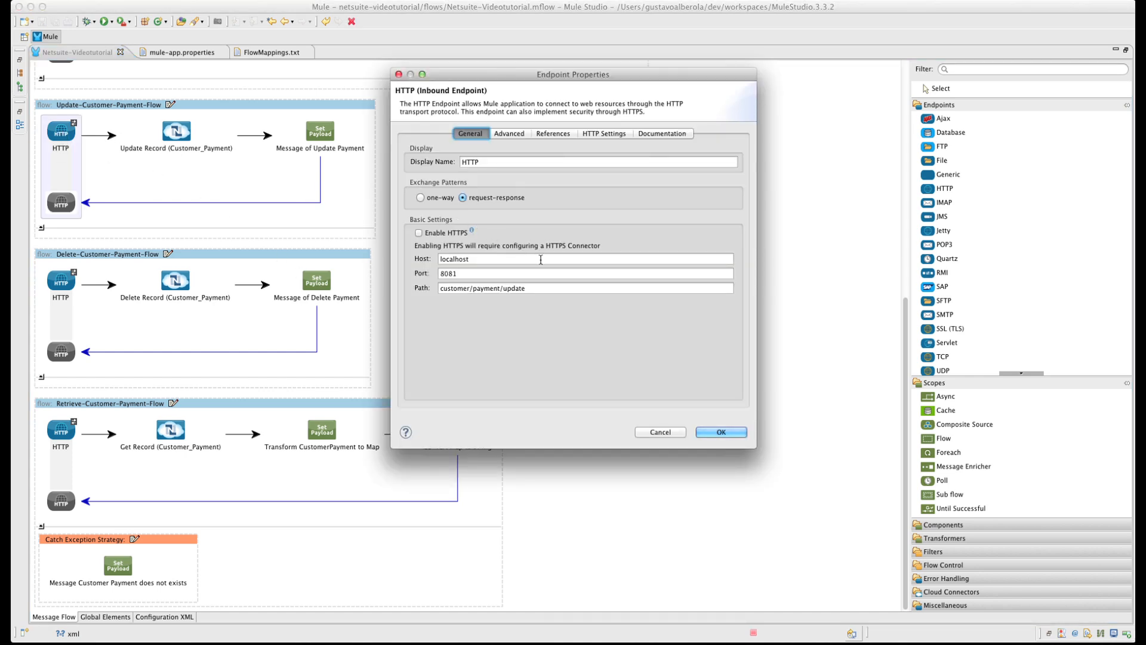
pyautogui.click(584, 272)
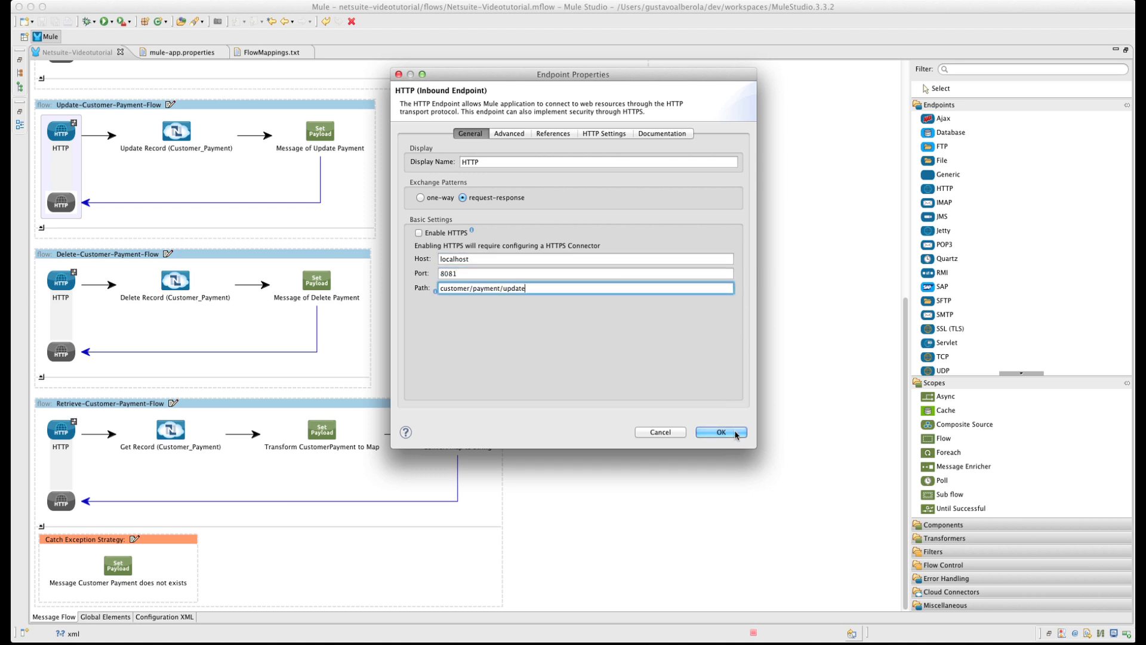
pyautogui.click(720, 432)
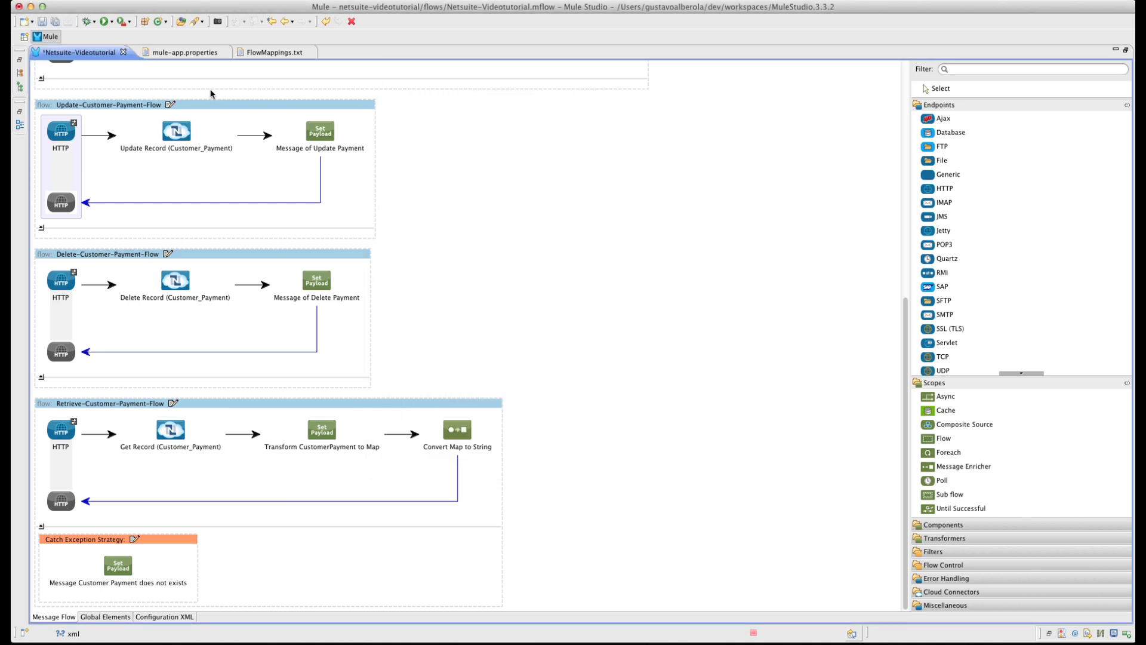
pyautogui.doubleClick(177, 132)
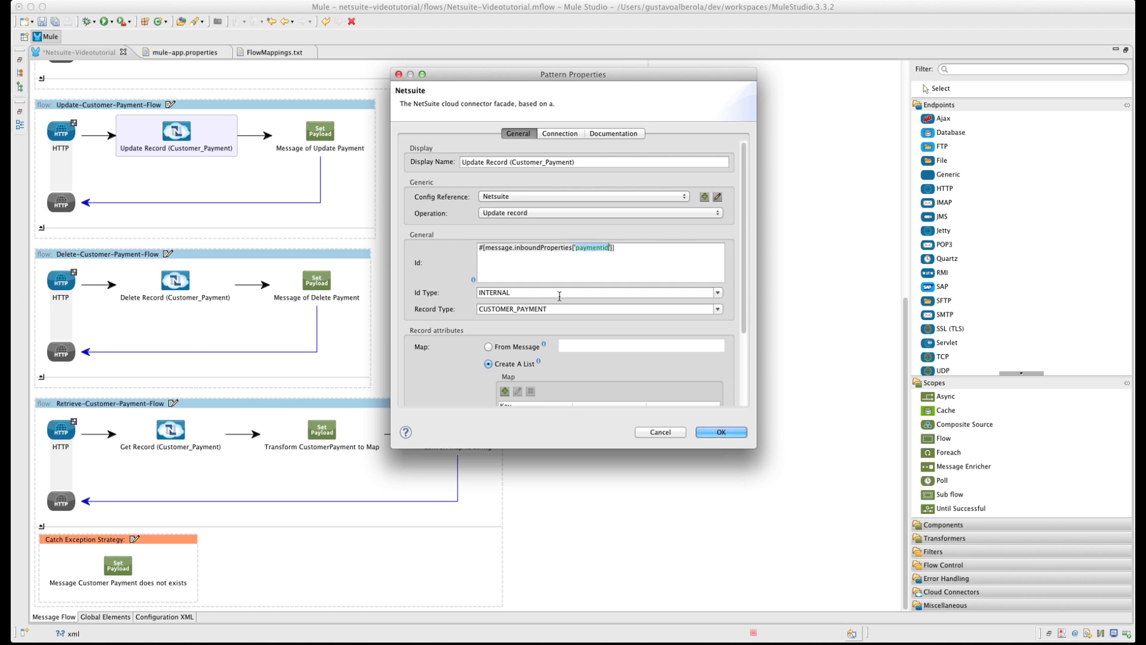
pyautogui.click(593, 308)
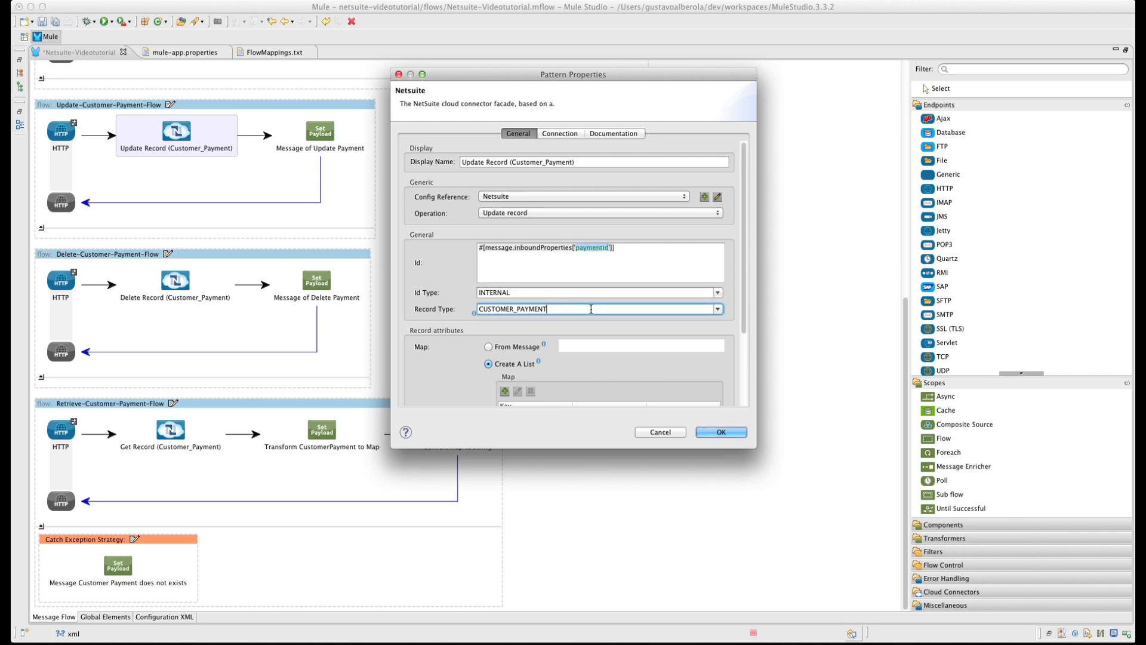
pyautogui.scroll(-3)
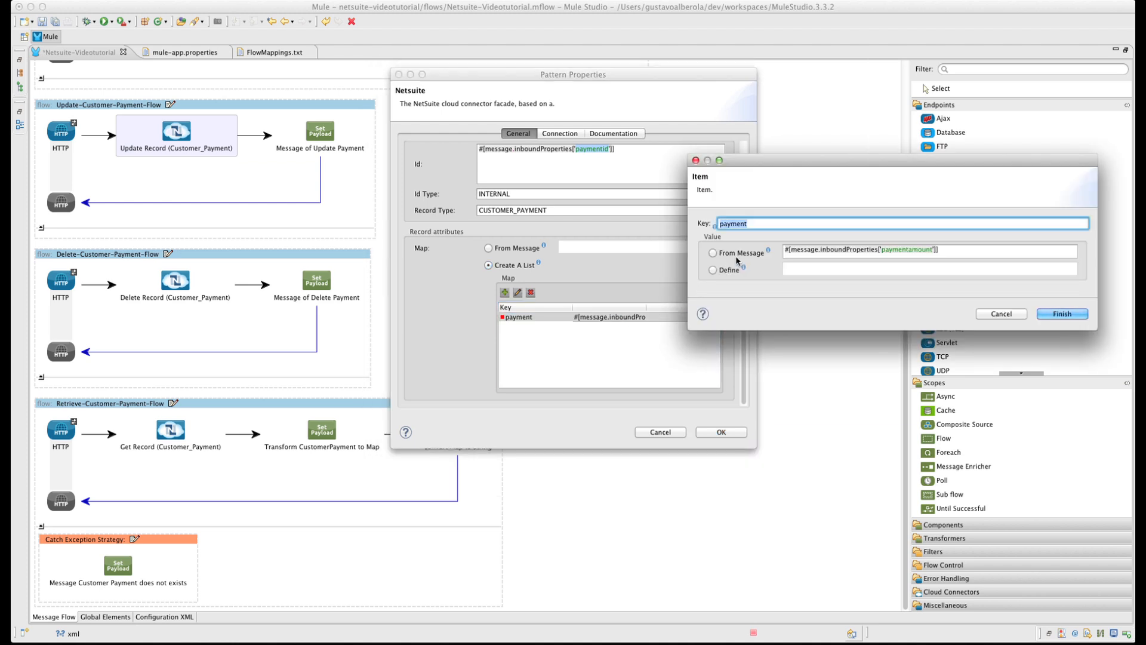
# Step: Take the payment map entry from the message's paymentamount property and review the 'Customer Payment has been updated' reply
pyautogui.click(713, 252)
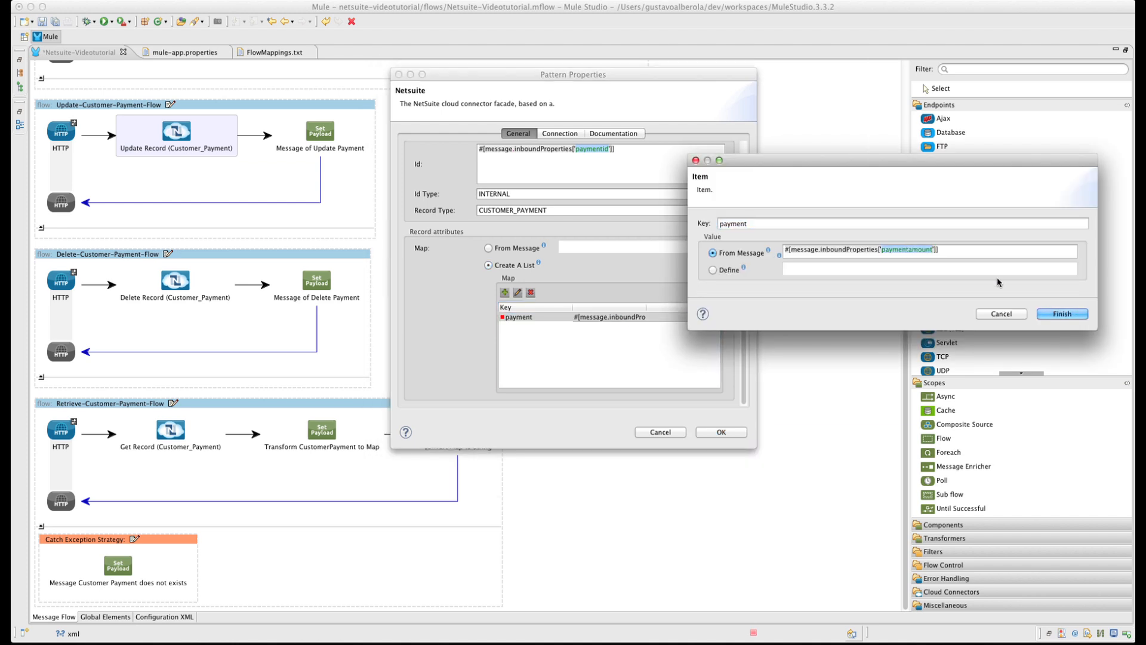
pyautogui.click(1060, 314)
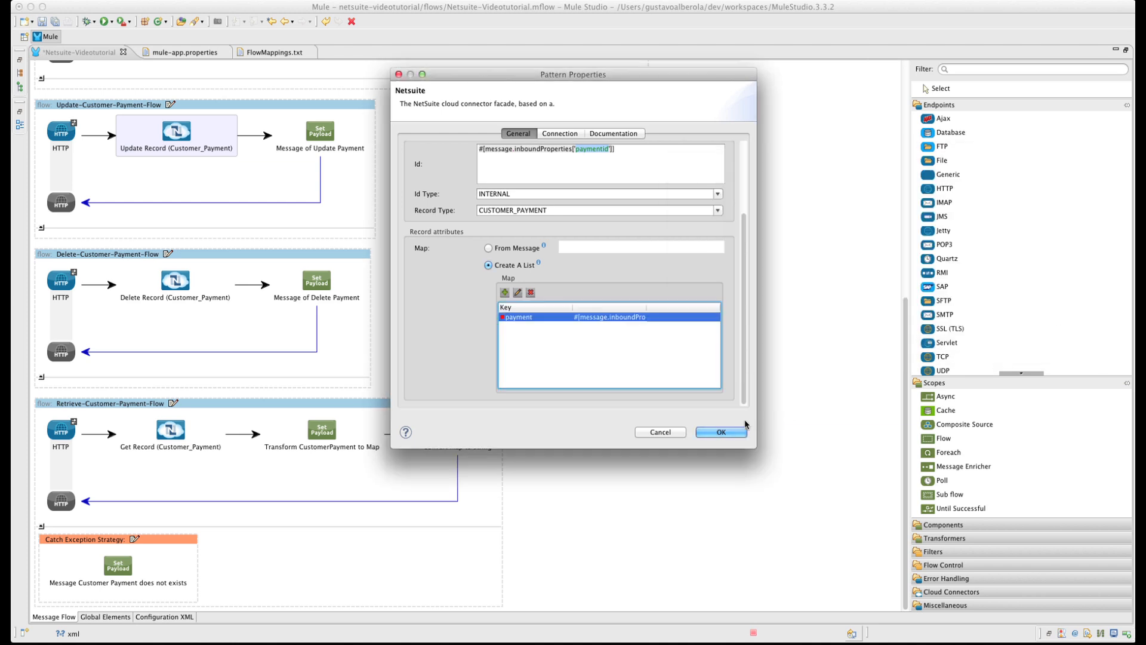
pyautogui.click(720, 432)
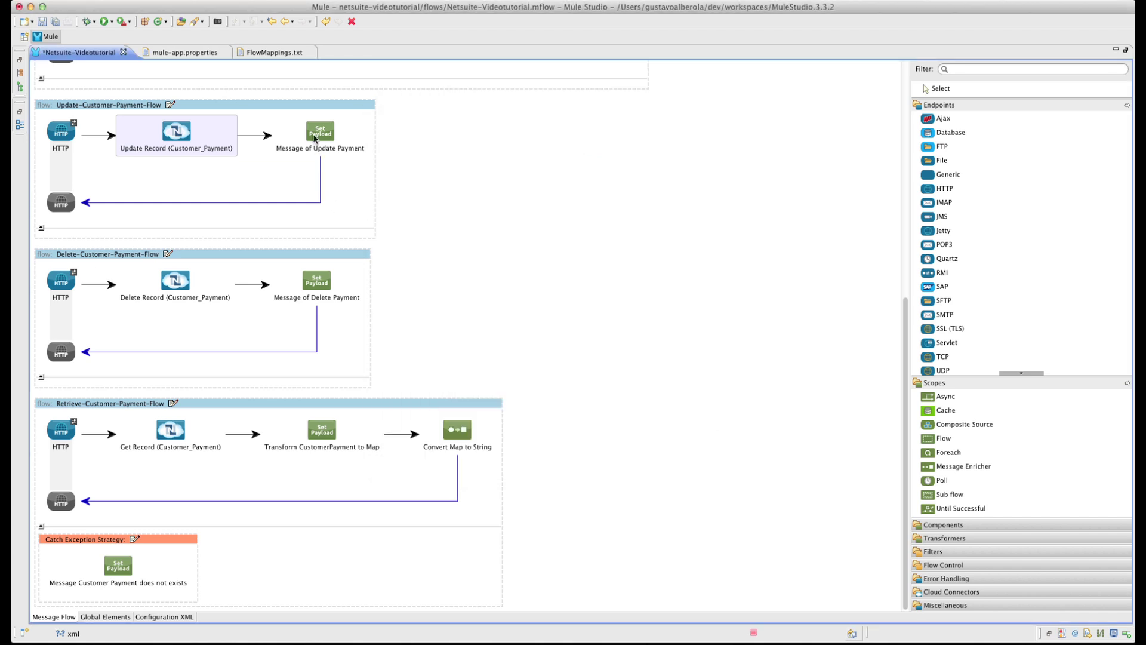
pyautogui.doubleClick(320, 132)
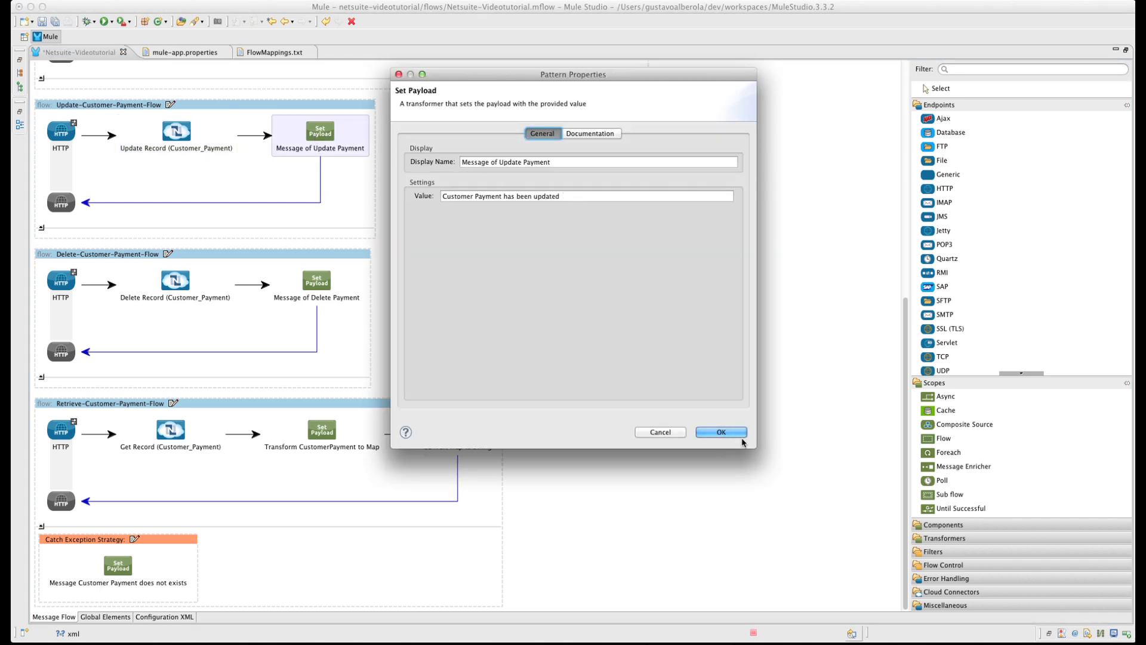
pyautogui.click(720, 432)
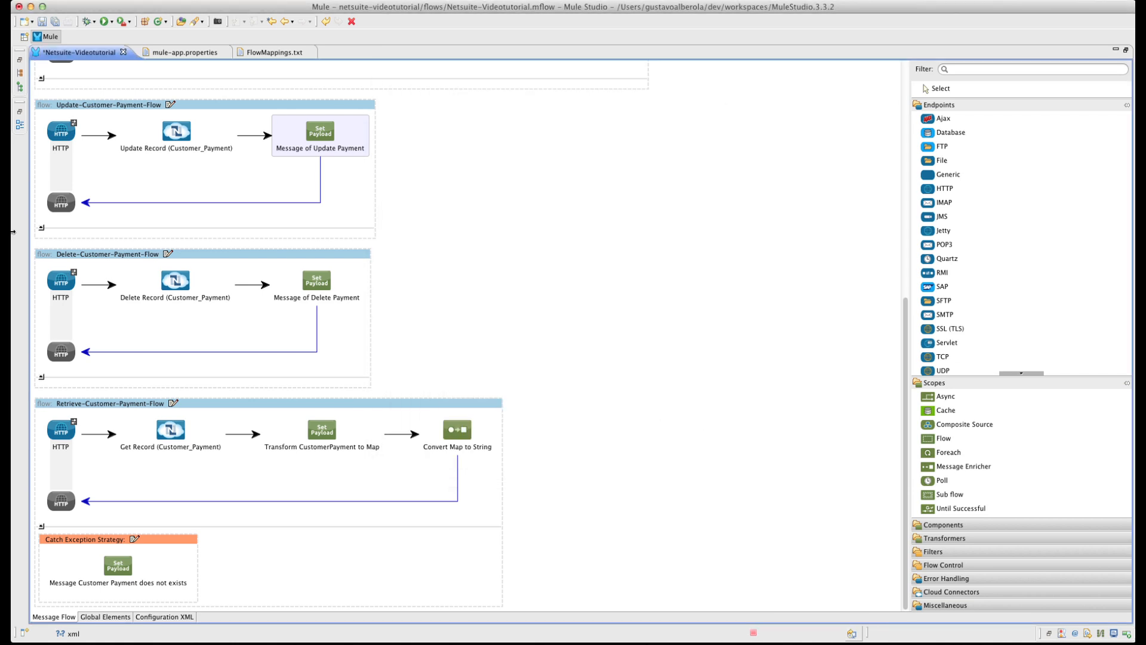
pyautogui.click(60, 282)
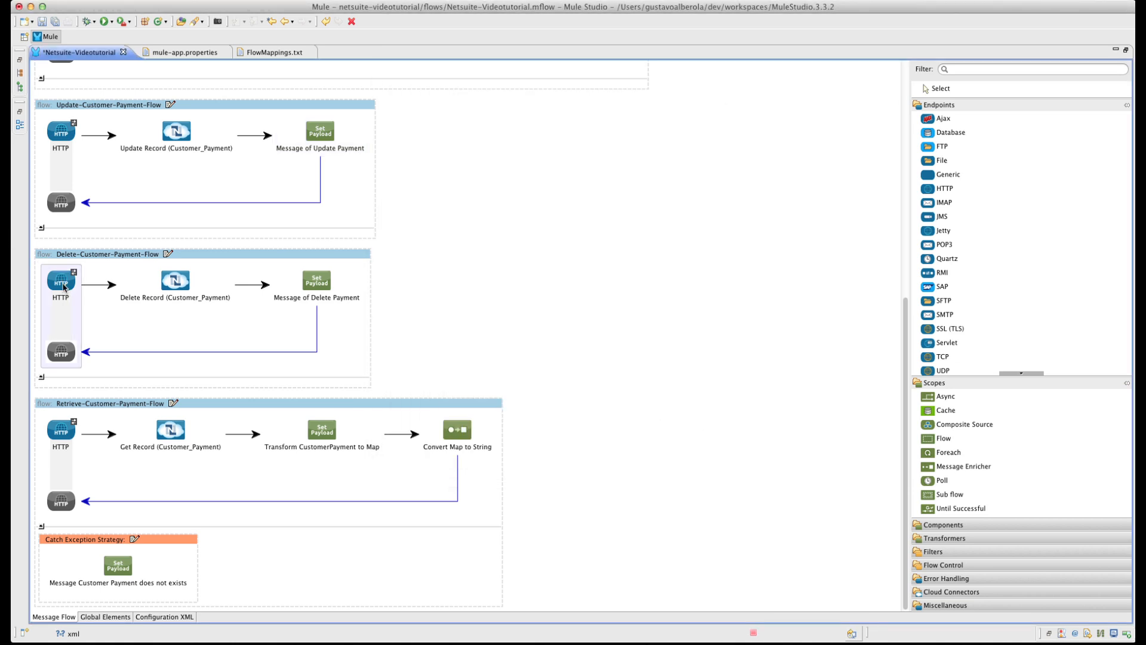
# Step: Review the delete flow's endpoint and its Delete Record removing a CUSTOMER_PAYMENT by paymentid
pyautogui.doubleClick(59, 282)
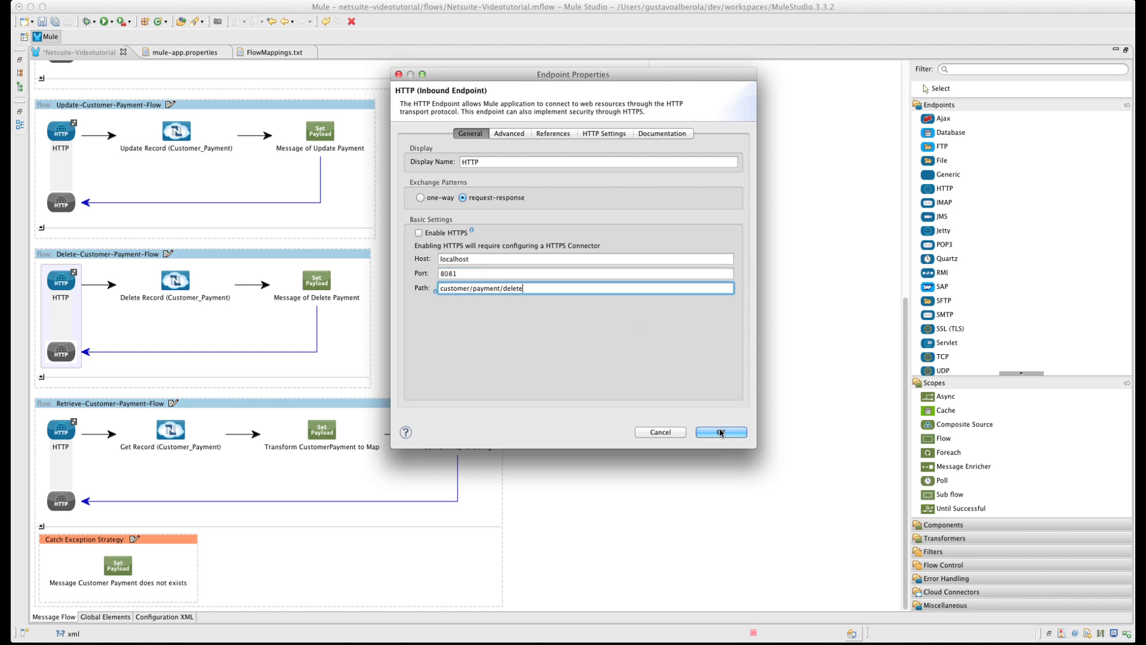
pyautogui.click(720, 432)
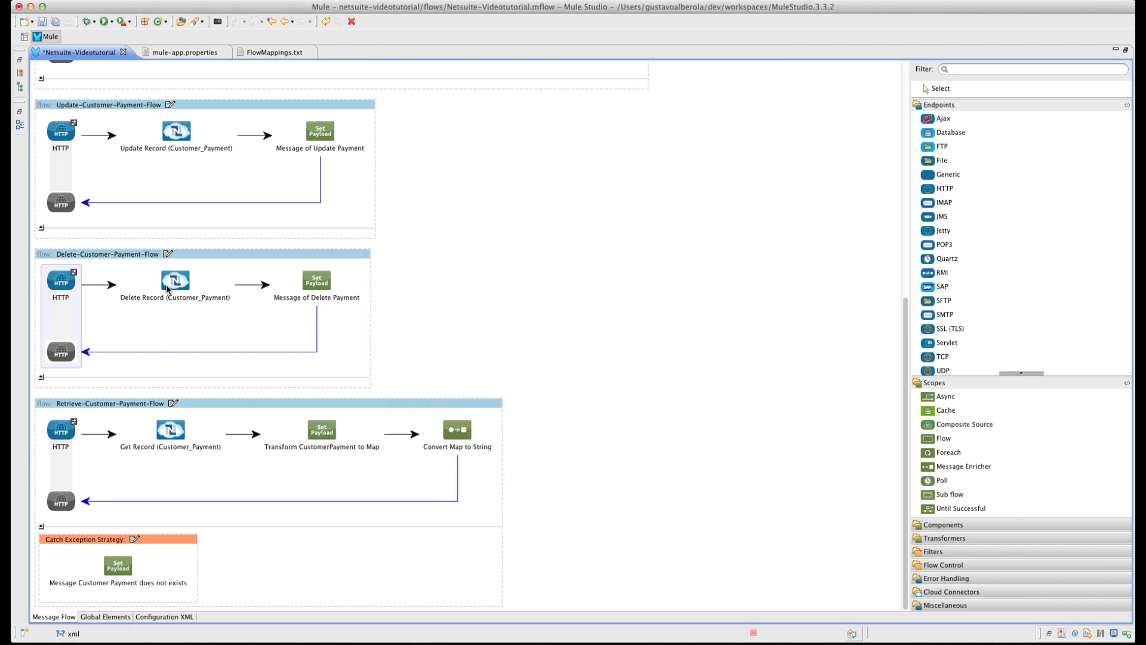
pyautogui.doubleClick(176, 282)
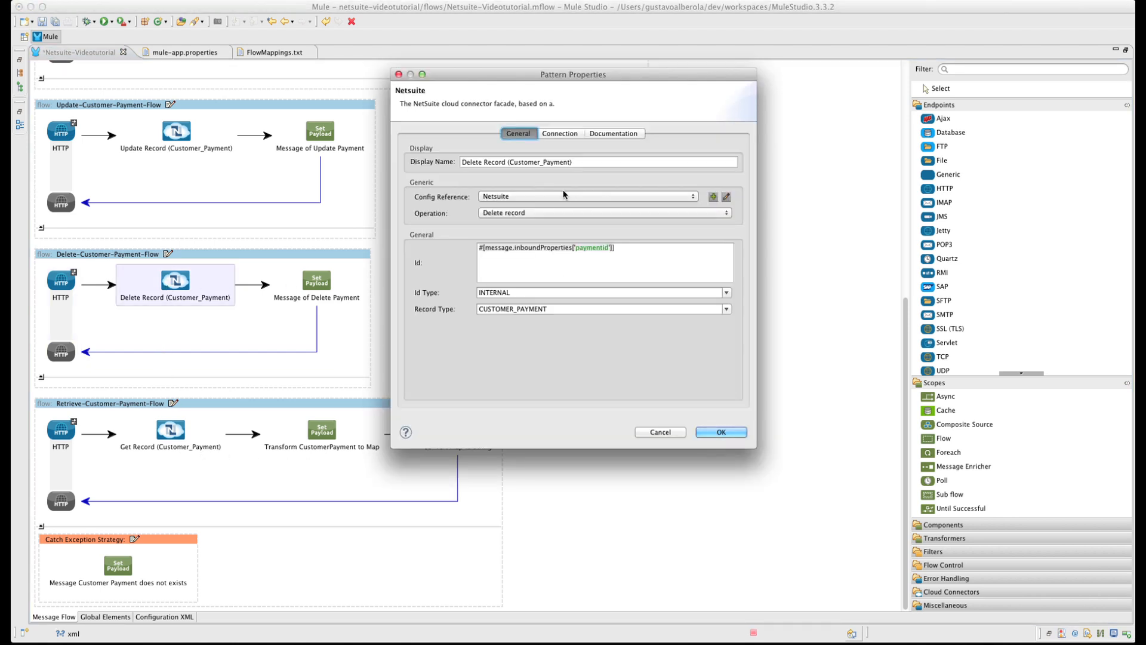
pyautogui.moveTo(561, 215)
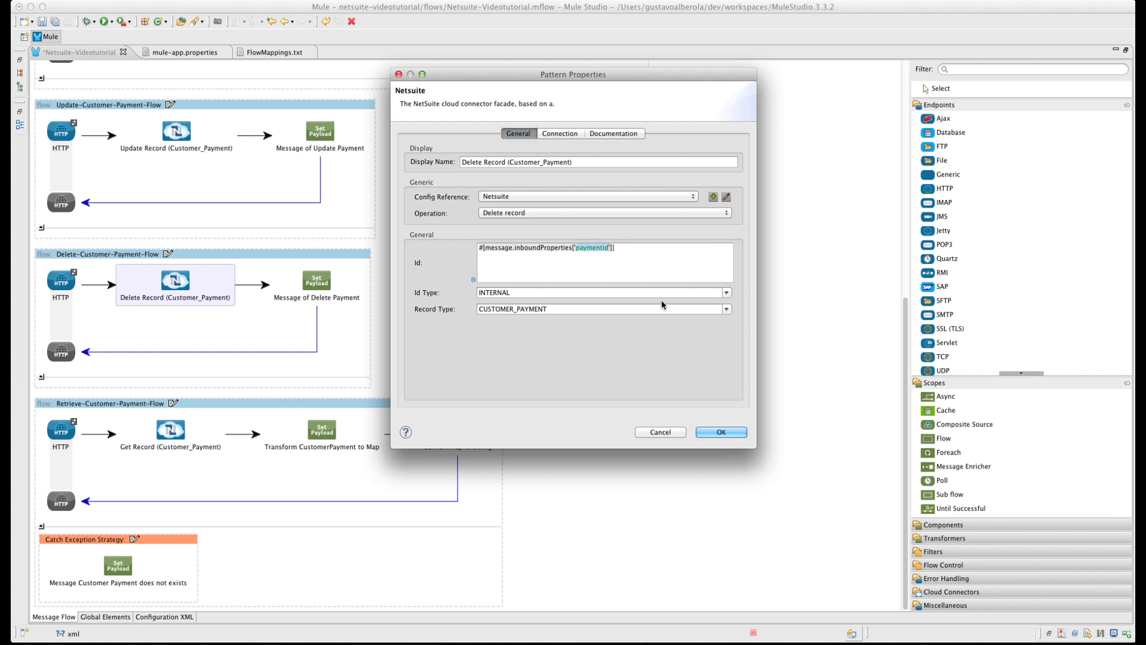
pyautogui.click(600, 292)
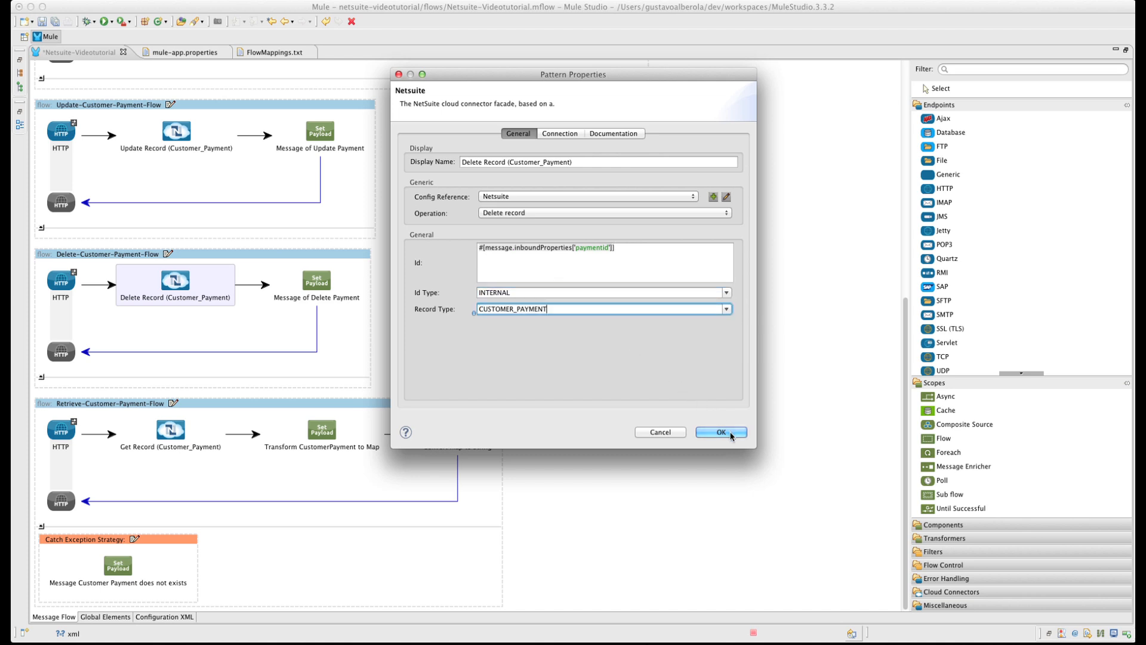
pyautogui.click(722, 433)
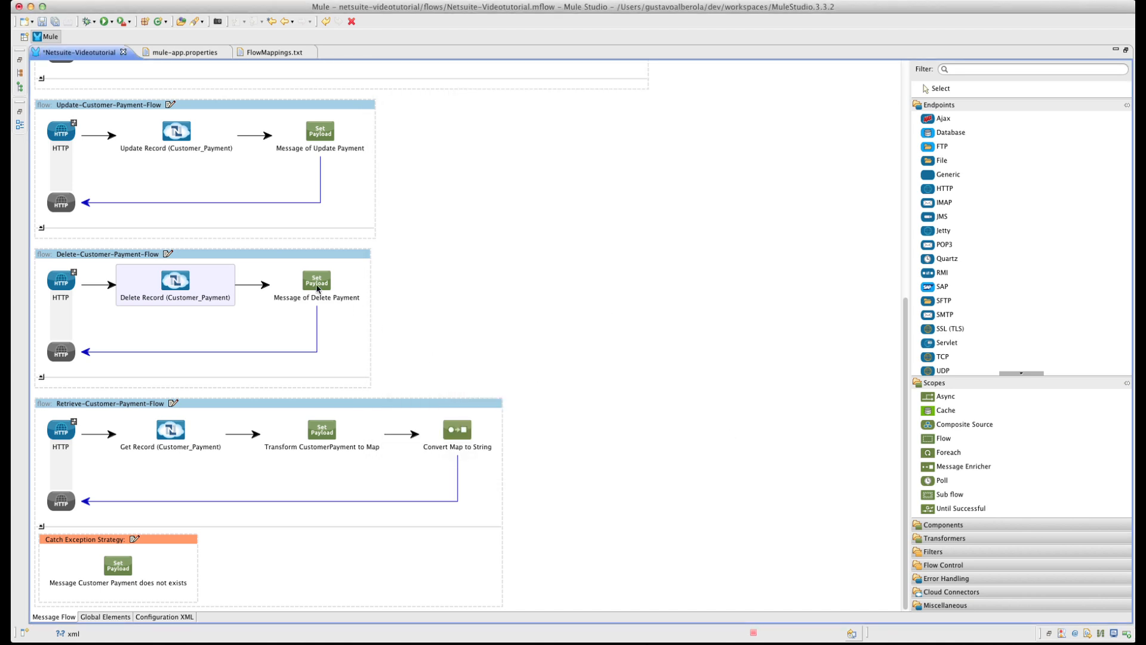
# Step: Check the 'Customer Payment has been deleted' reply message, then move on to the retrieve flow's endpoint
pyautogui.doubleClick(317, 282)
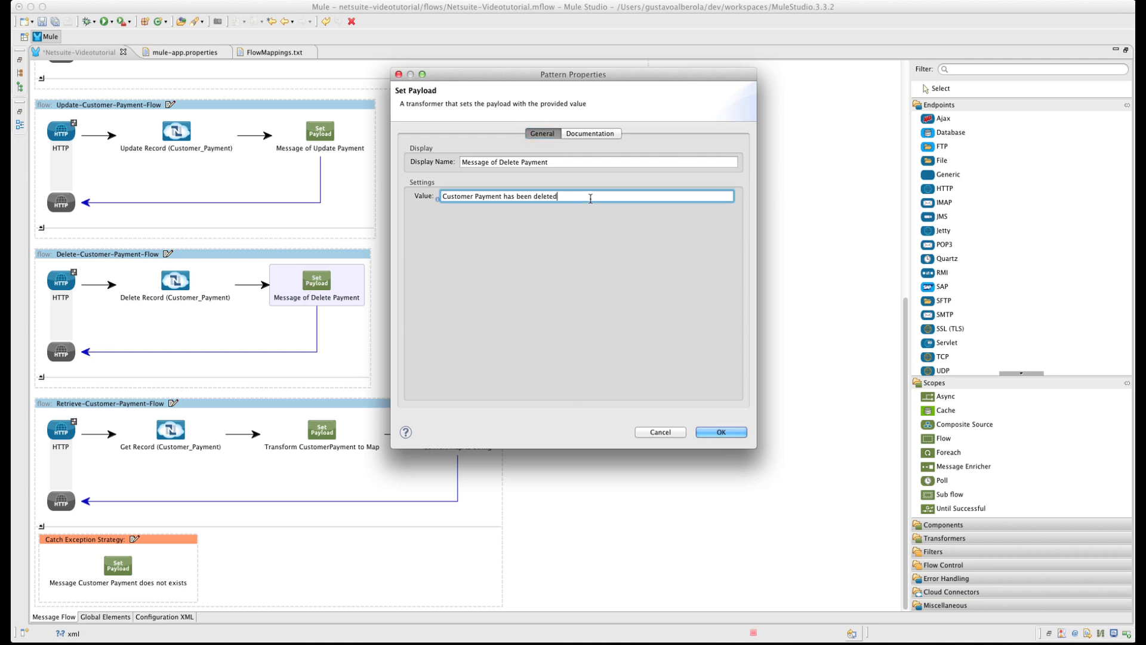
pyautogui.click(720, 431)
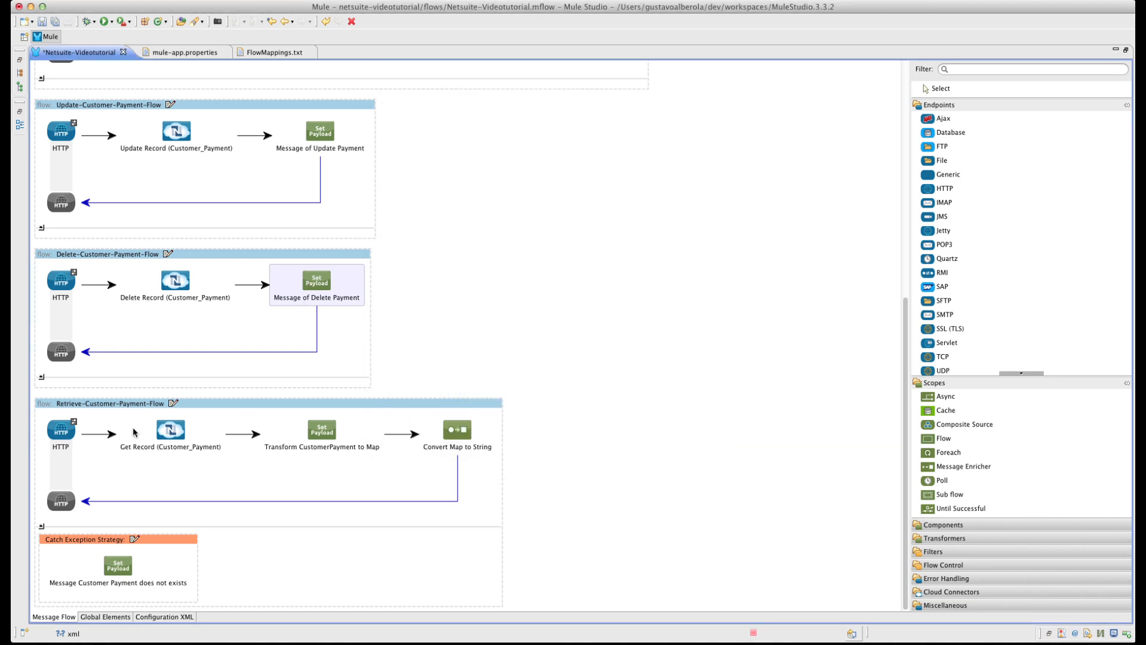
pyautogui.doubleClick(61, 428)
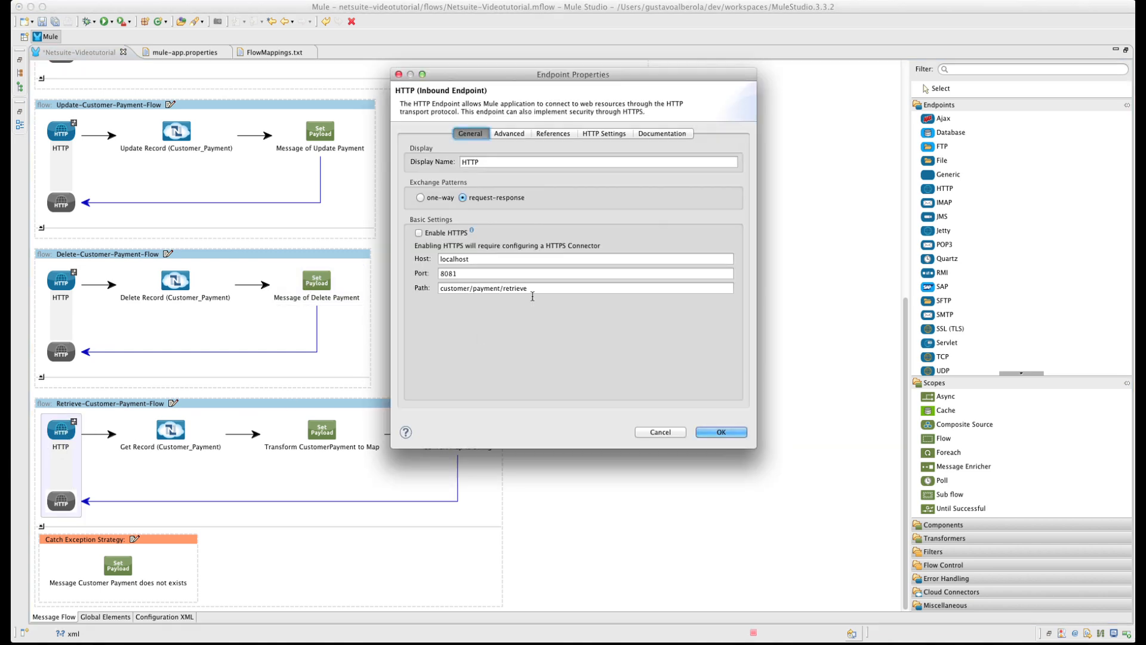
# Step: Review the retrieve endpoint: host localhost, port 8081, path customer/payment/retrieve
pyautogui.click(585, 258)
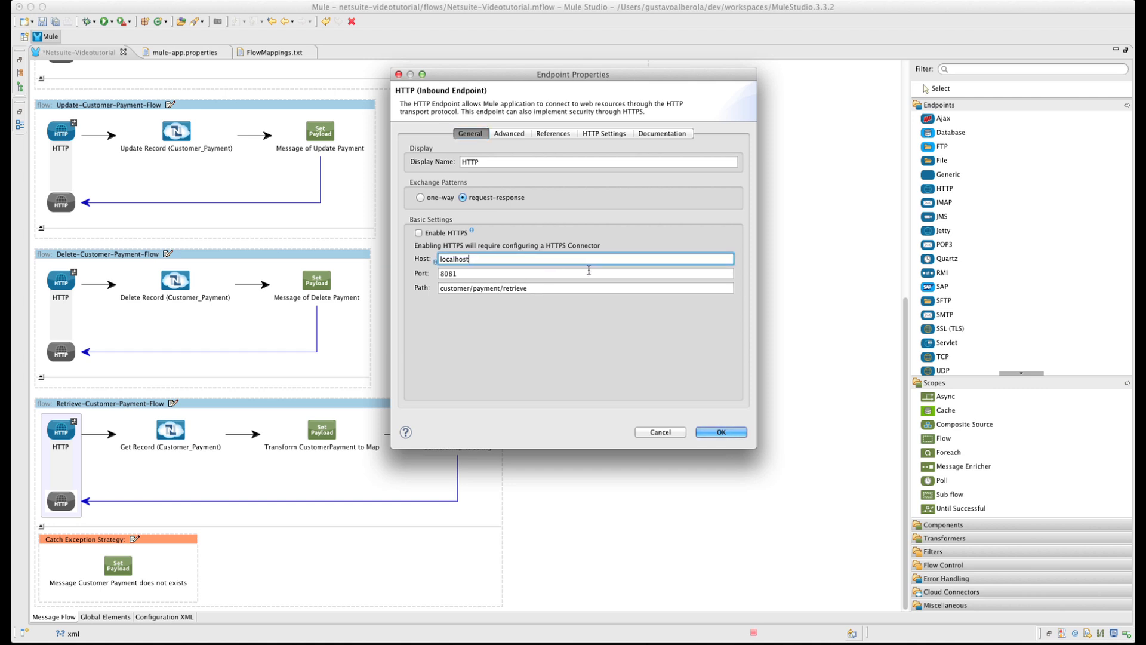
pyautogui.click(585, 272)
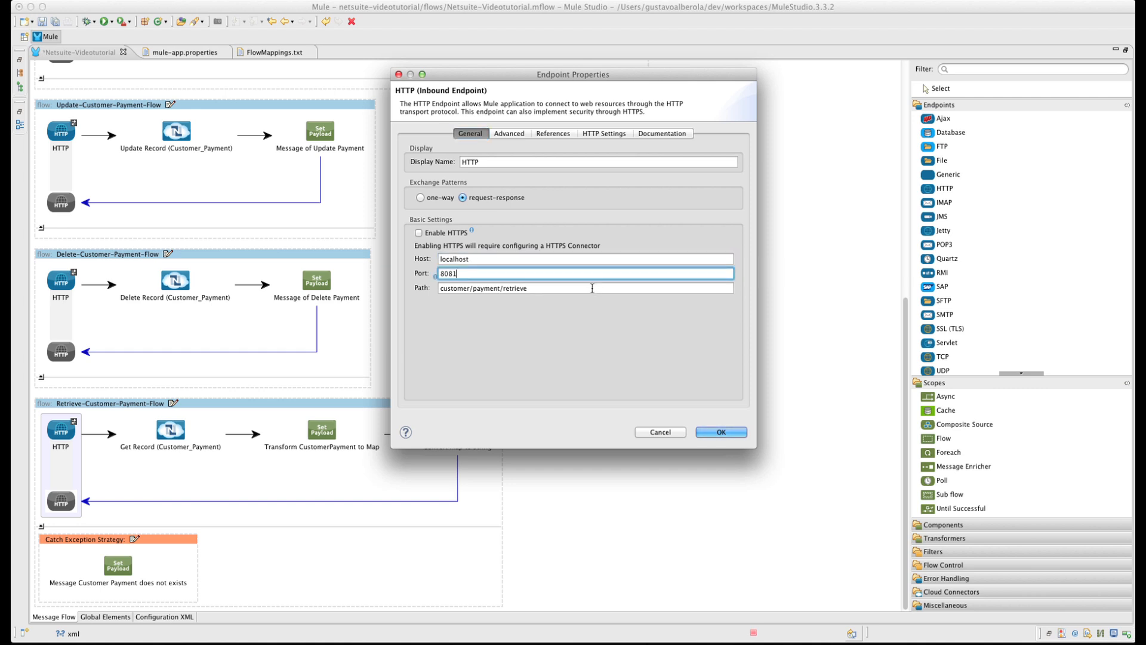
pyautogui.click(585, 288)
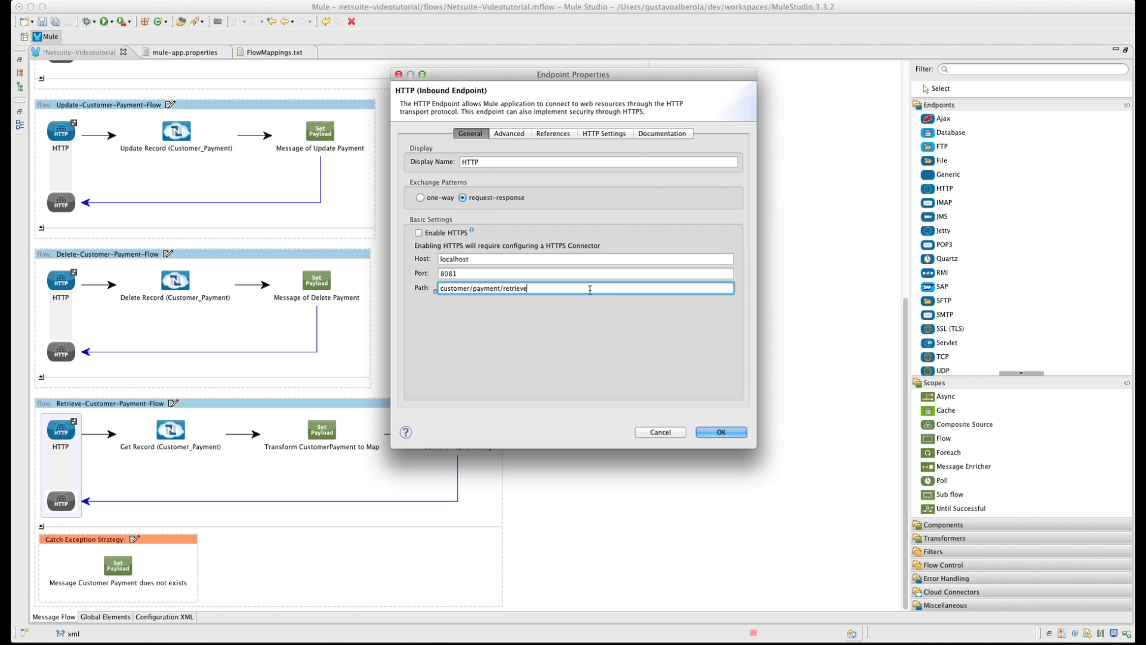
pyautogui.click(720, 431)
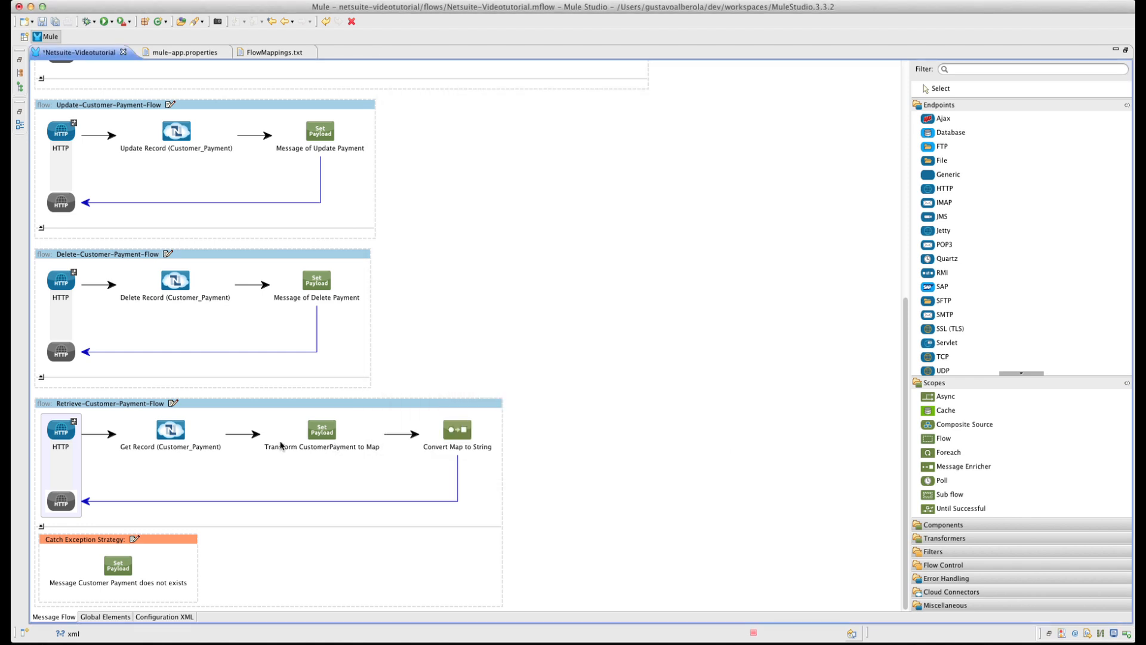
# Step: Review Get Record's CUSTOMER_PAYMENT lookup by paymentid and the CustomerPayment-to-Map transform
pyautogui.doubleClick(169, 428)
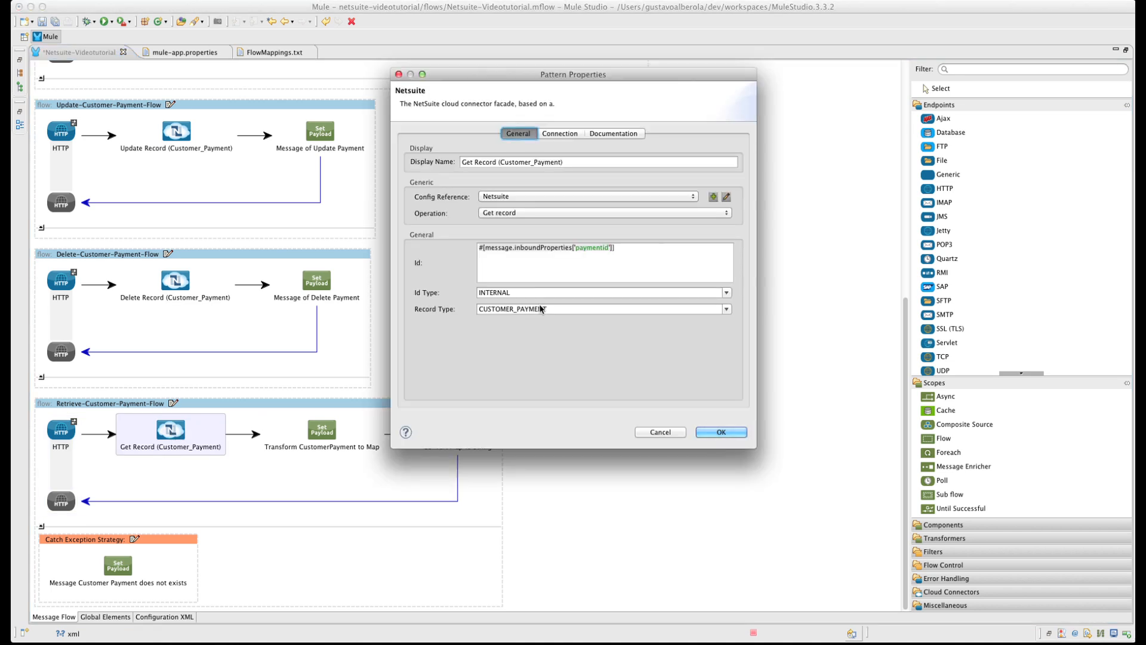
pyautogui.moveTo(571, 204)
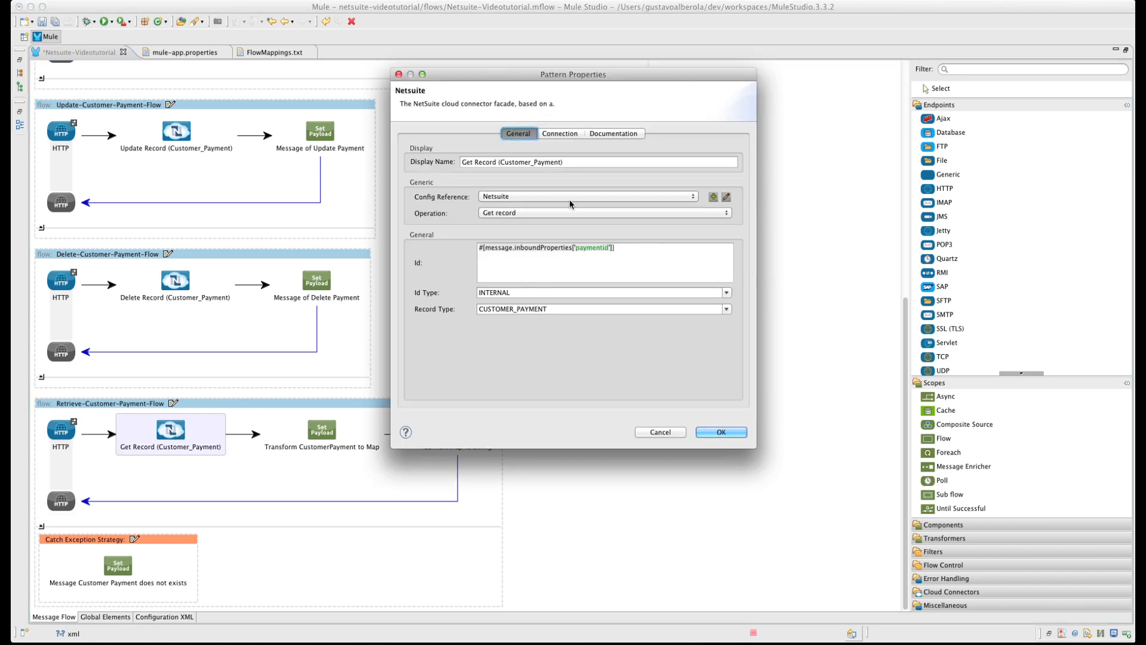
pyautogui.moveTo(572, 217)
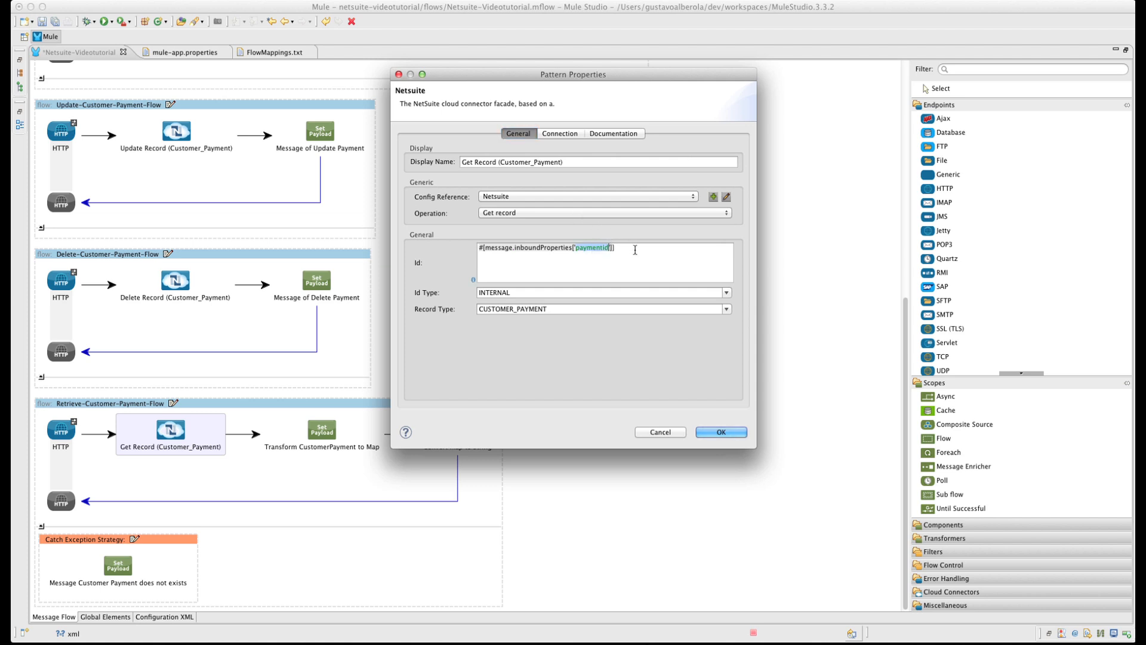
pyautogui.click(599, 293)
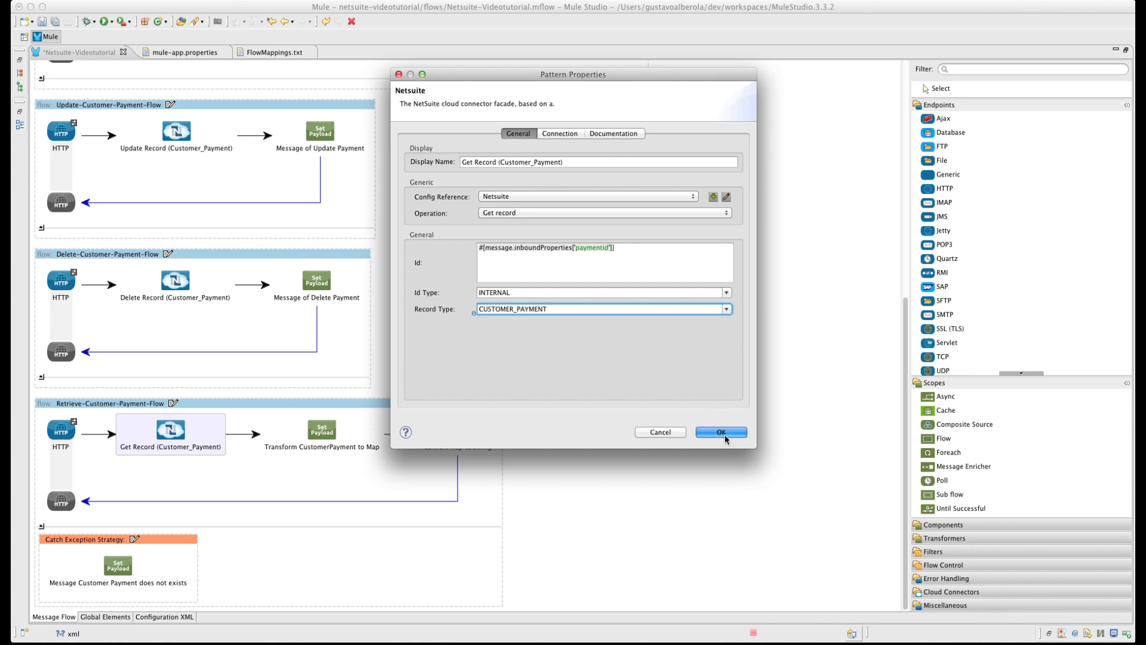
pyautogui.click(721, 432)
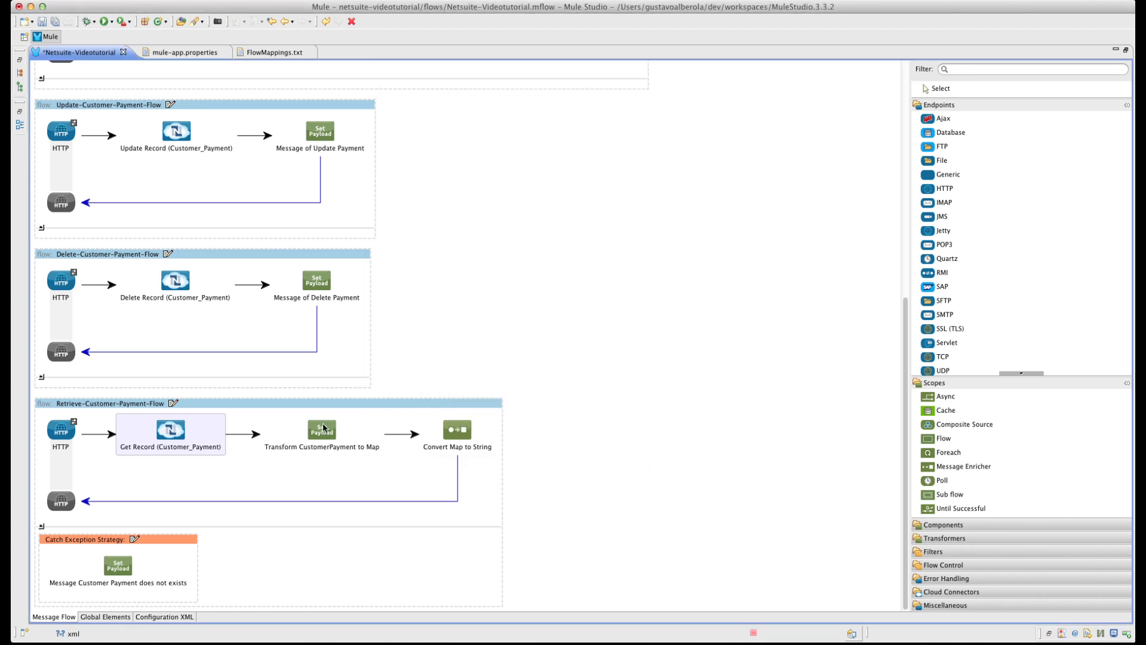
pyautogui.doubleClick(321, 430)
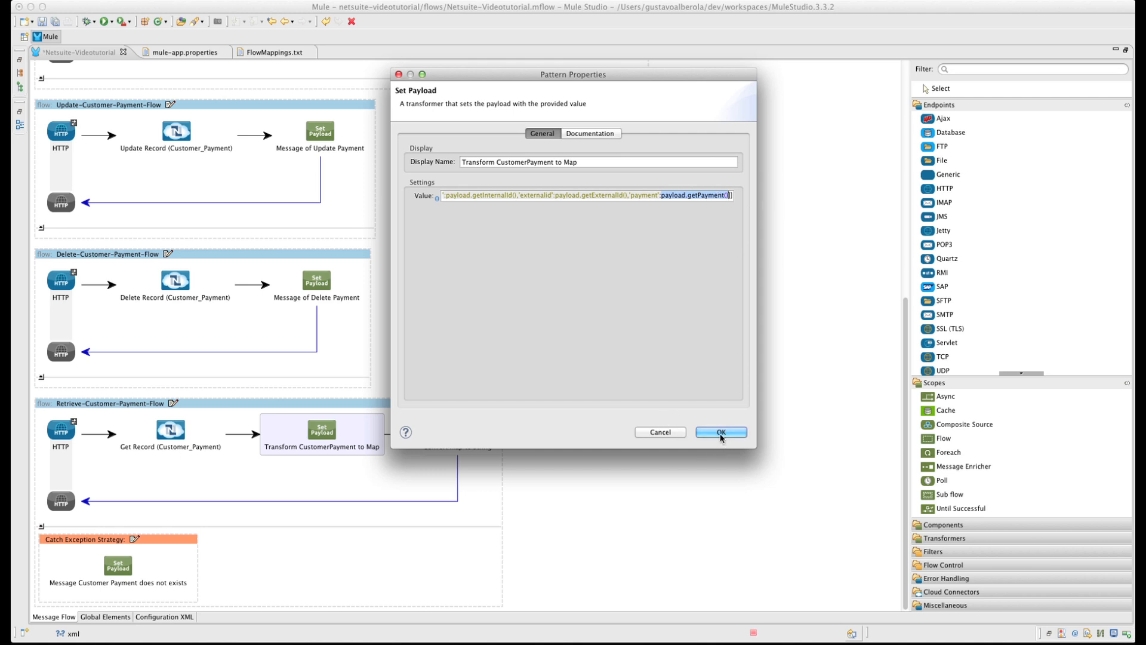
pyautogui.click(720, 431)
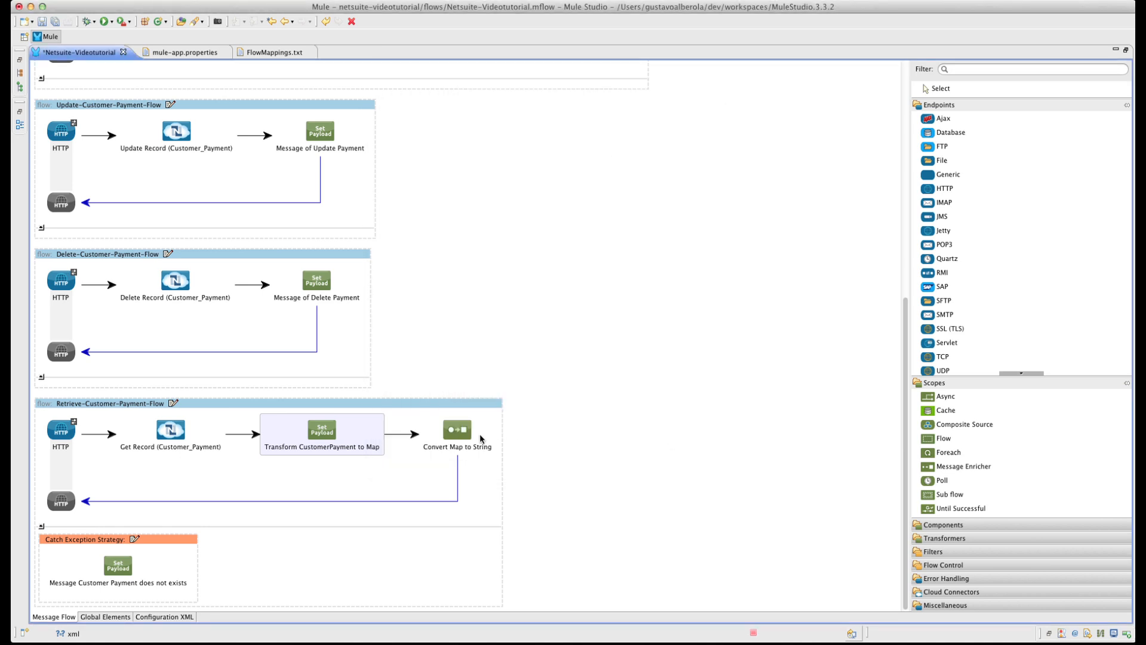
pyautogui.doubleClick(457, 429)
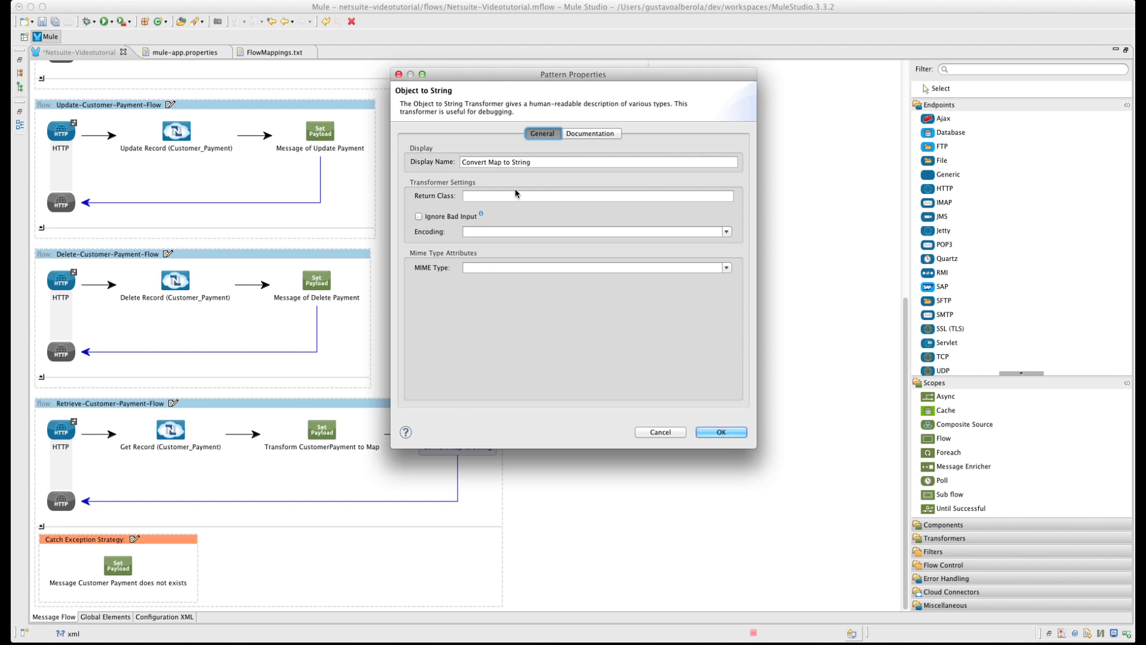
pyautogui.moveTo(600, 171)
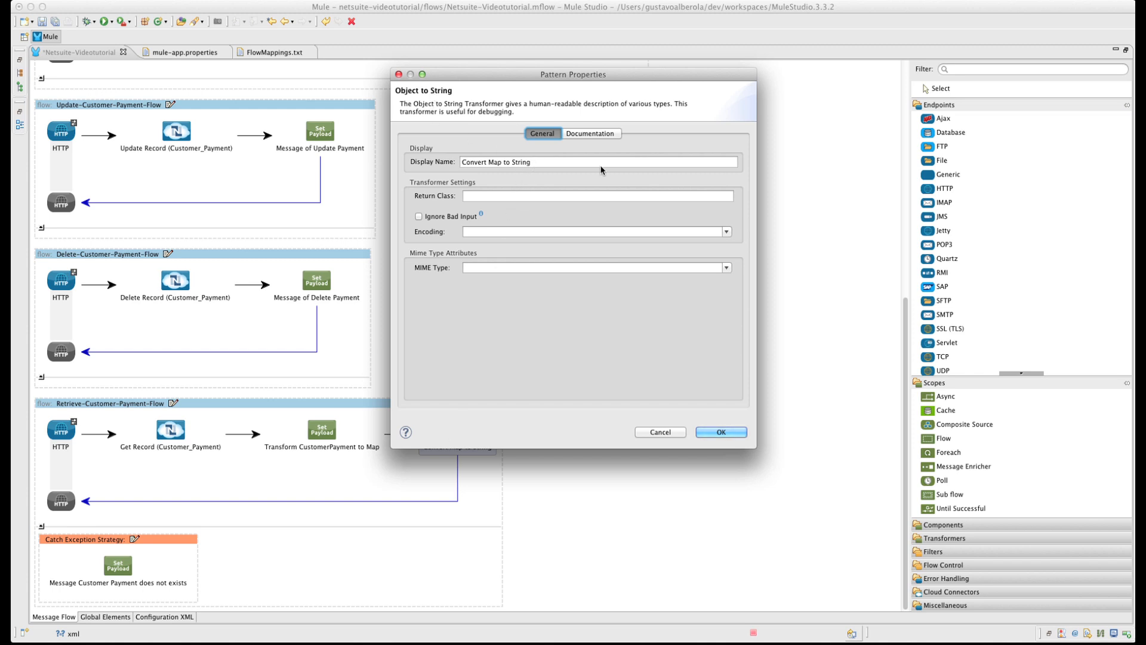
pyautogui.click(720, 432)
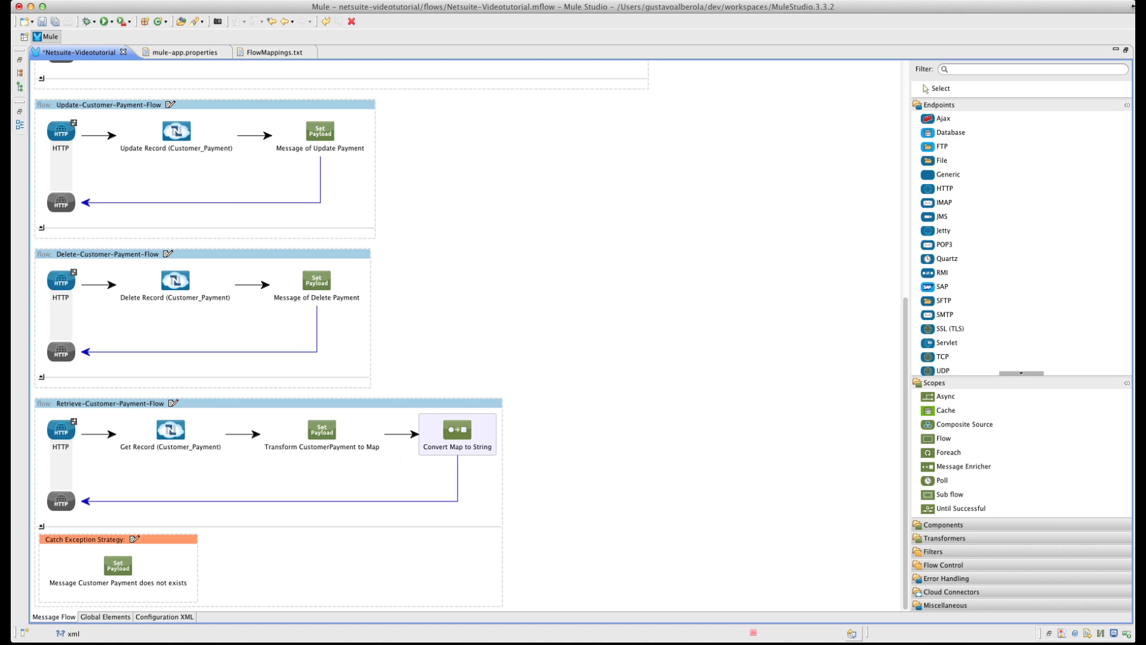
pyautogui.click(1033, 69)
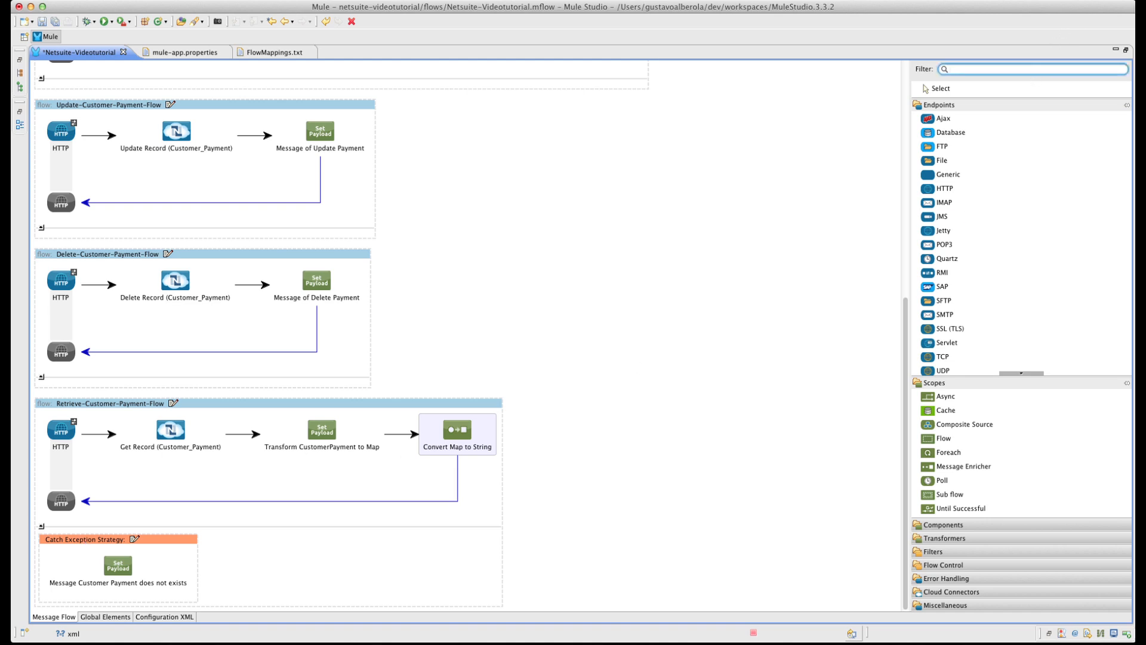
pyautogui.write('cat')
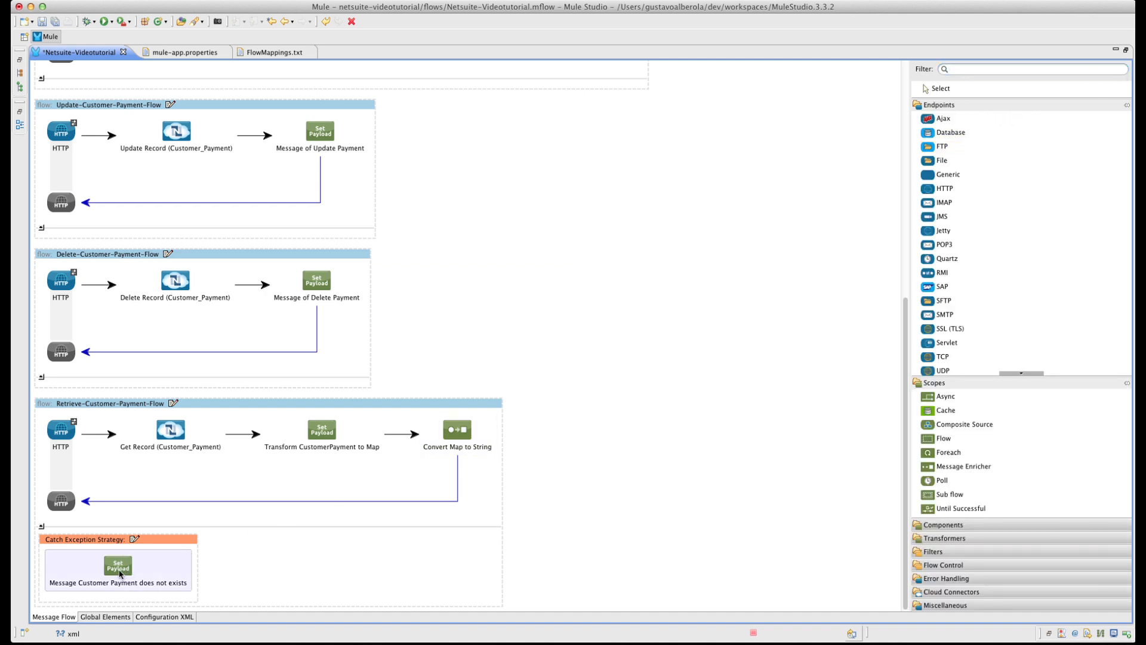
pyautogui.doubleClick(85, 538)
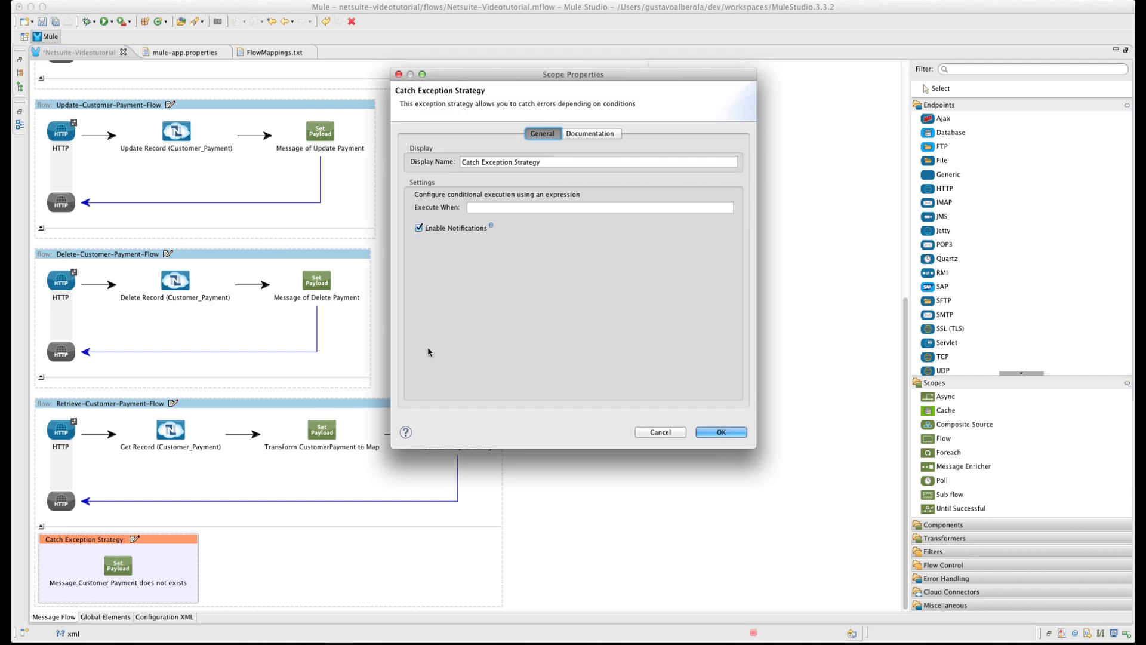
pyautogui.click(720, 432)
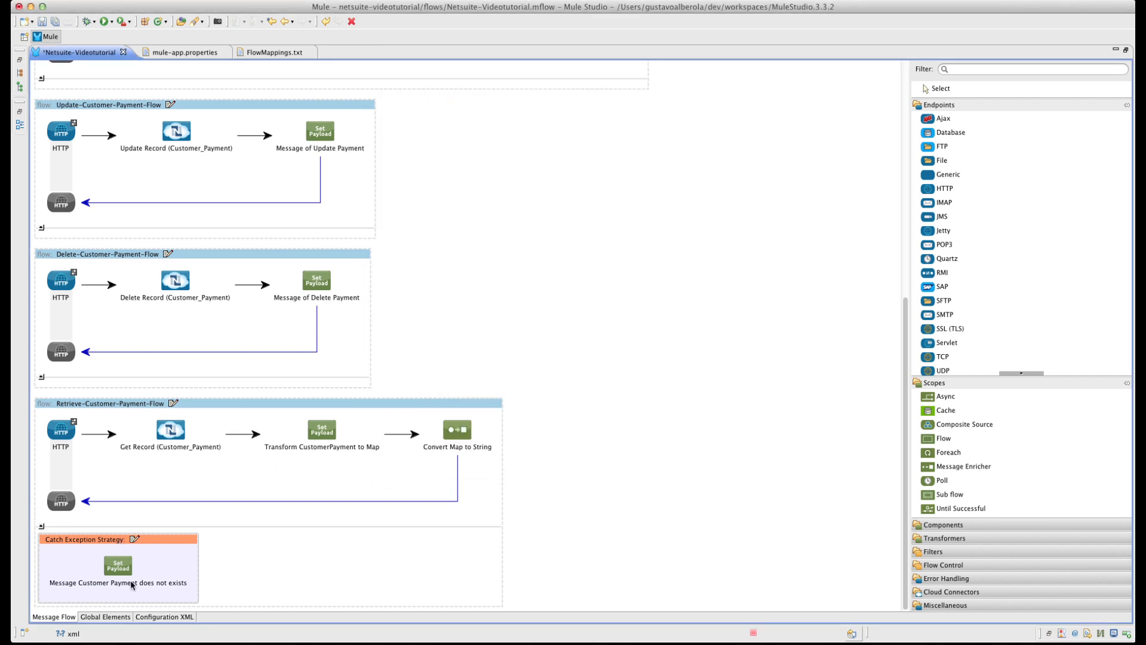
pyautogui.doubleClick(118, 566)
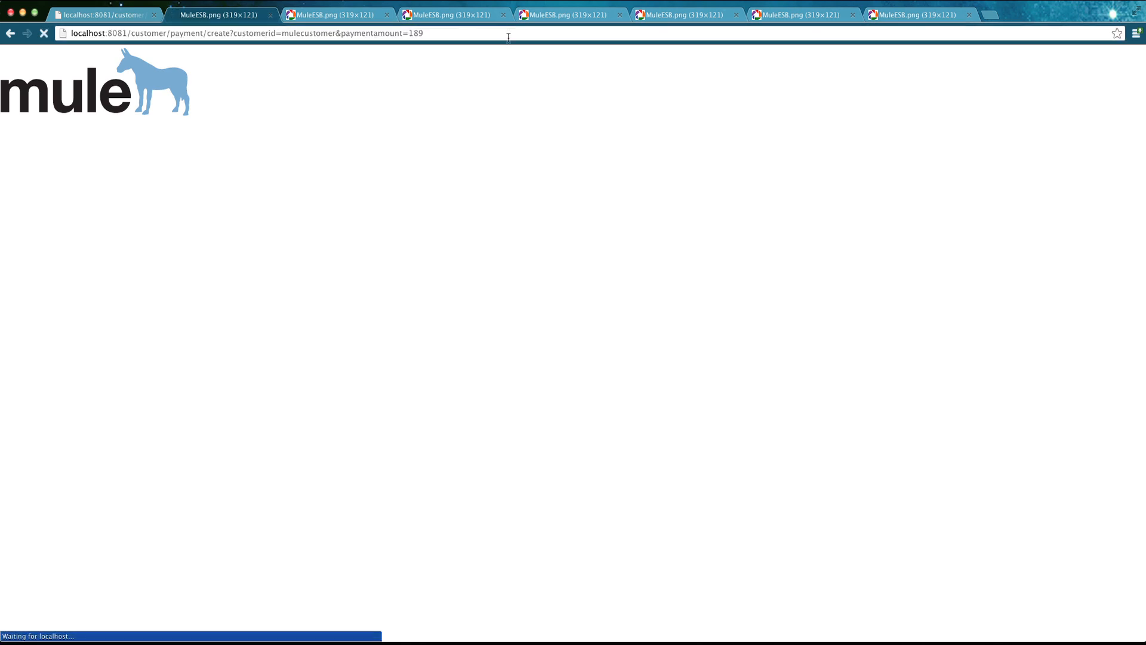
pyautogui.write('http://localhost:8081/customer/payment/retrieve?paymentid=7004')
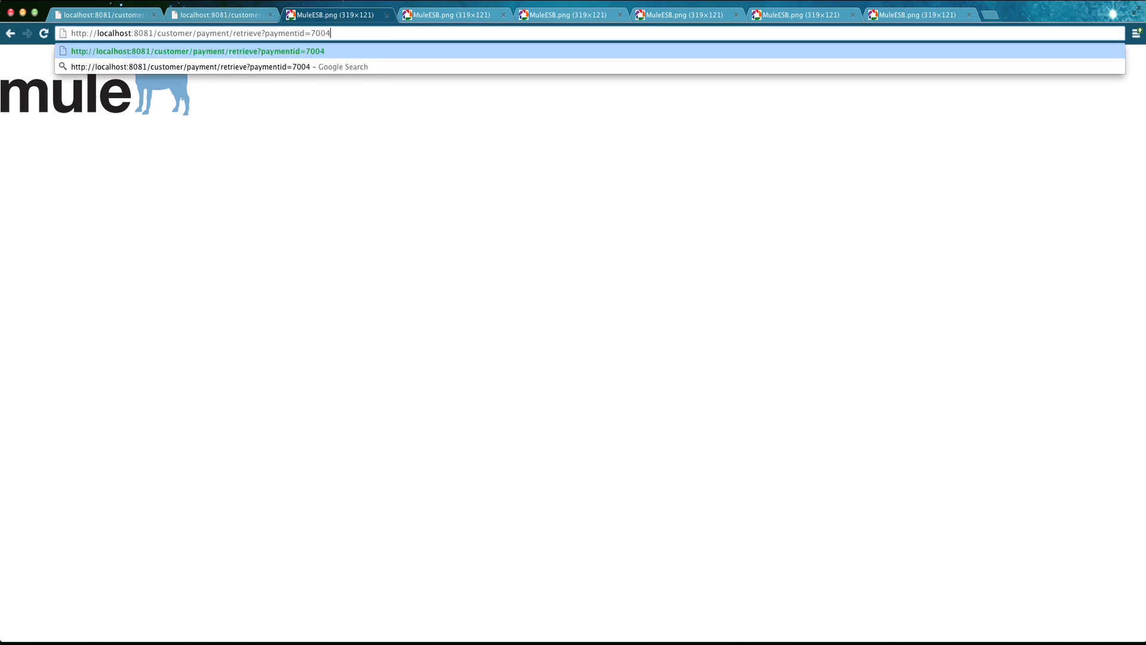